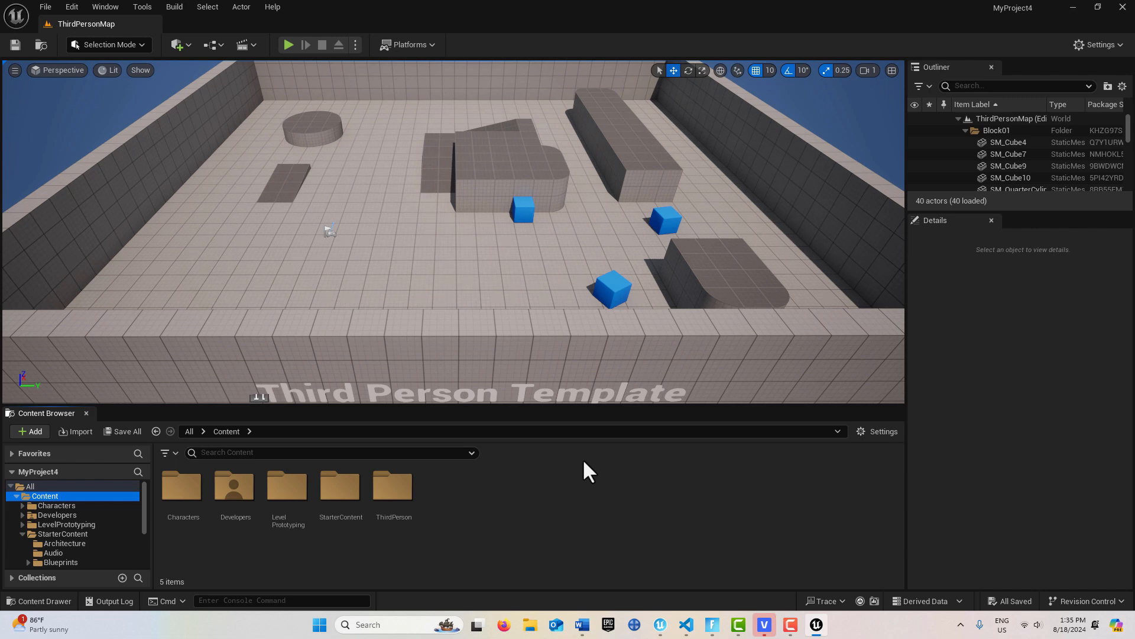
mouse_move(549, 510)
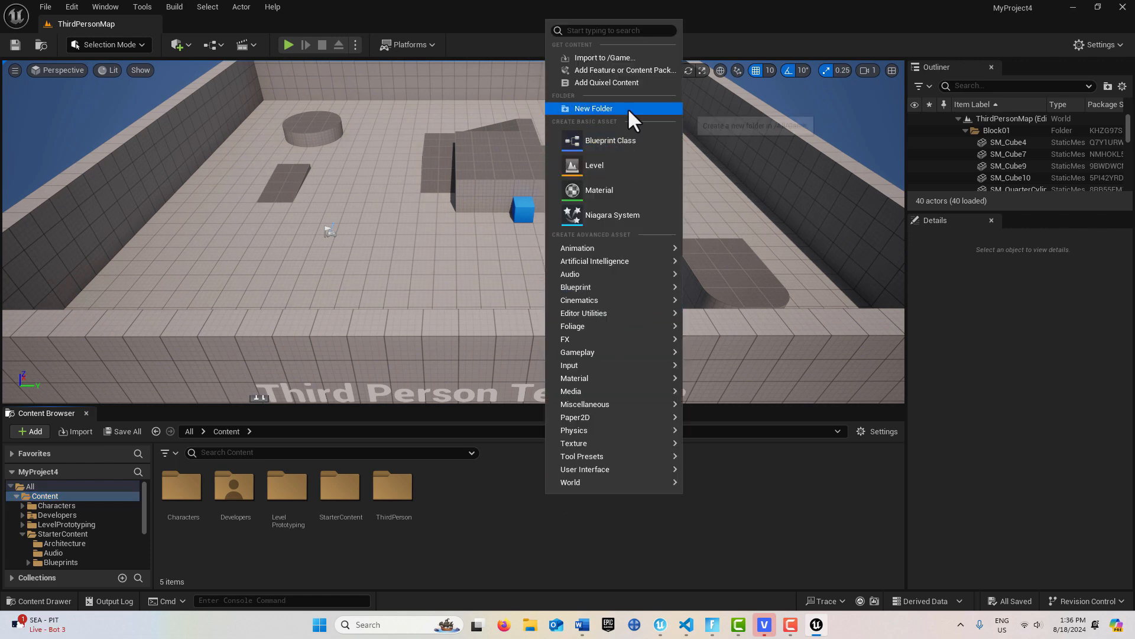
- Create an InputActions folder in Content and open it
left_click(594, 108)
type("InputActions")
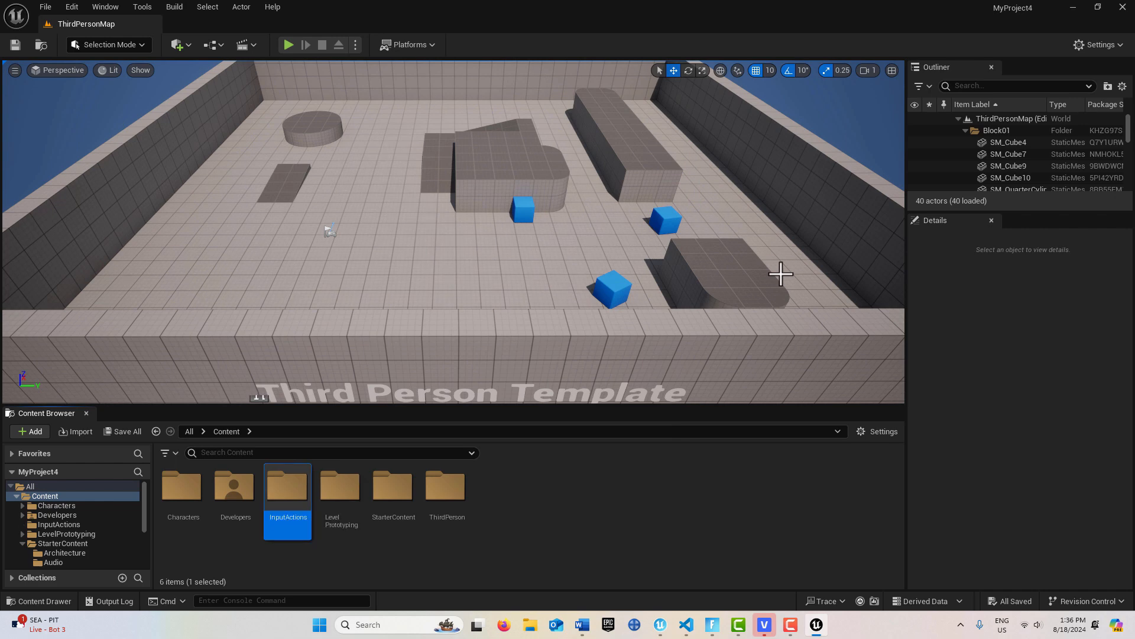
mouse_move(295, 494)
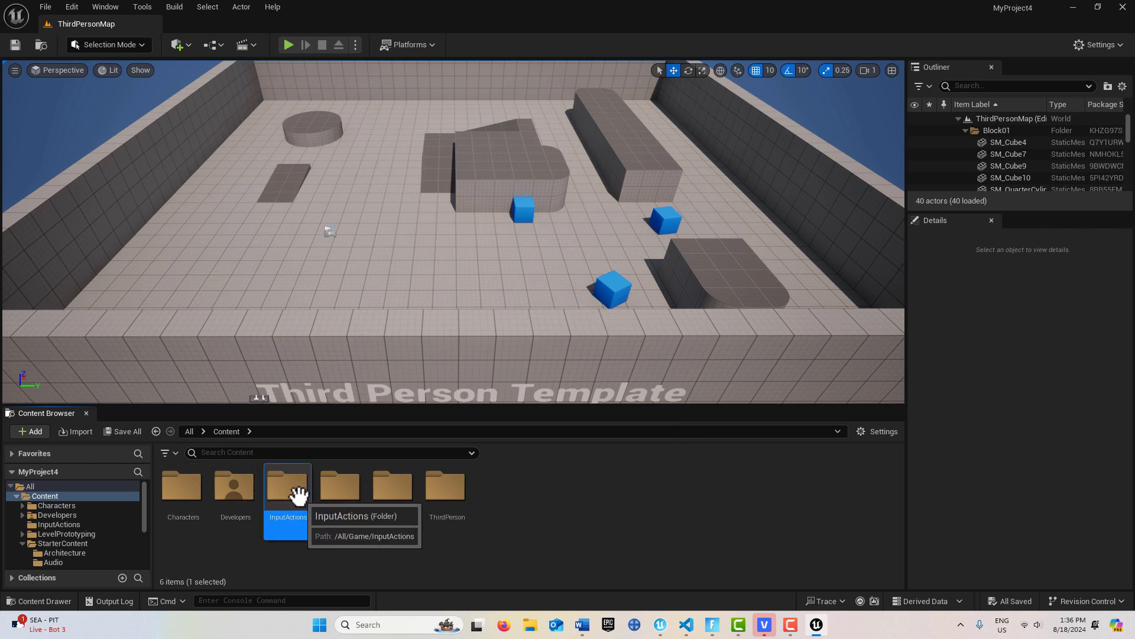
double_click(288, 485)
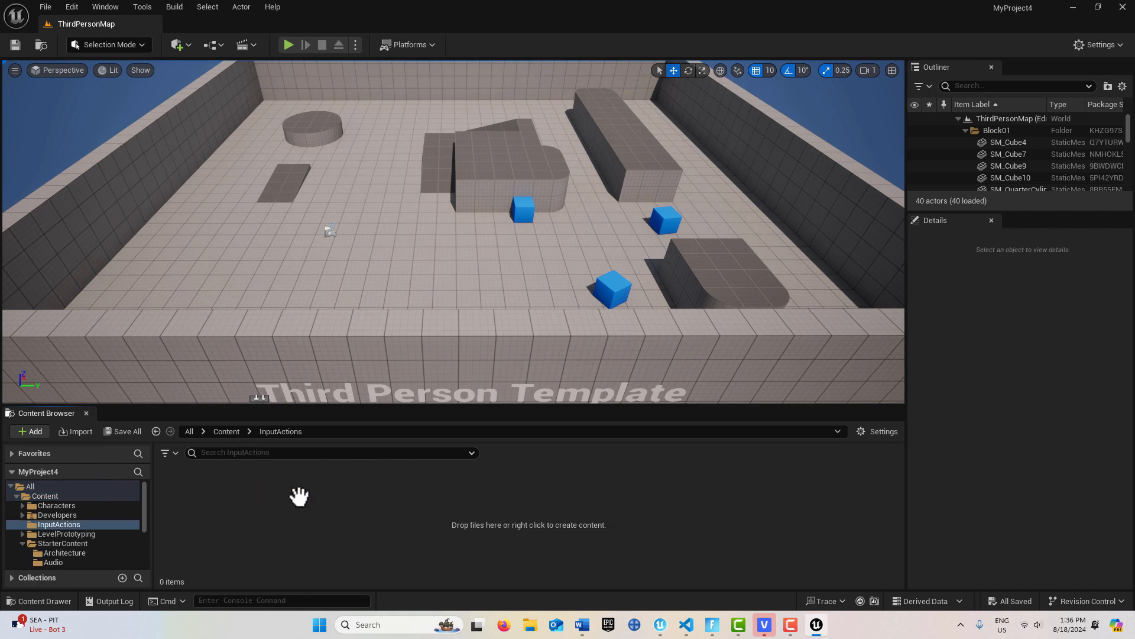
mouse_move(302, 506)
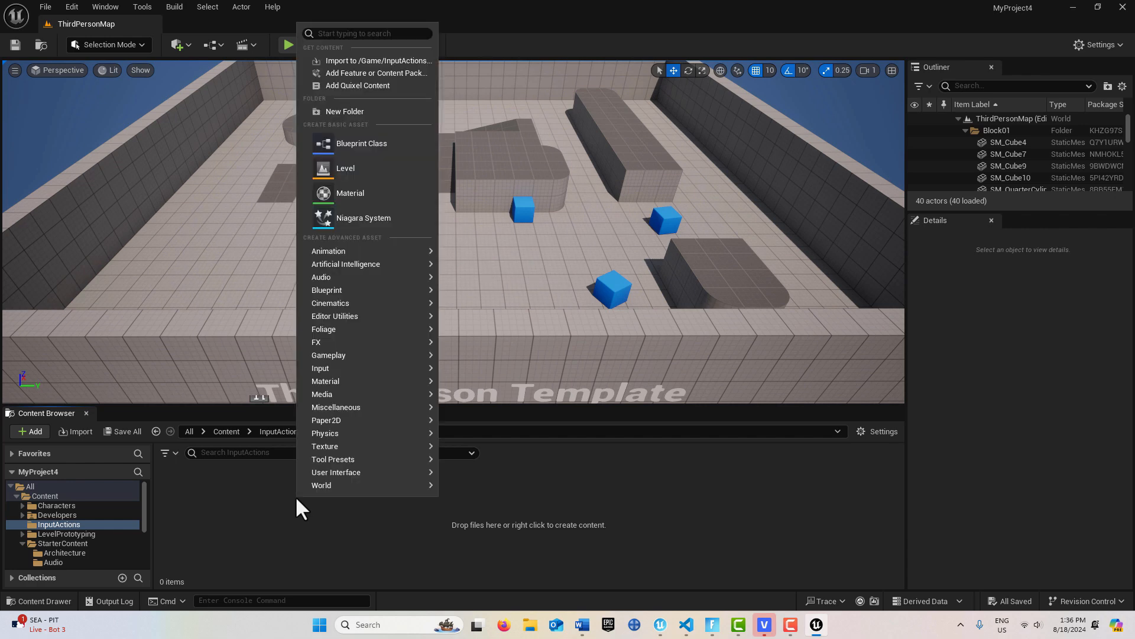
mouse_move(333, 458)
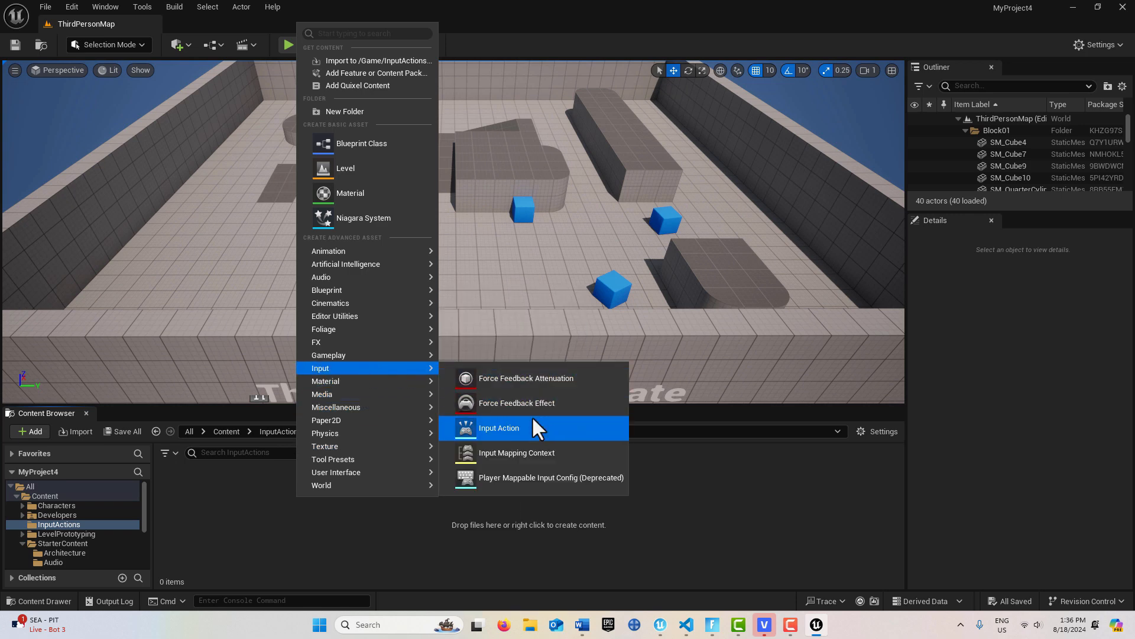
- Create input action assets LookUp, MoveForward, MoveRight and a fourth one
left_click(498, 429)
type("LookUp")
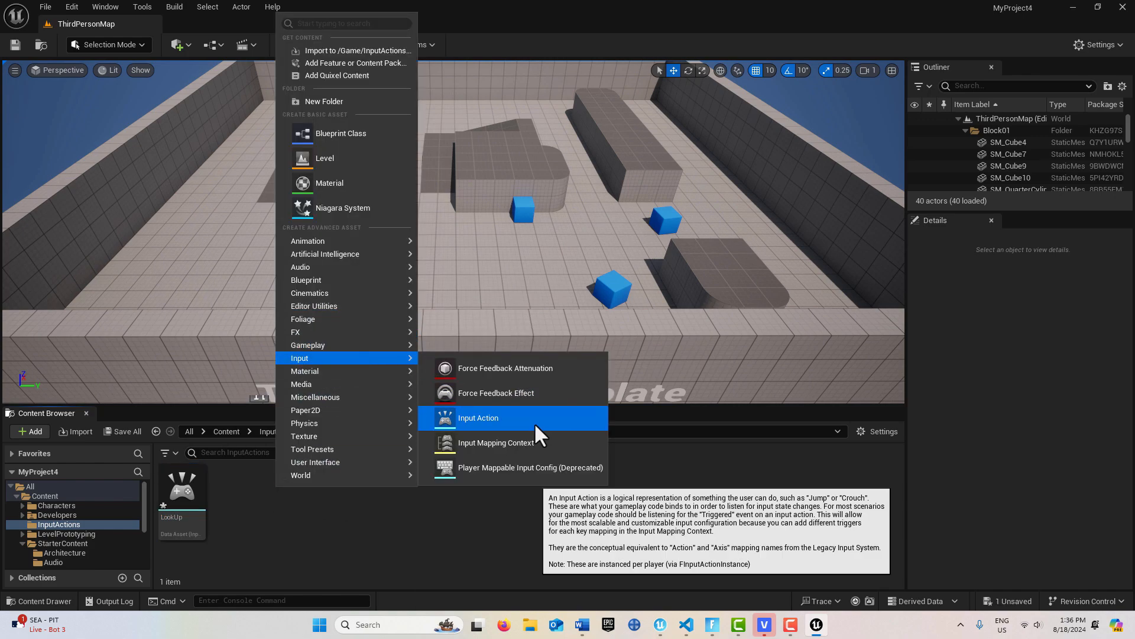
left_click(478, 418)
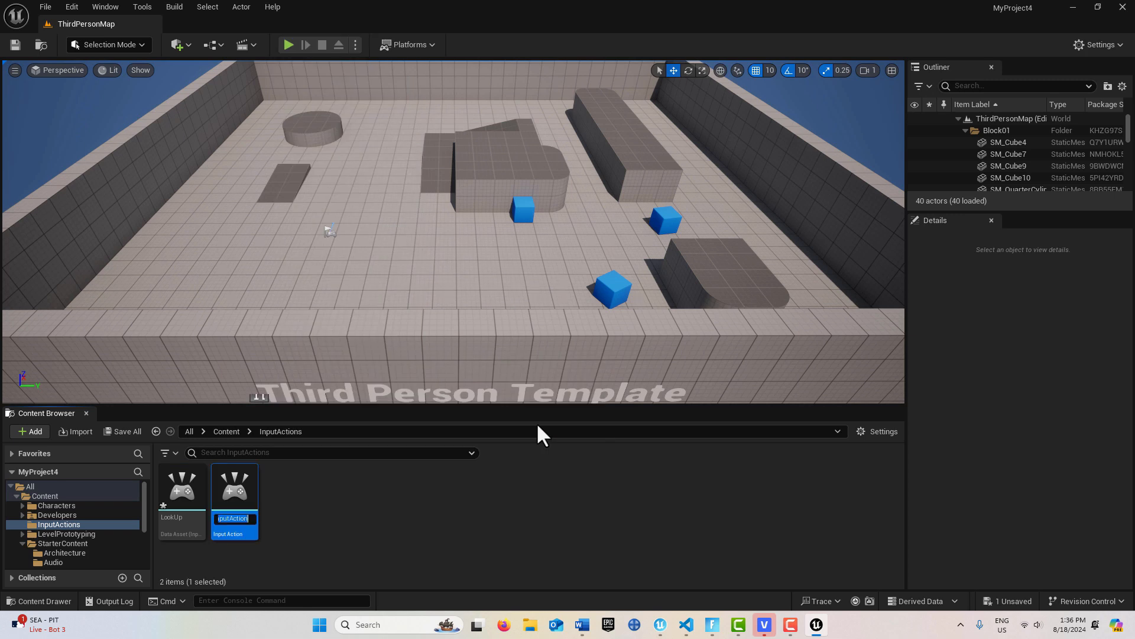
type("MoveForward")
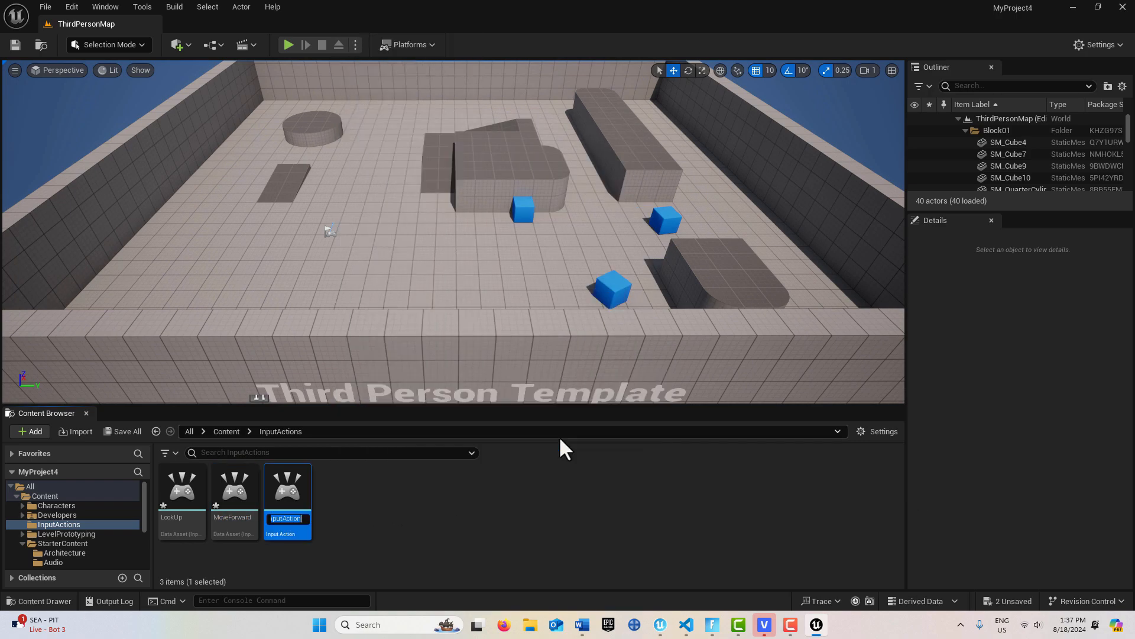
type("MoveRight")
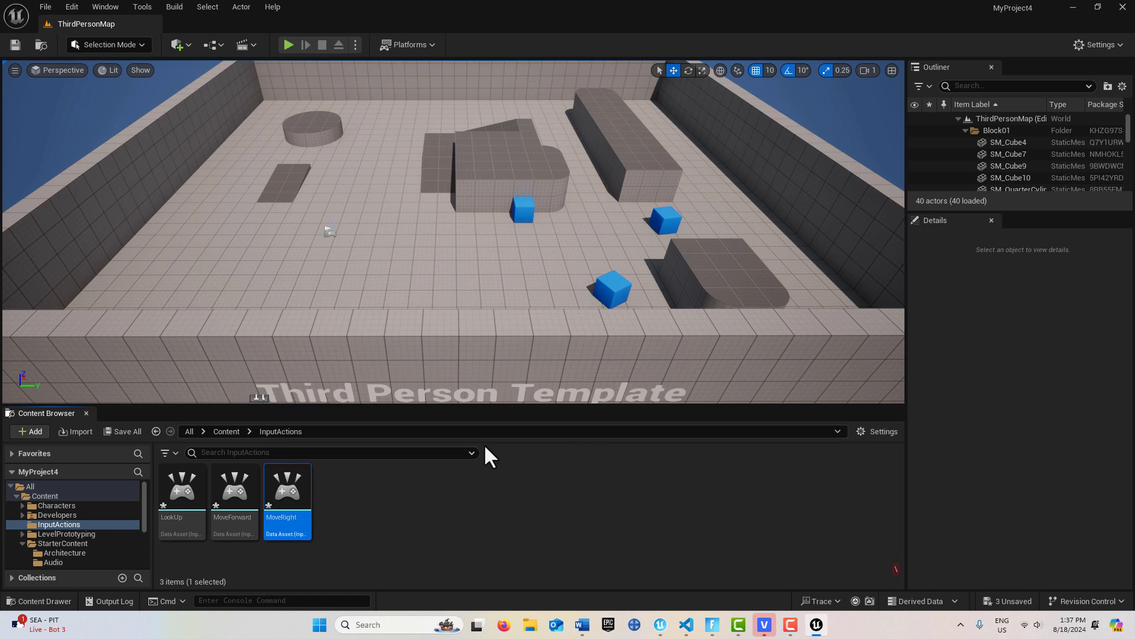
left_click(29, 431)
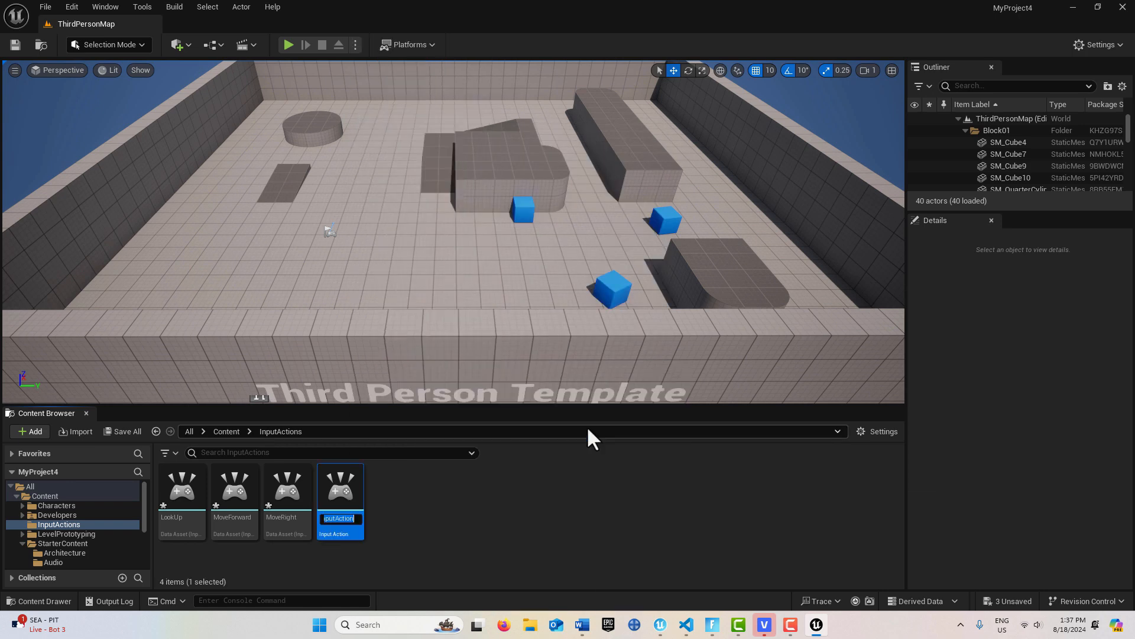
mouse_move(492, 551)
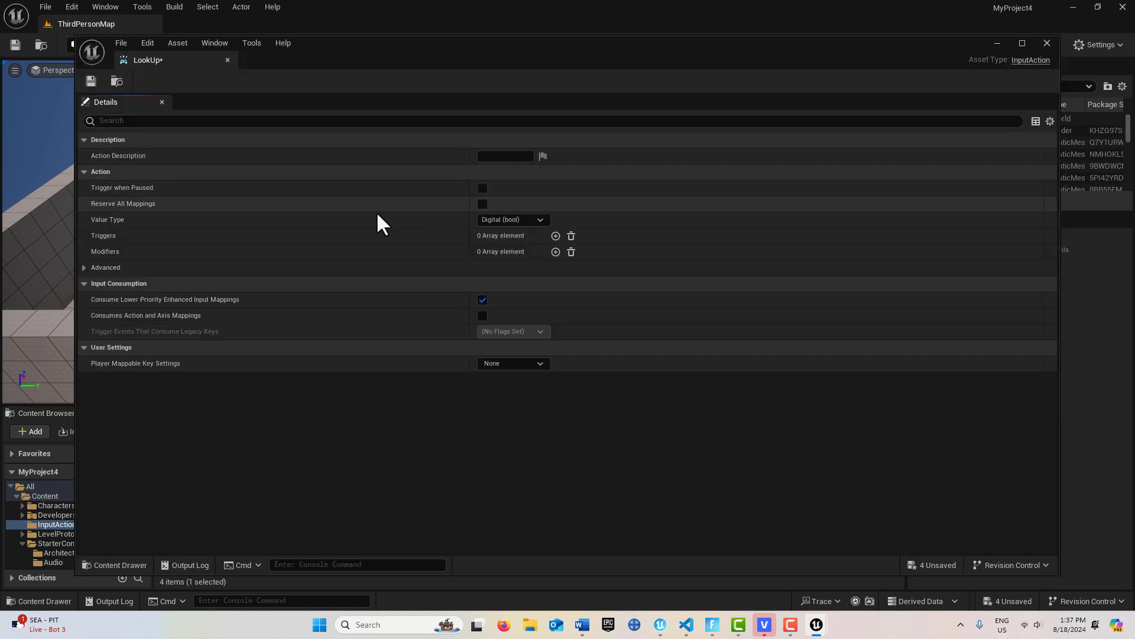
mouse_move(275, 234)
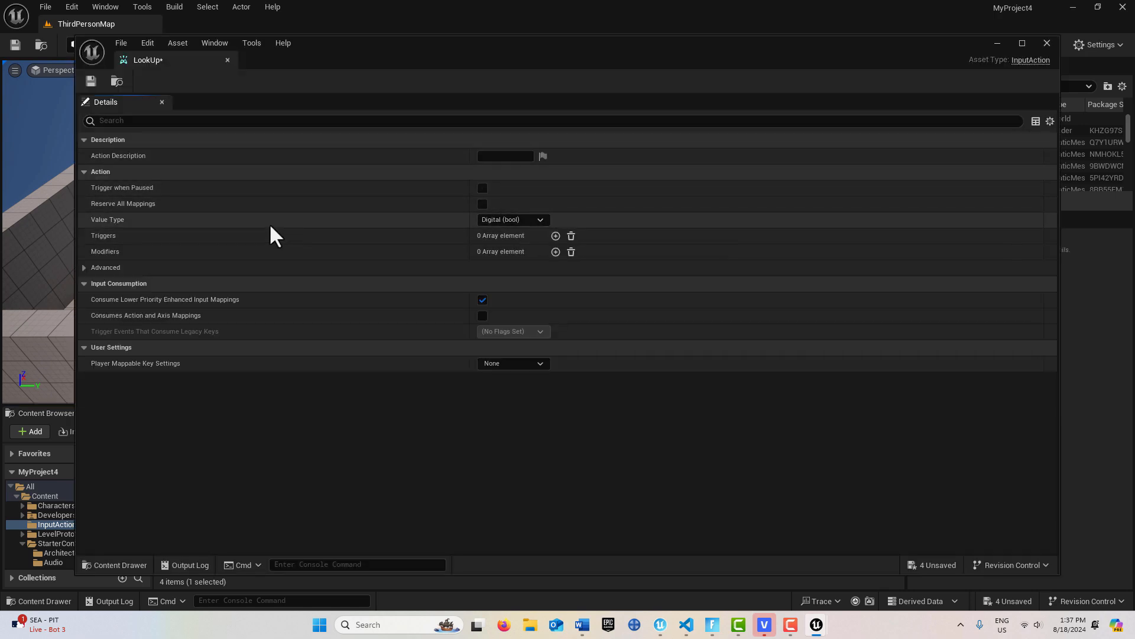
- Set the actions' Value Type to Axis1D (float) and save all four
left_click(513, 220)
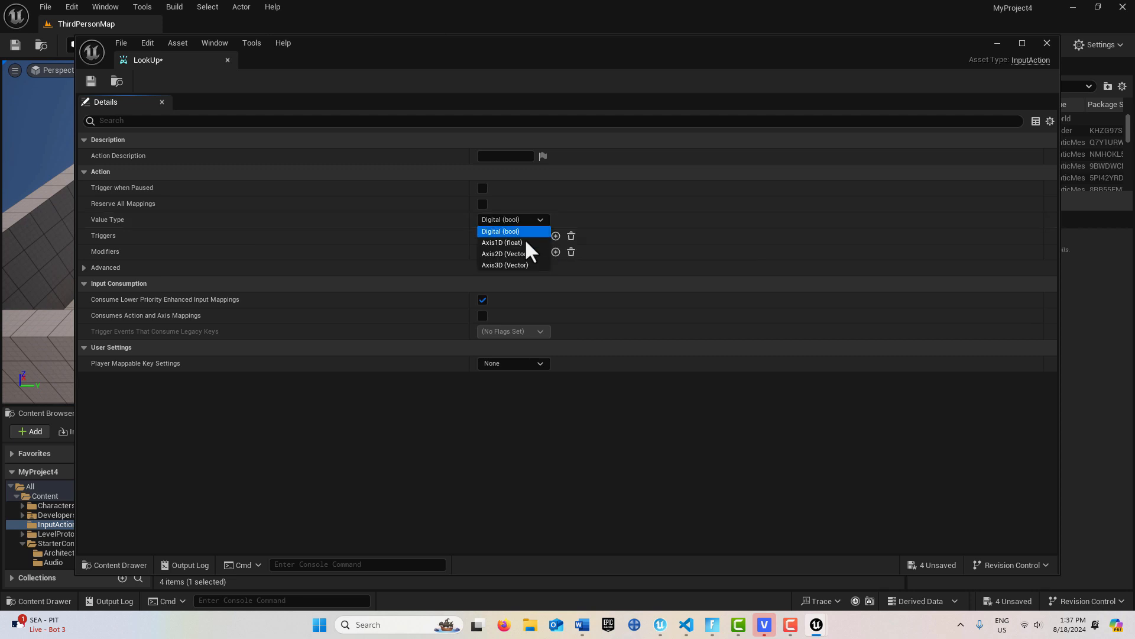
left_click(501, 242)
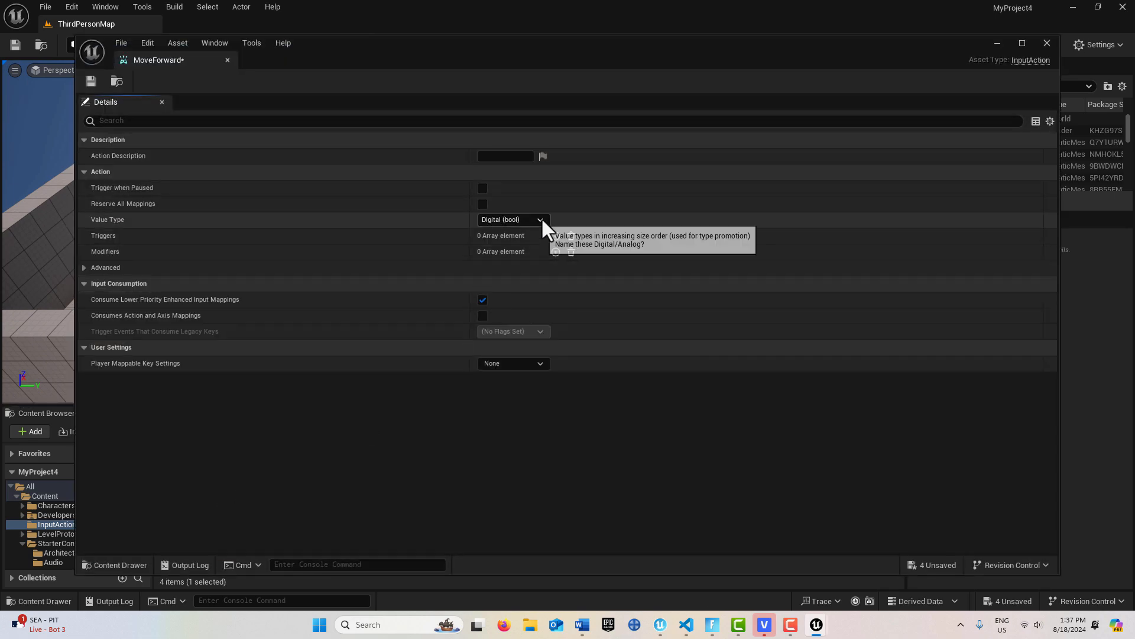
left_click(539, 220)
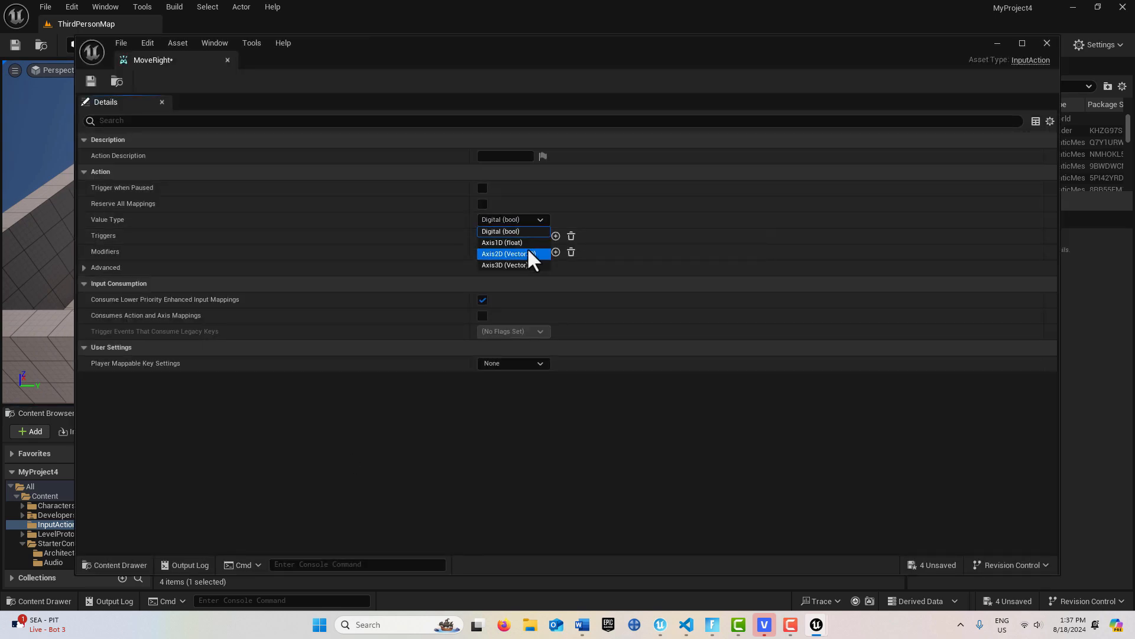
left_click(501, 242)
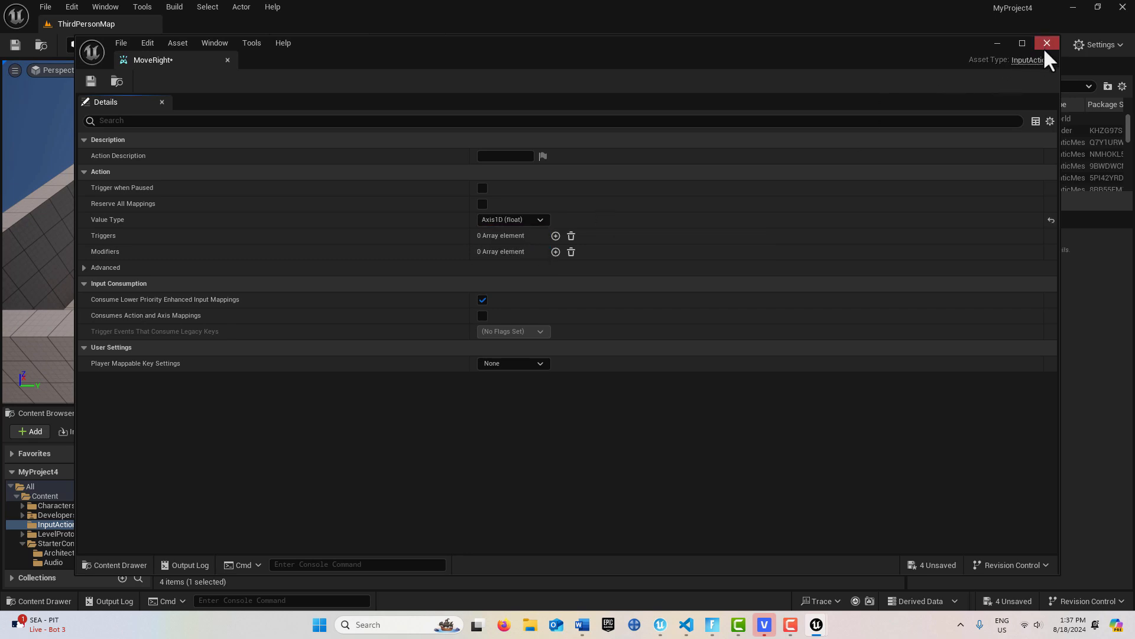
left_click(1047, 42)
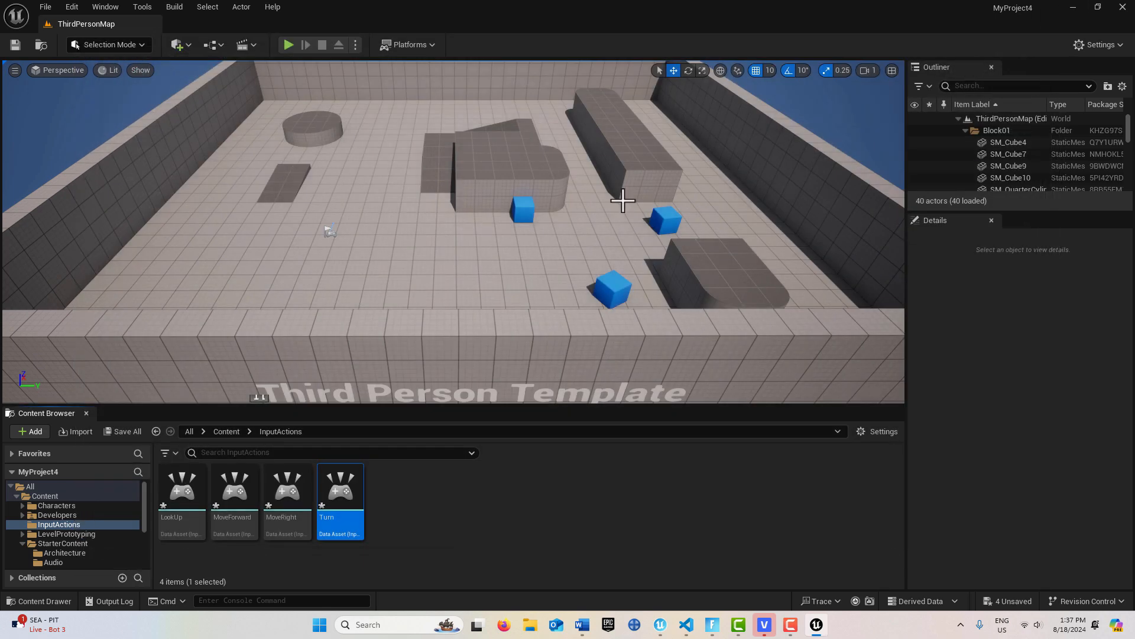
left_click(63, 5)
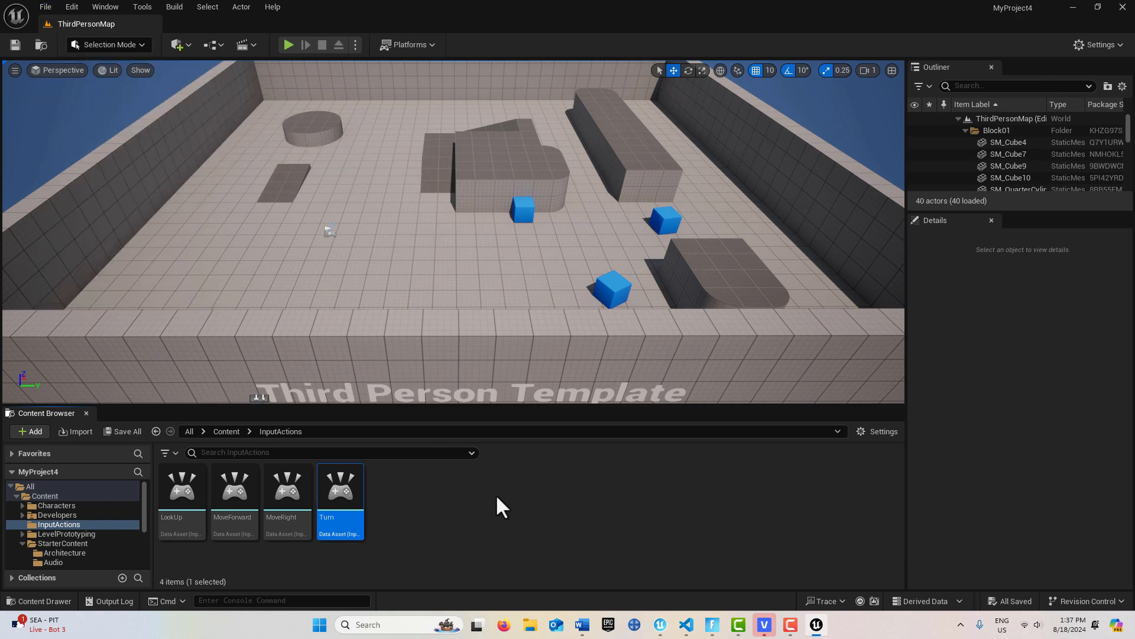
mouse_move(498, 520)
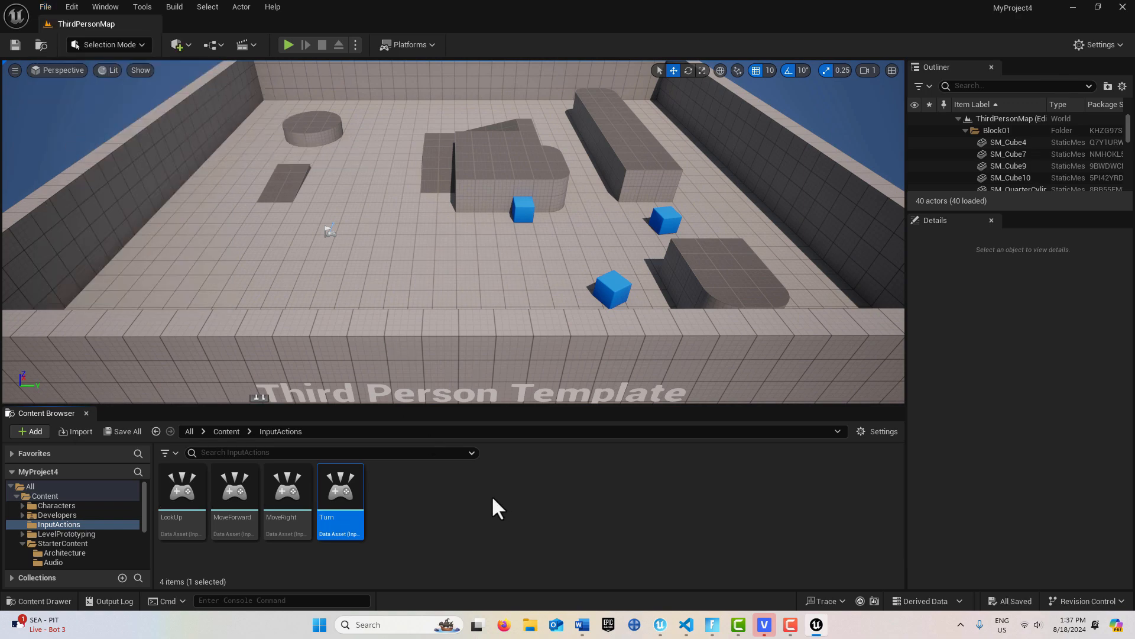
- Create a new Input Mapping Context in the folder and open it
left_click(30, 431)
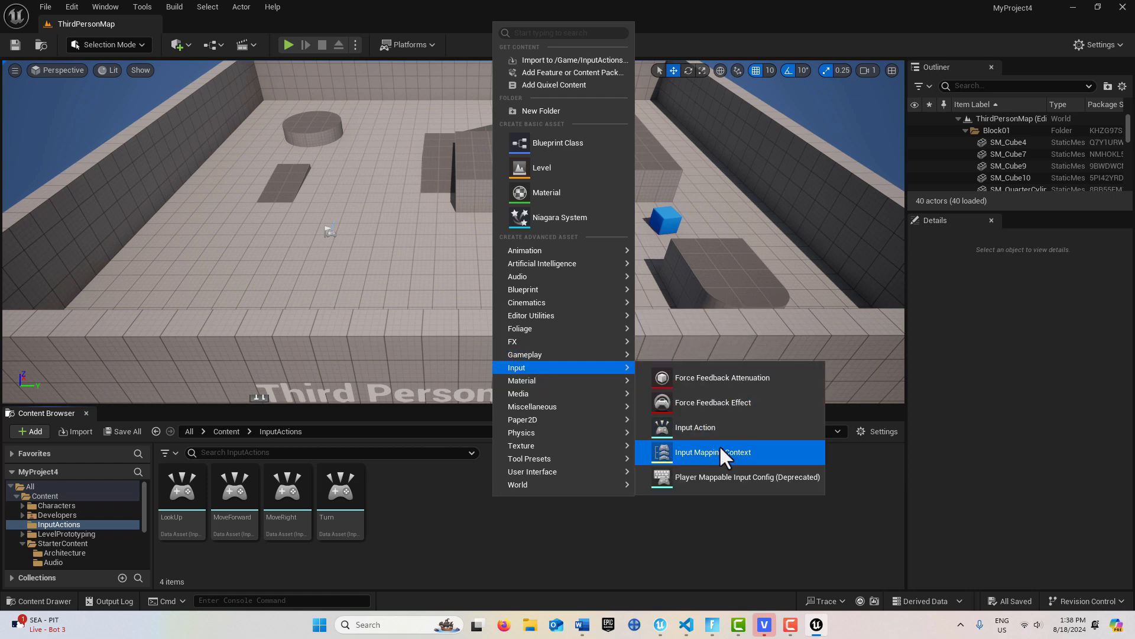
left_click(712, 452)
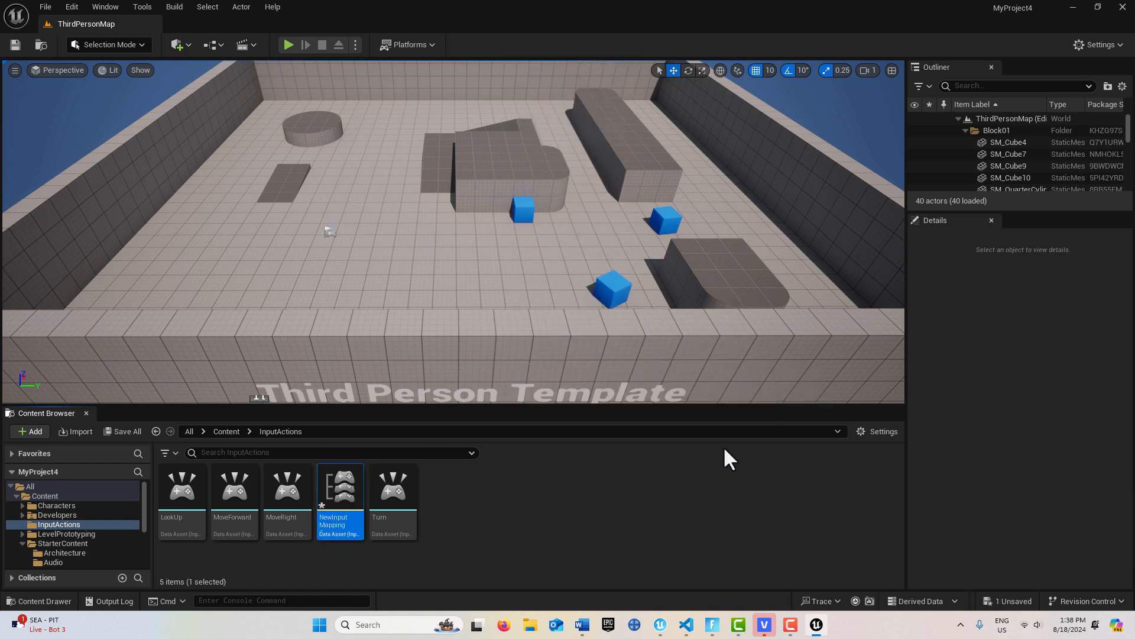
mouse_move(343, 492)
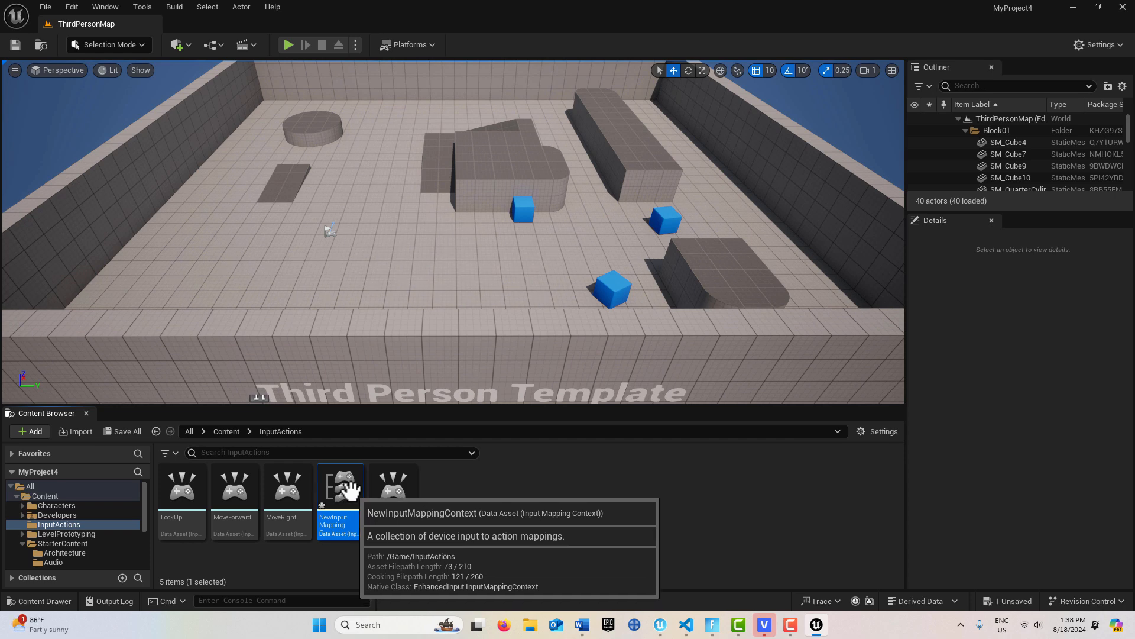
double_click(340, 486)
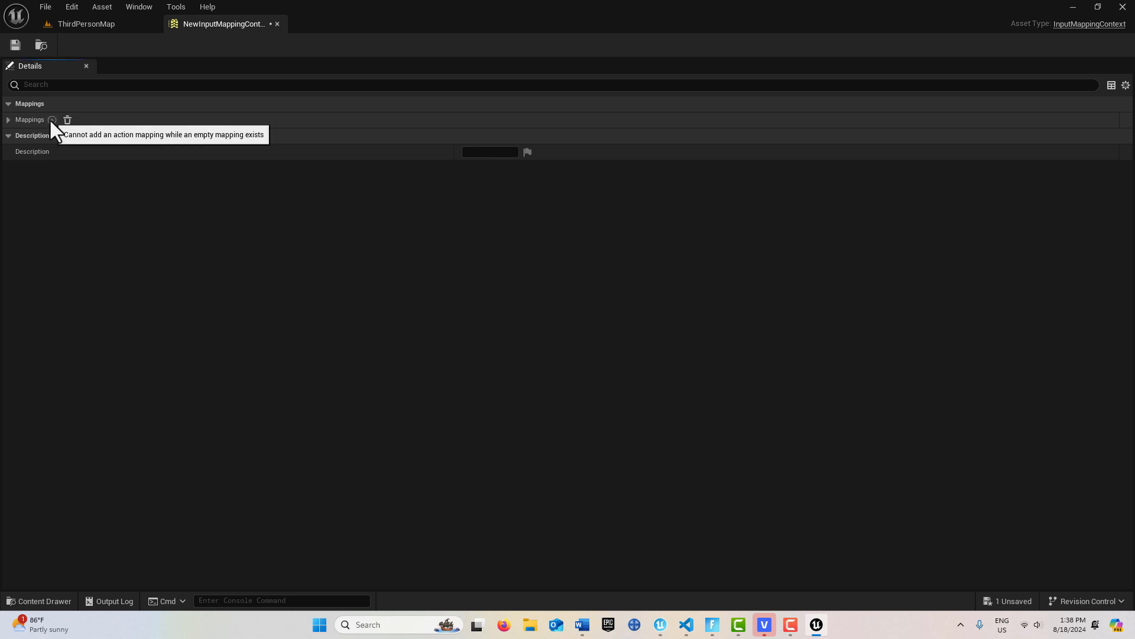
- Add a MoveForward action mapping bound to the keyboard W key
left_click(52, 121)
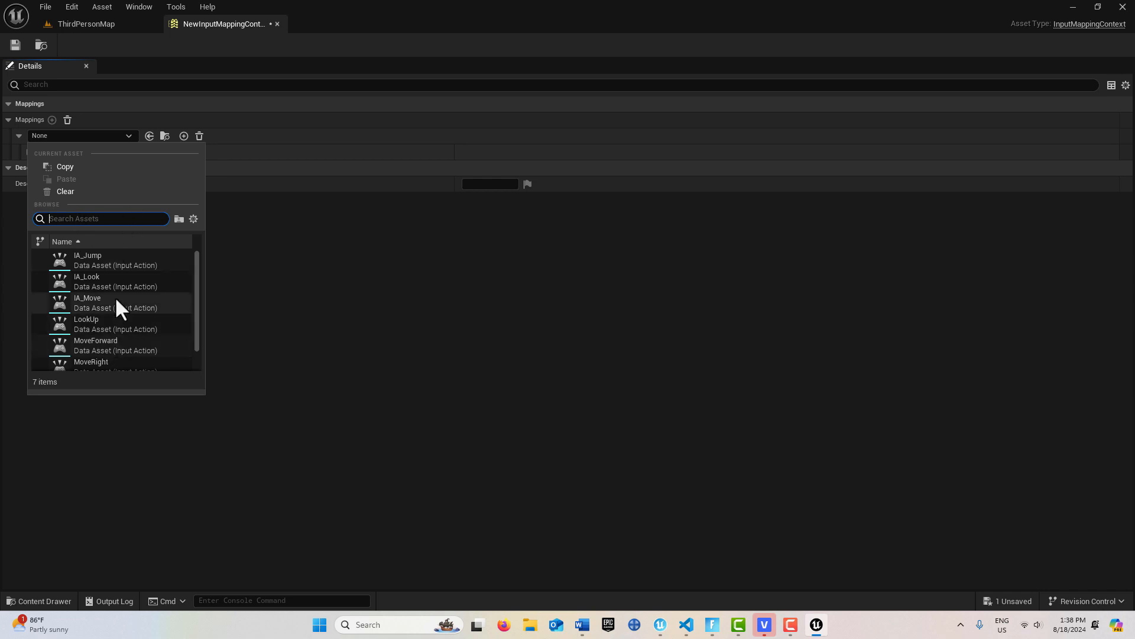
left_click(94, 345)
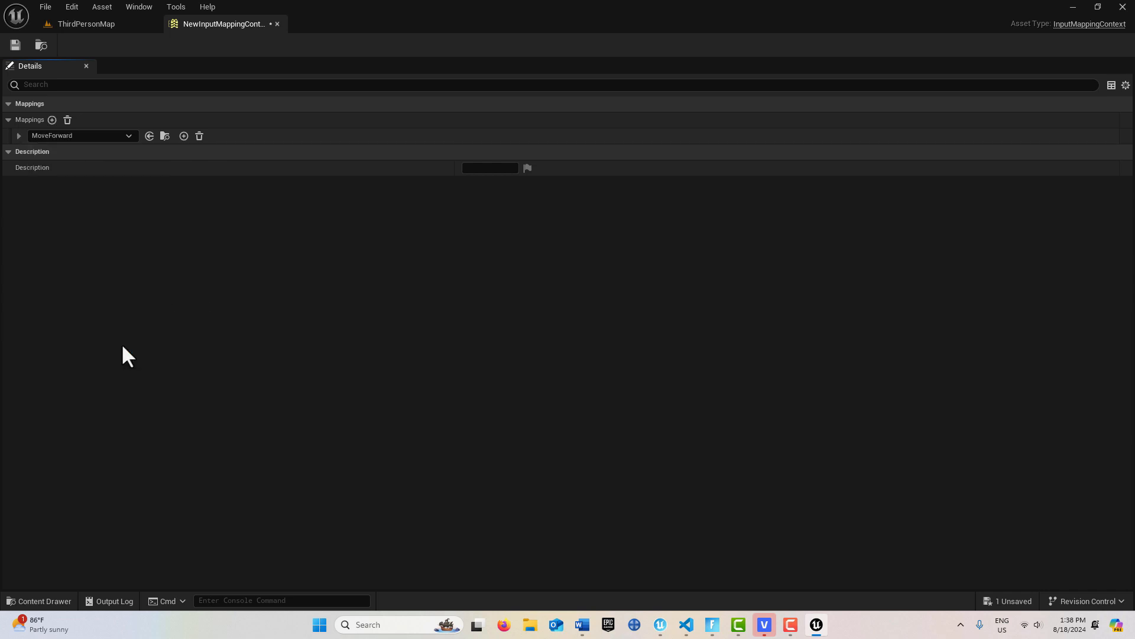
left_click(184, 135)
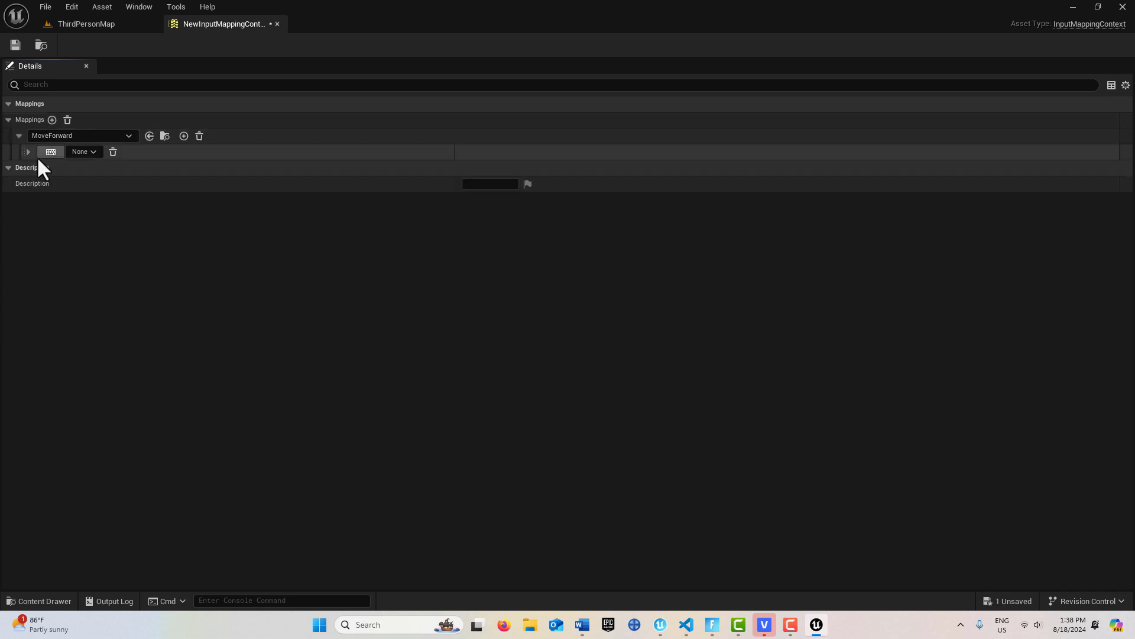
left_click(28, 152)
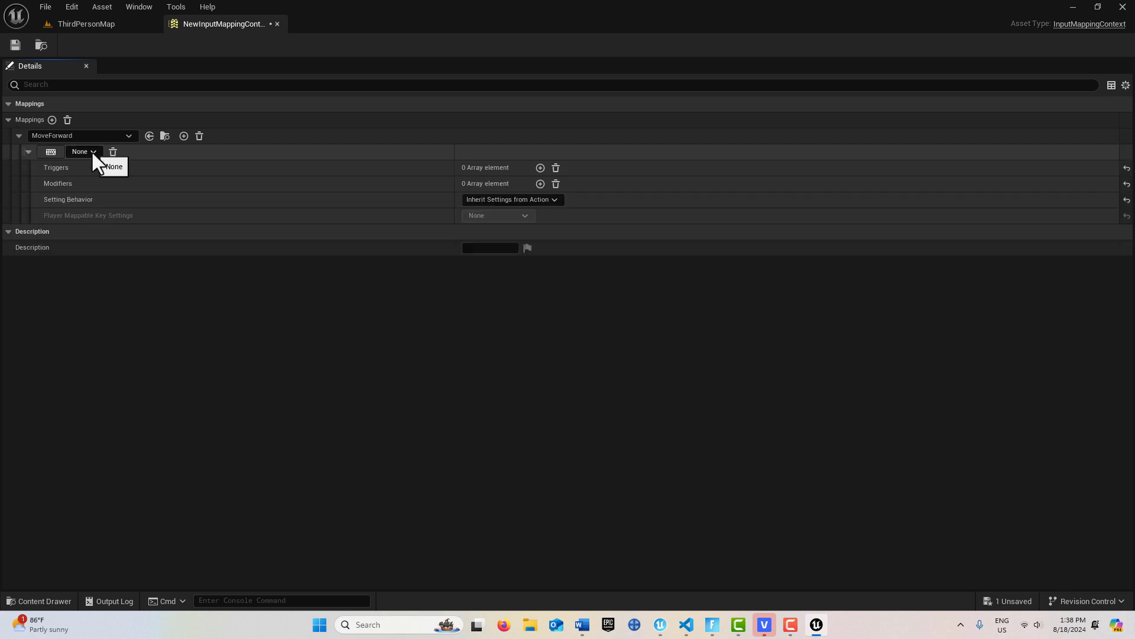
left_click(83, 152)
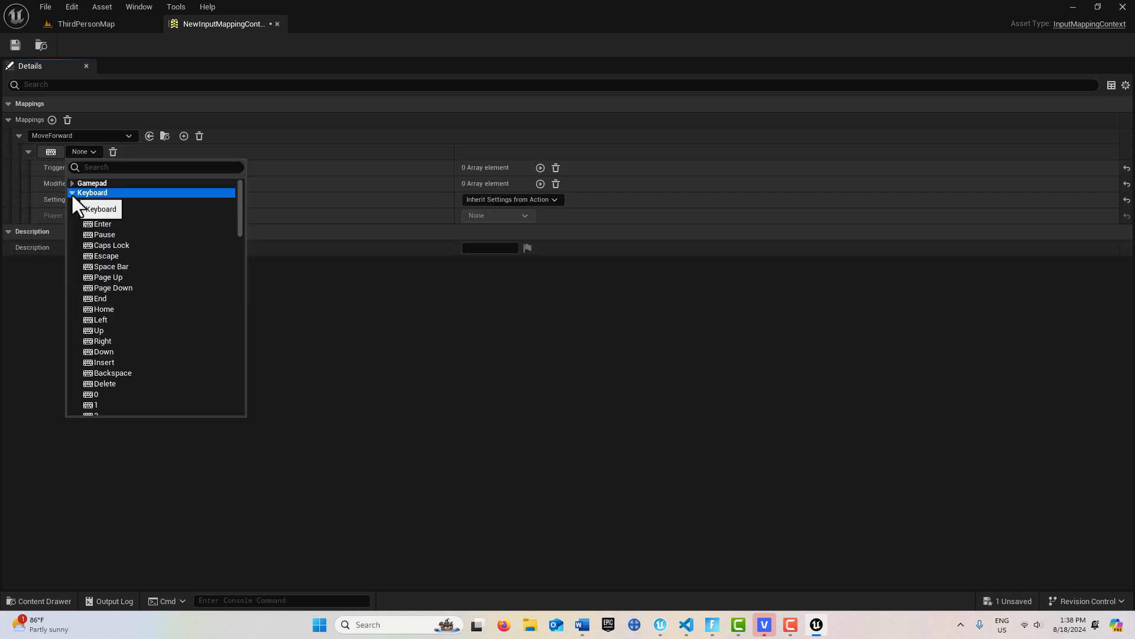
scroll("down", 3)
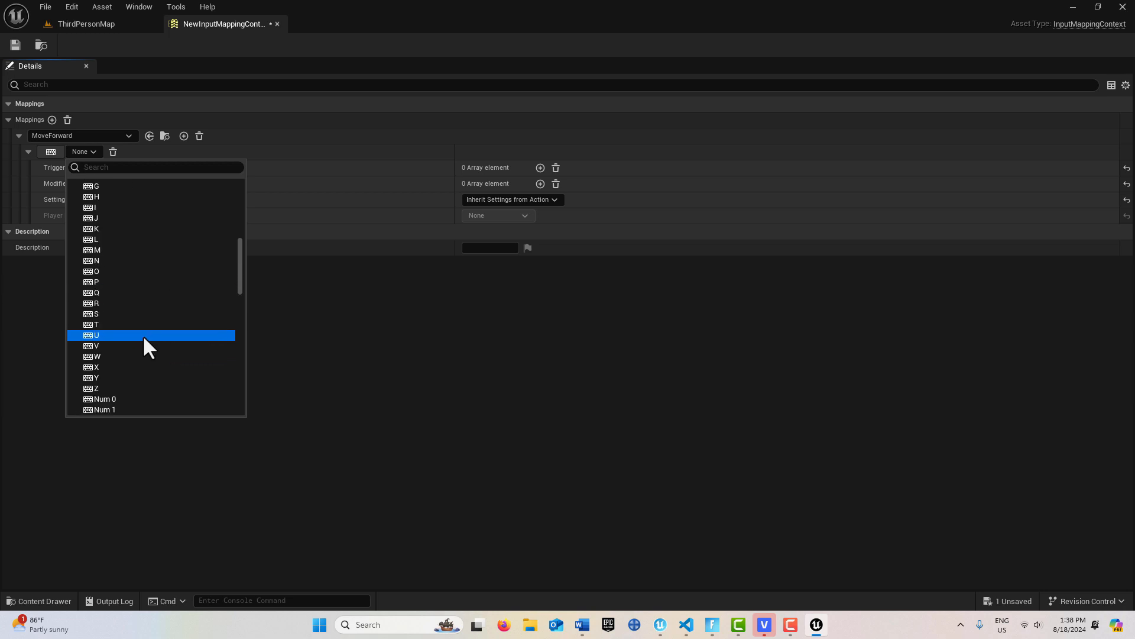
left_click(97, 356)
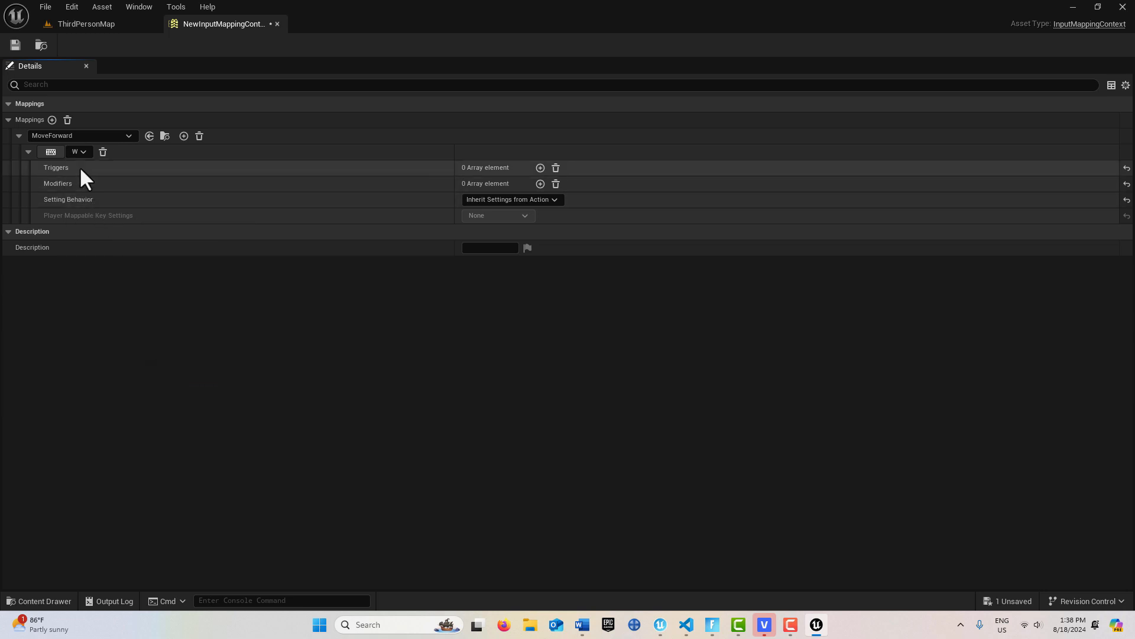
mouse_move(210, 196)
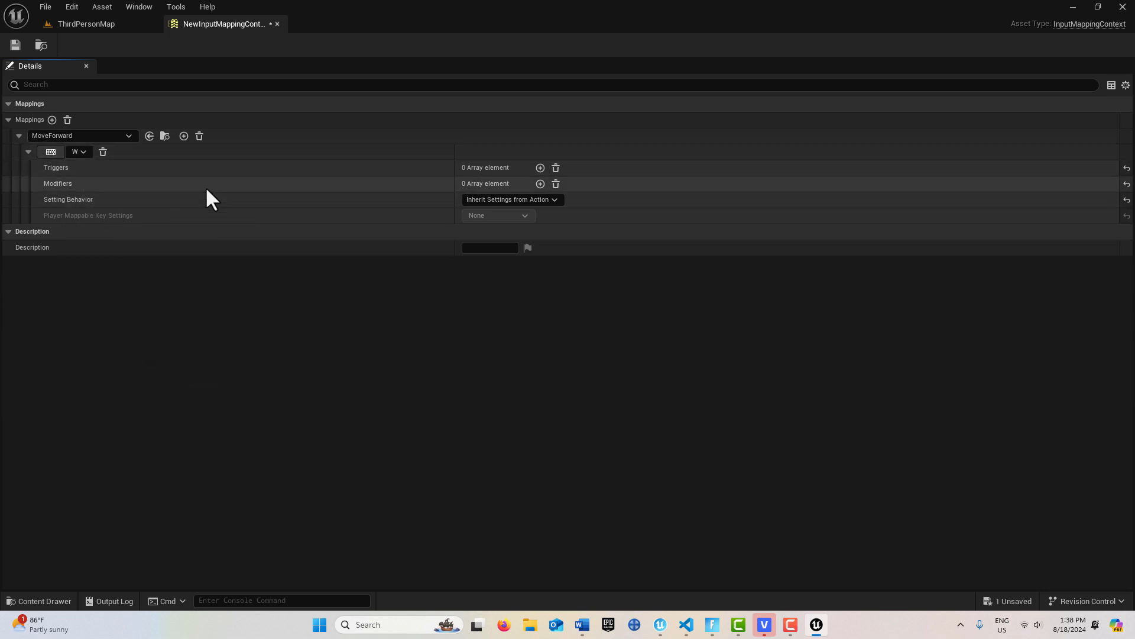
mouse_move(554, 201)
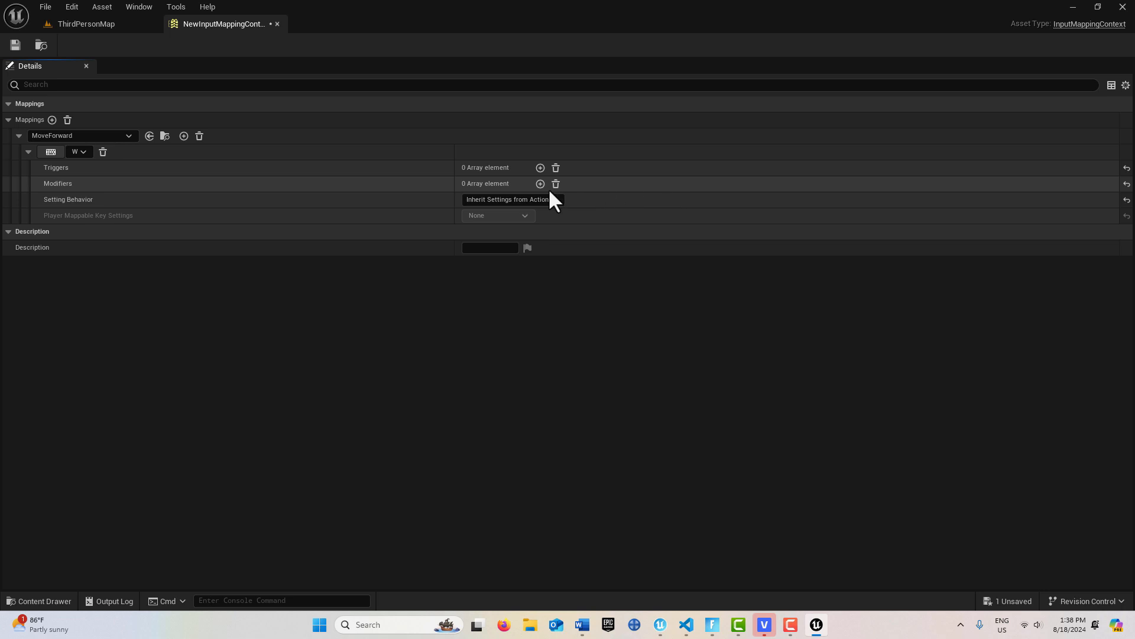
mouse_move(539, 184)
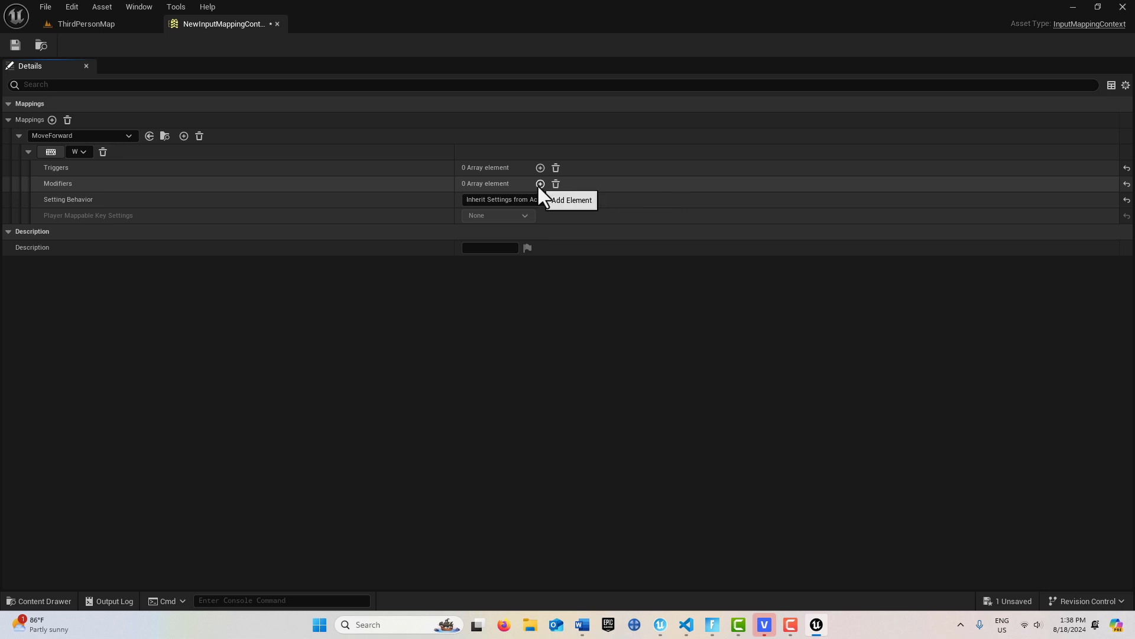
- Give the W binding a Scalar modifier at 1.0, 1.0, 1.0
left_click(539, 183)
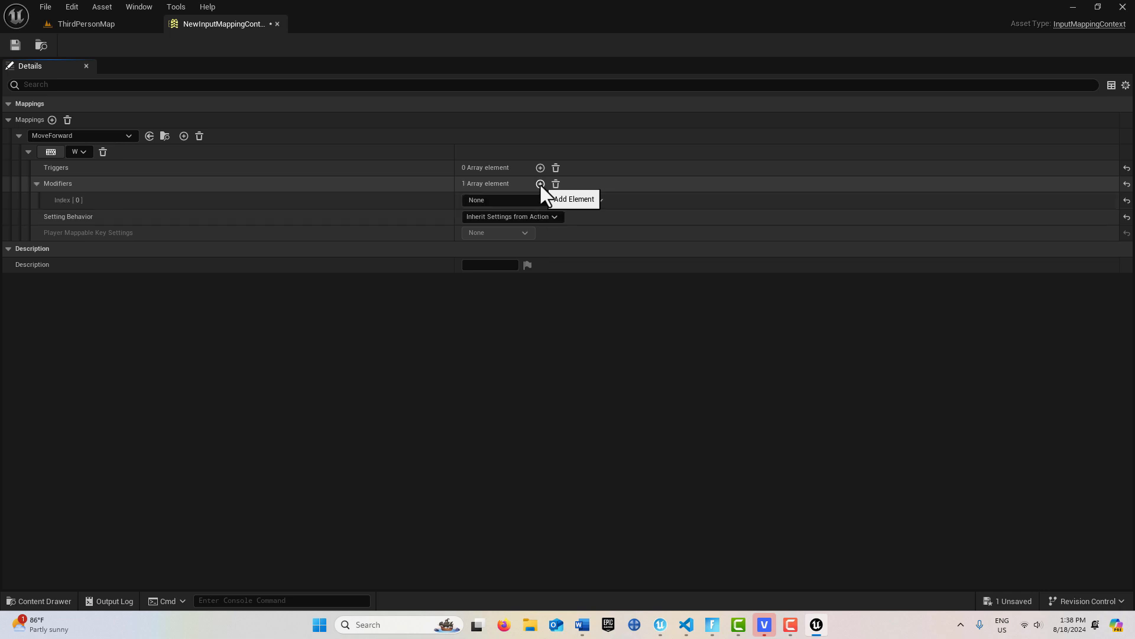
left_click(525, 200)
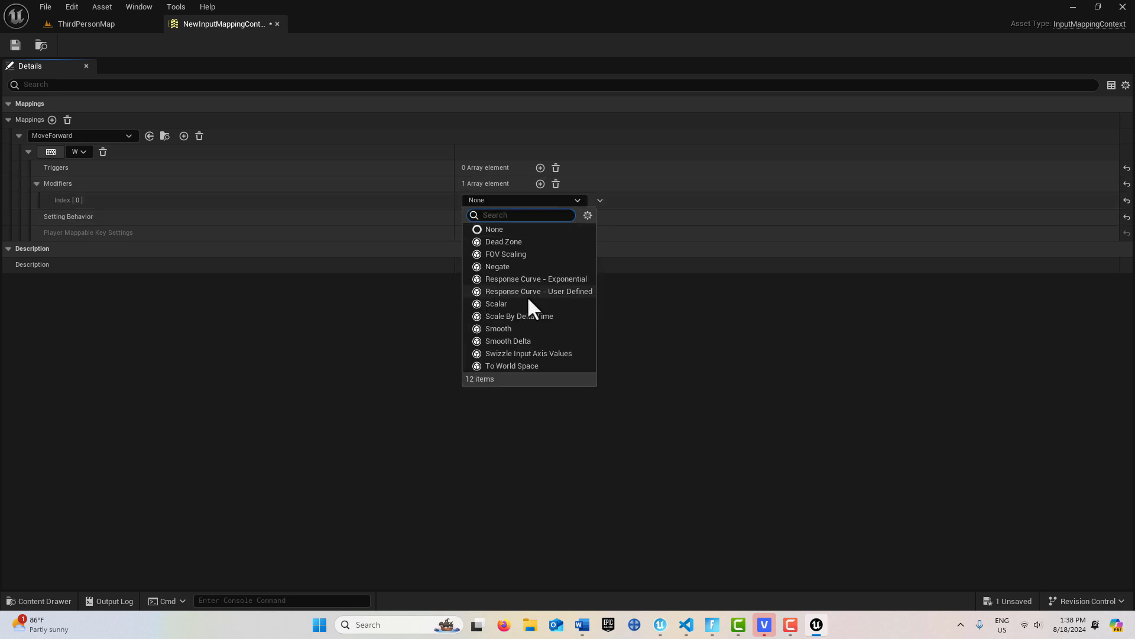
left_click(495, 303)
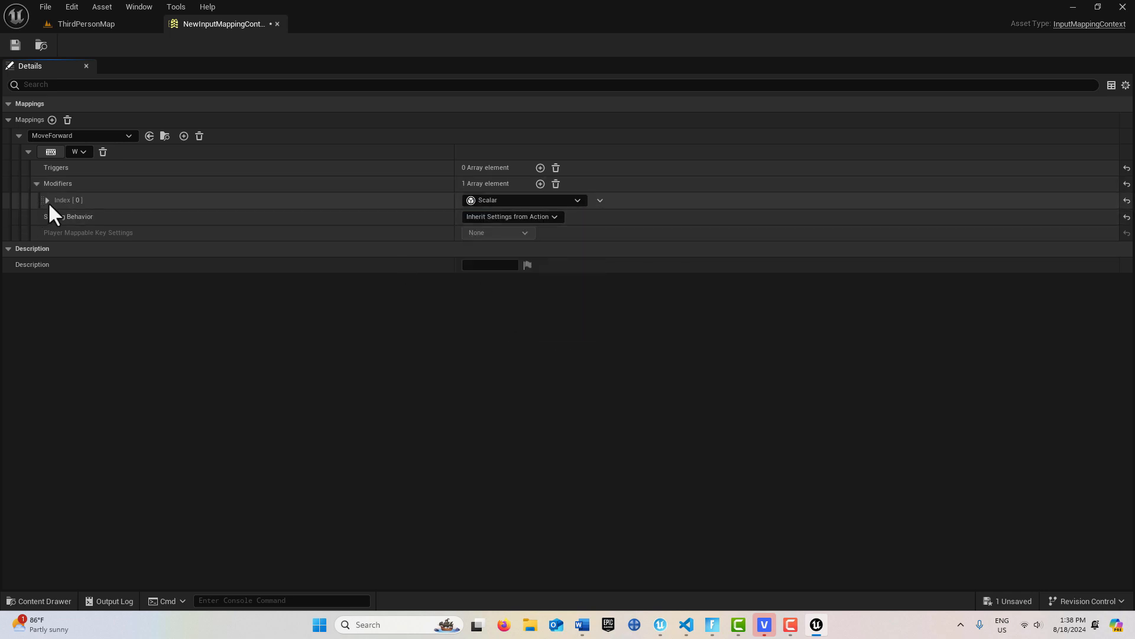
left_click(47, 199)
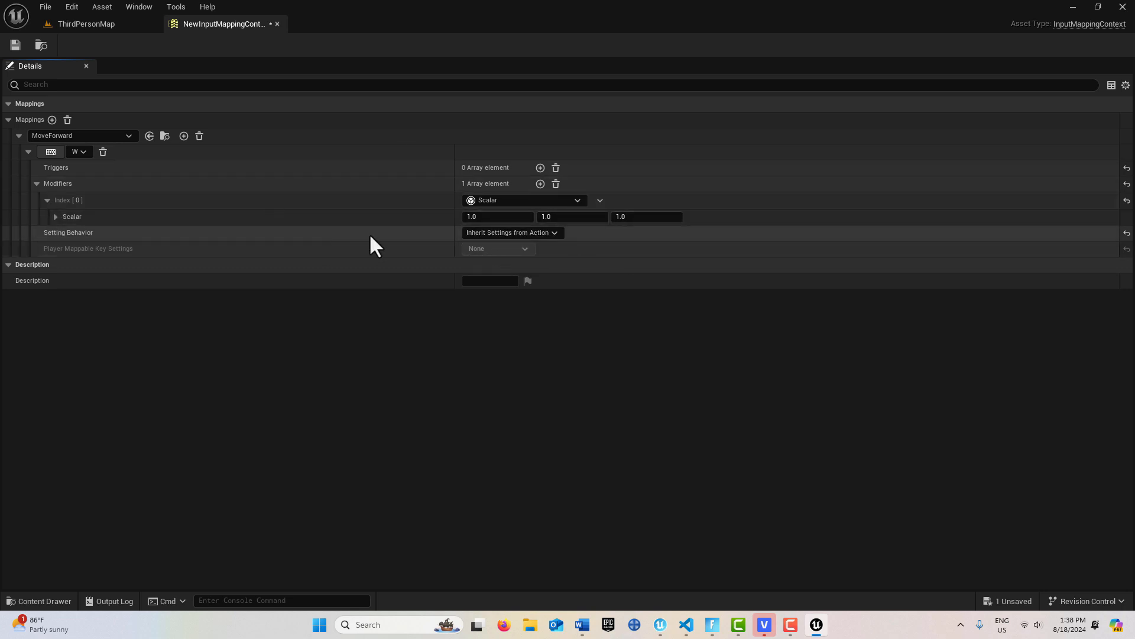
mouse_move(52, 120)
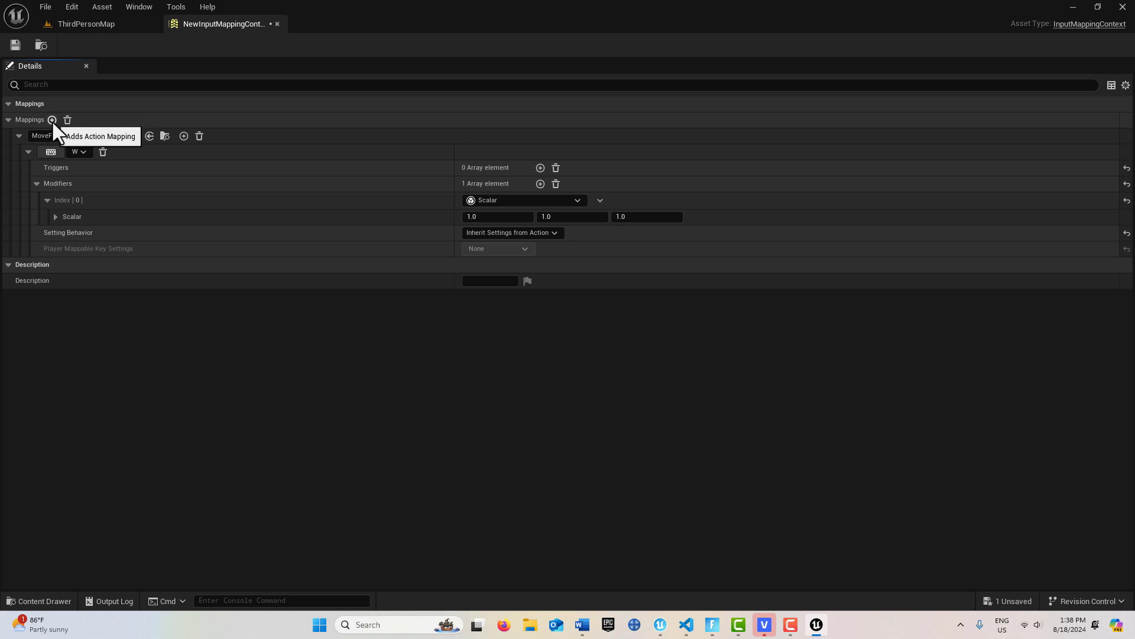
- Add an empty action mapping and a second MoveForward binding on the S key
left_click(52, 120)
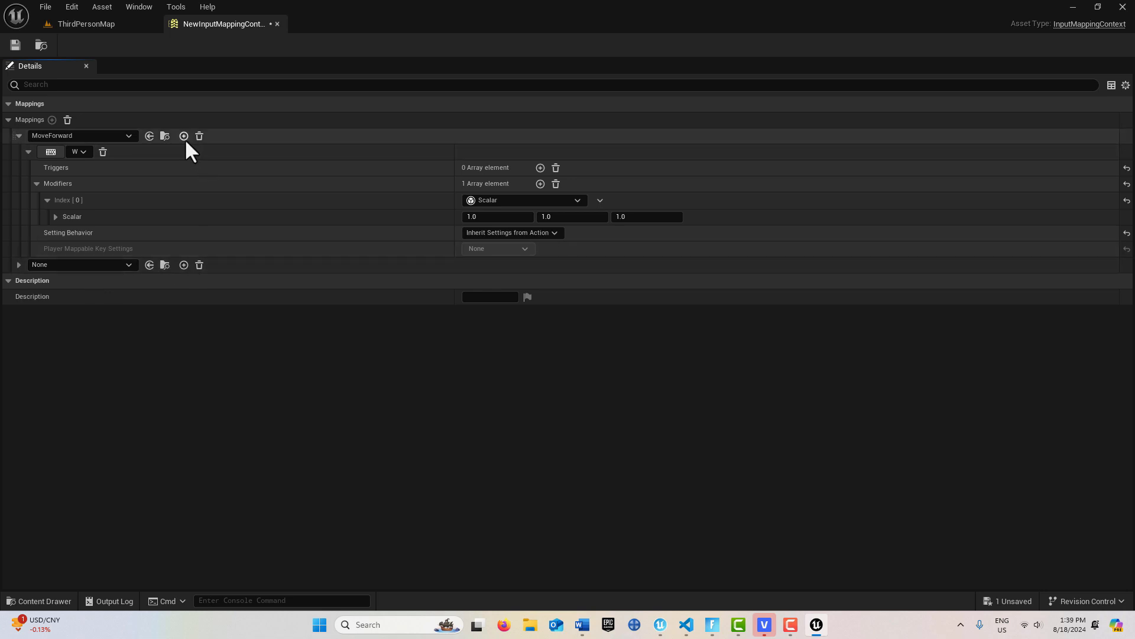
mouse_move(184, 135)
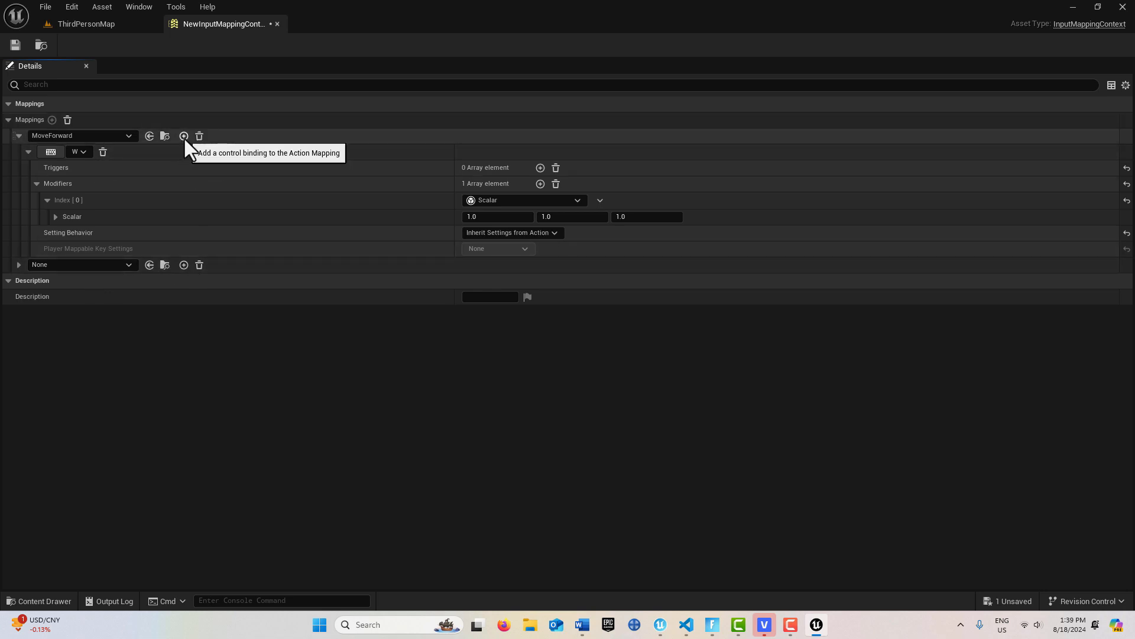
left_click(183, 135)
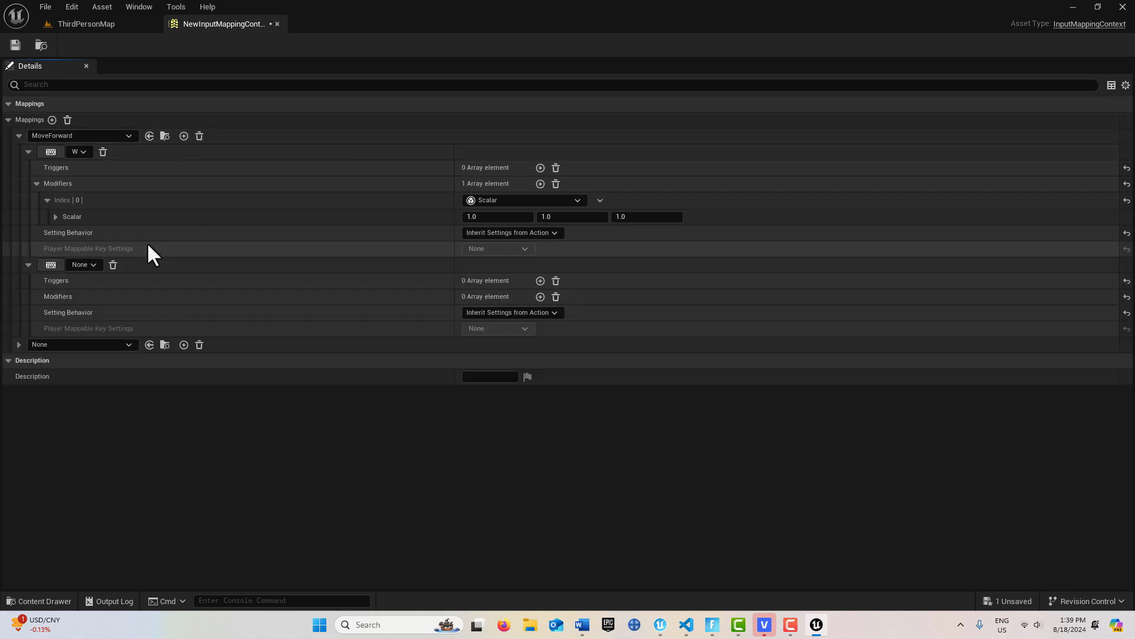
left_click(83, 264)
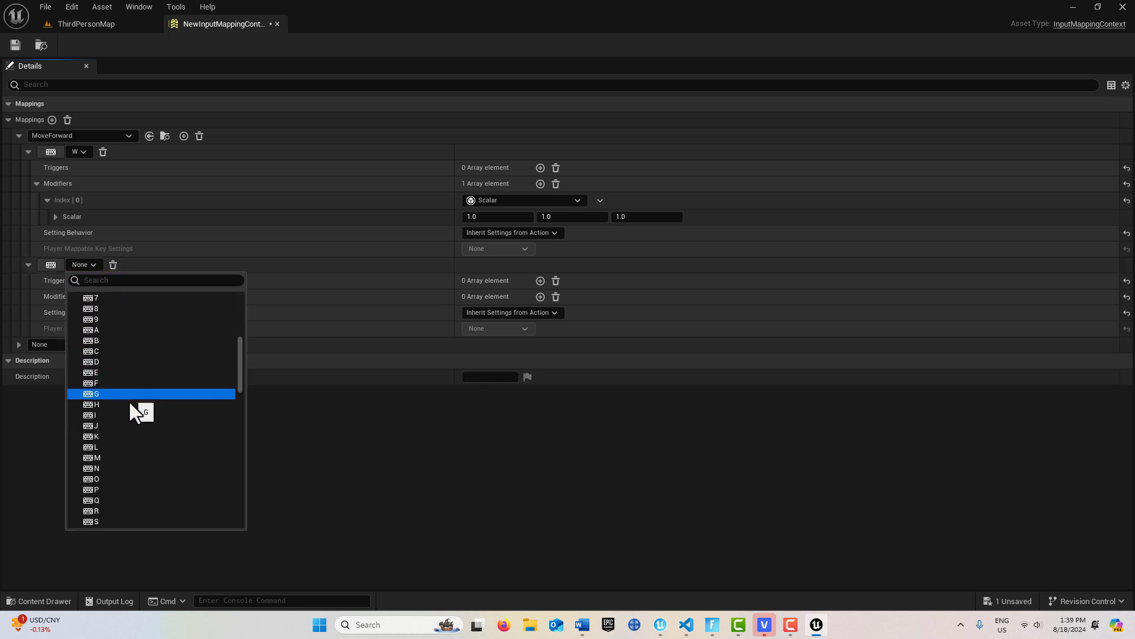
scroll("down", 3)
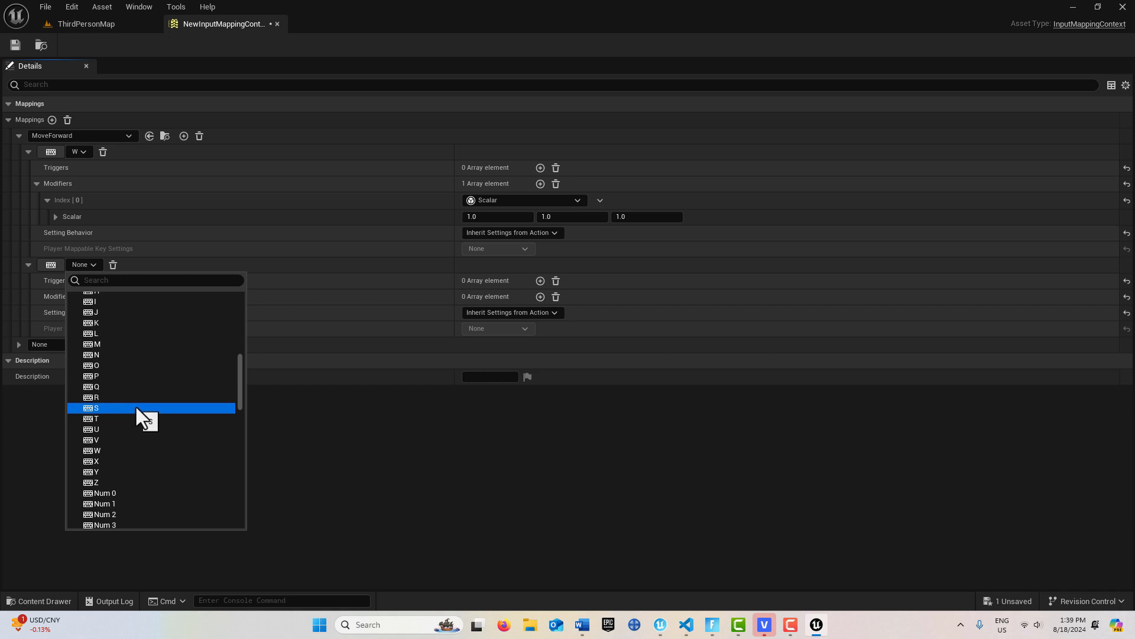
left_click(97, 407)
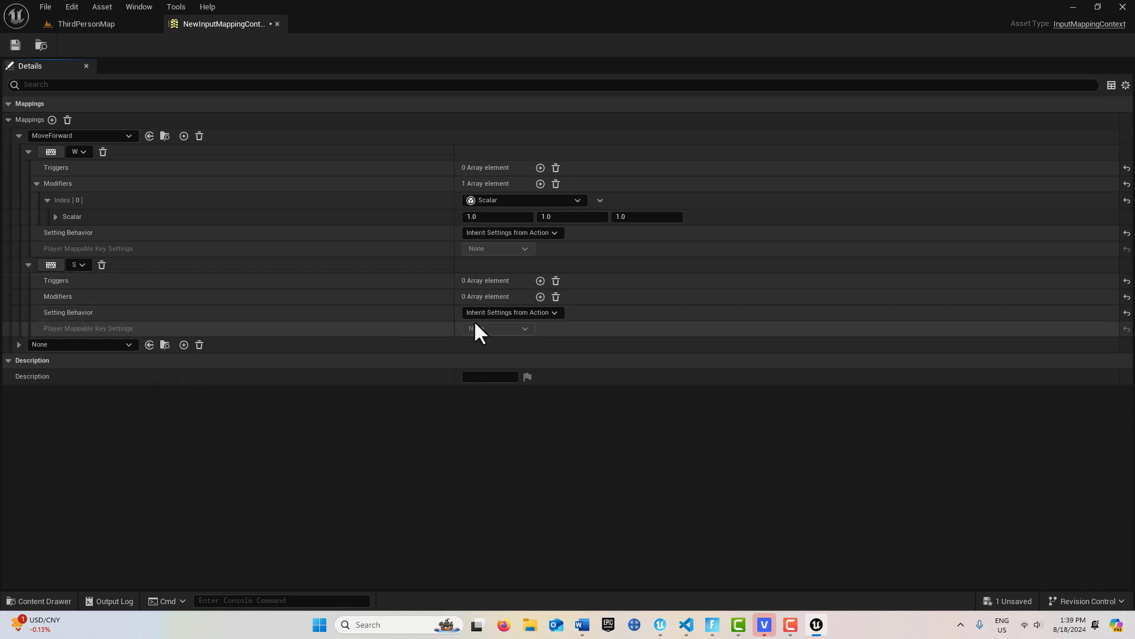
mouse_move(541, 296)
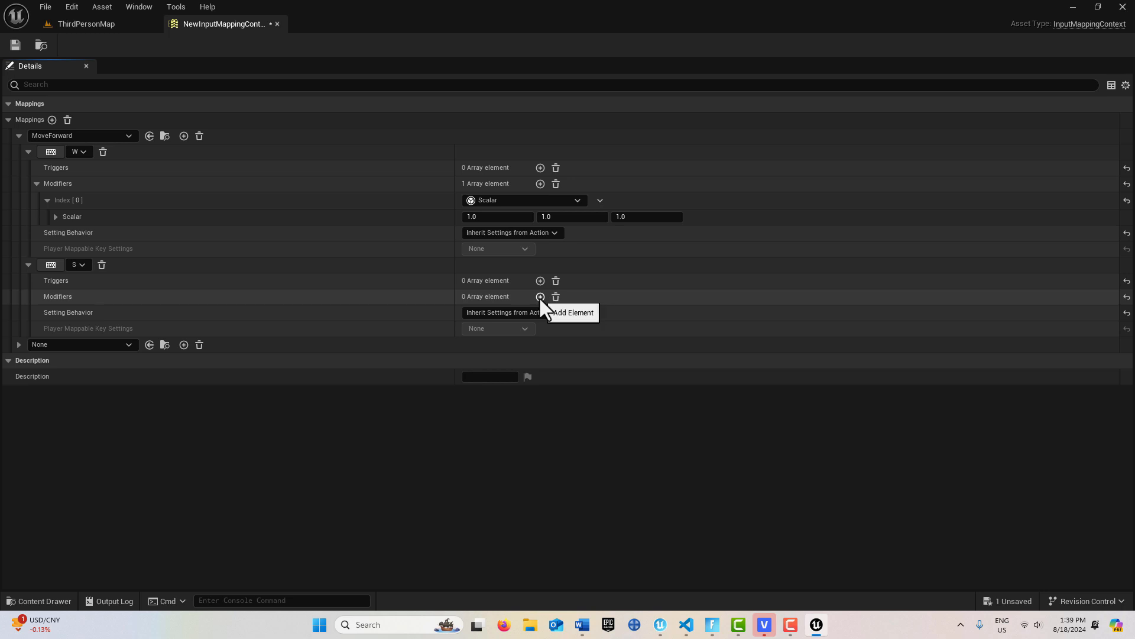
- Give the S binding Scalar and Negate modifiers to reverse direction
left_click(540, 297)
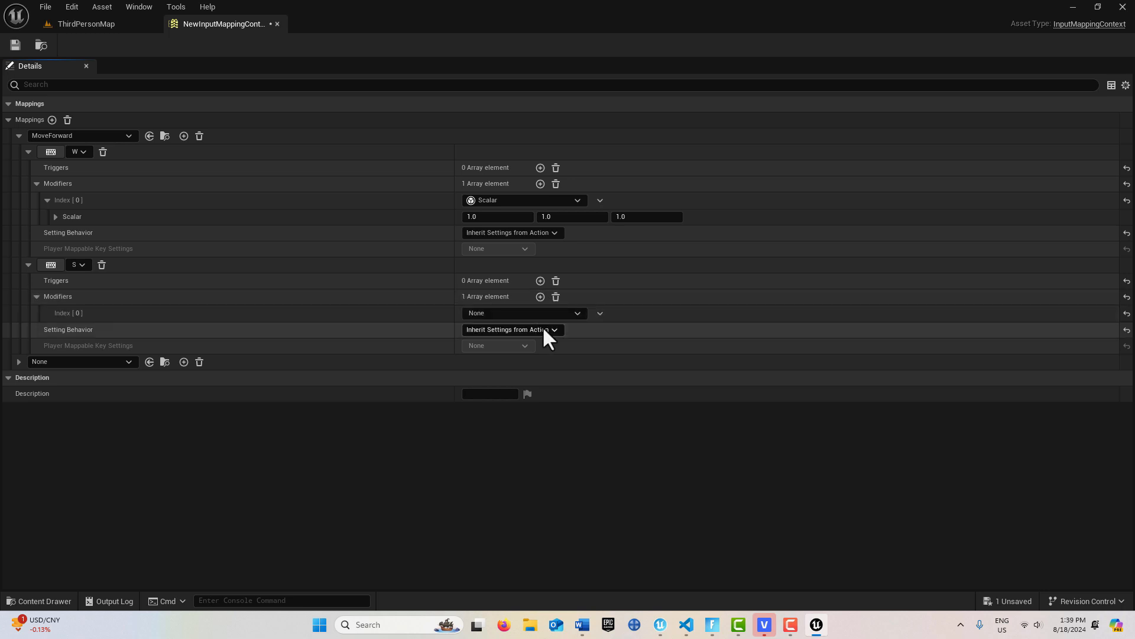
left_click(522, 312)
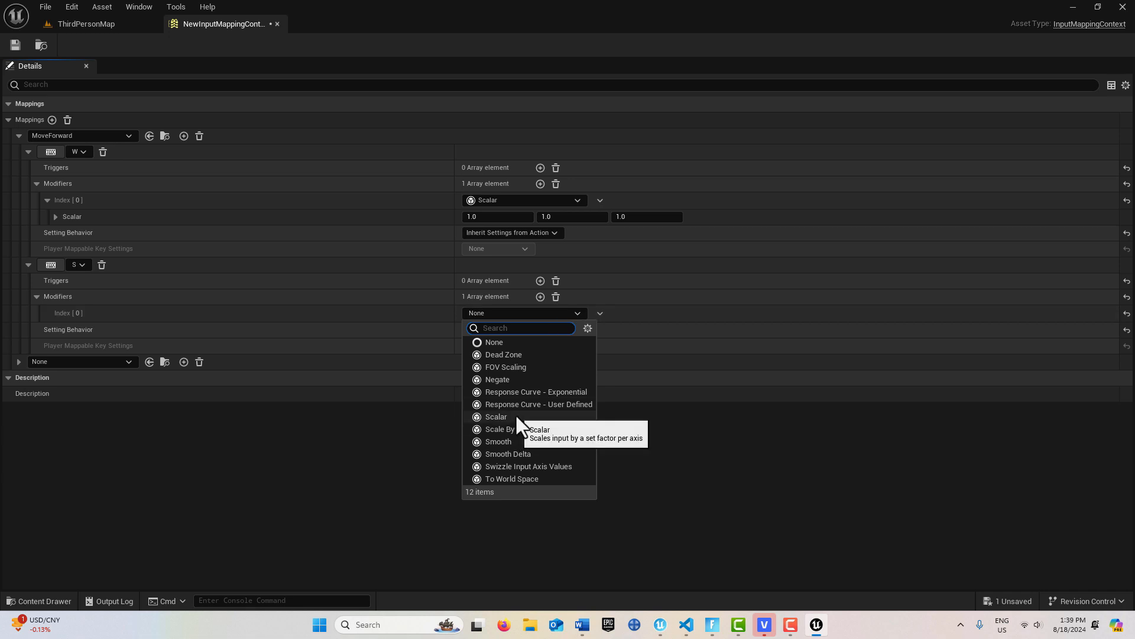
left_click(497, 416)
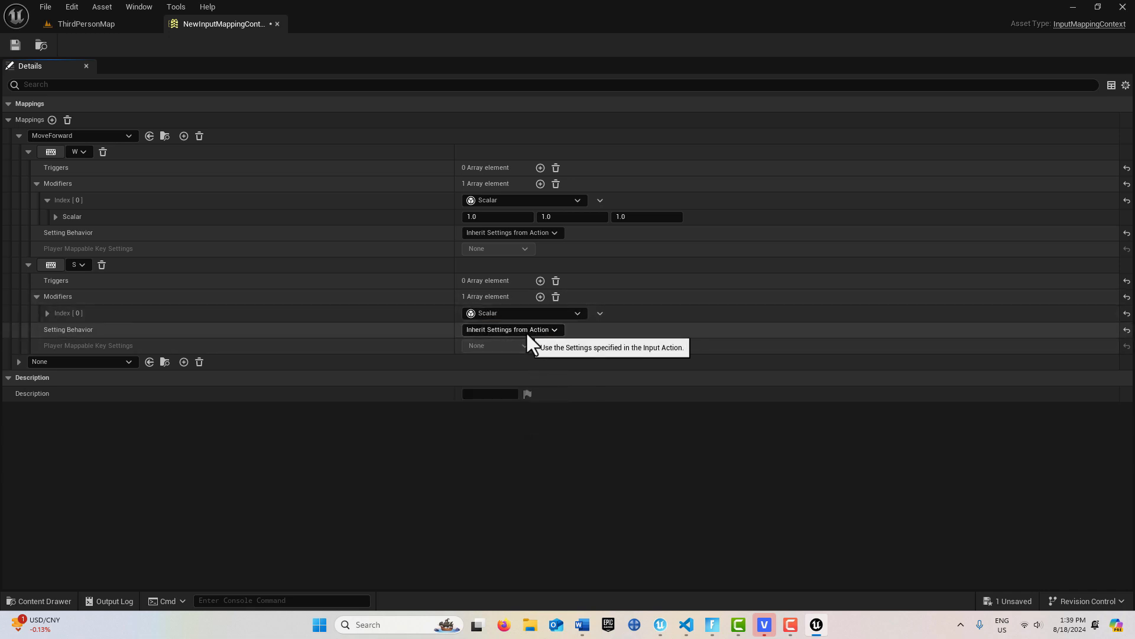
left_click(539, 295)
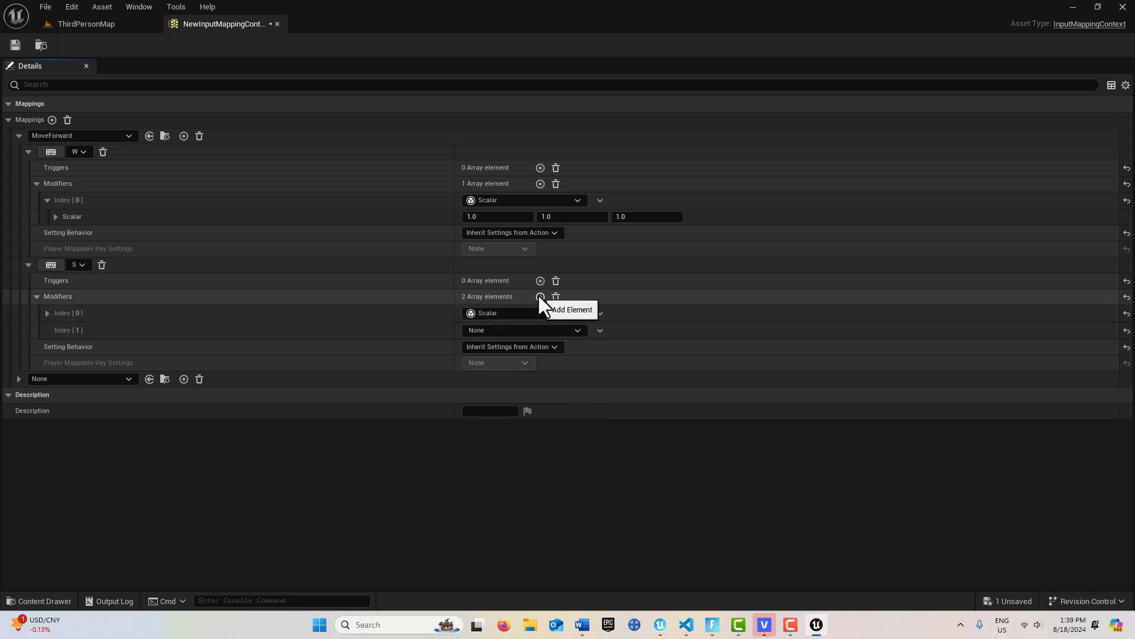
left_click(522, 330)
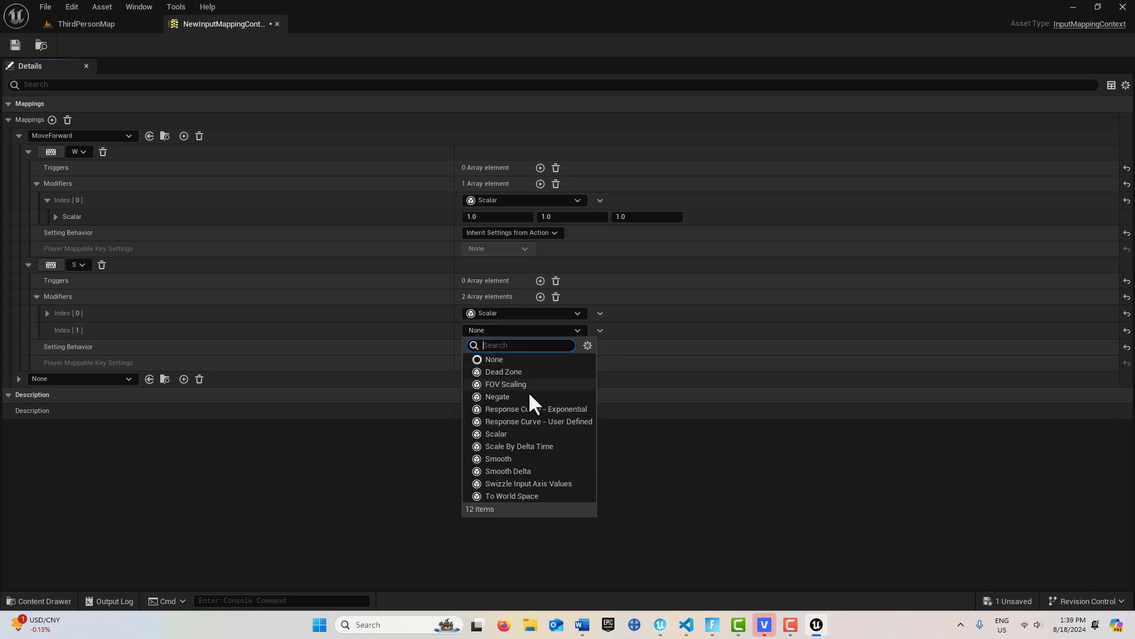
left_click(497, 396)
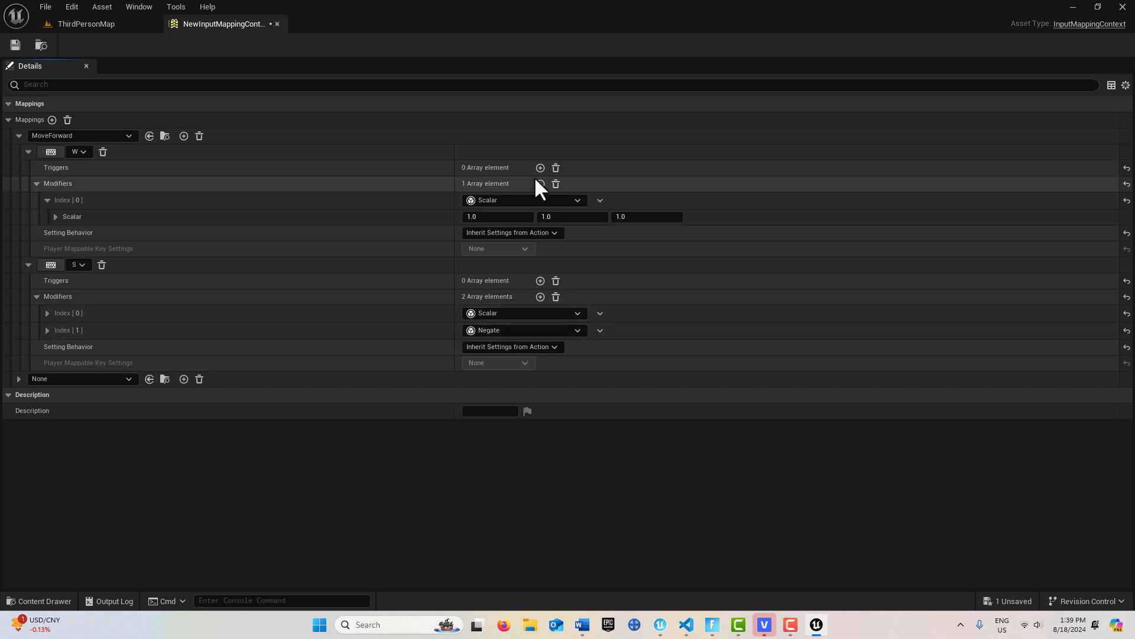
mouse_move(501, 337)
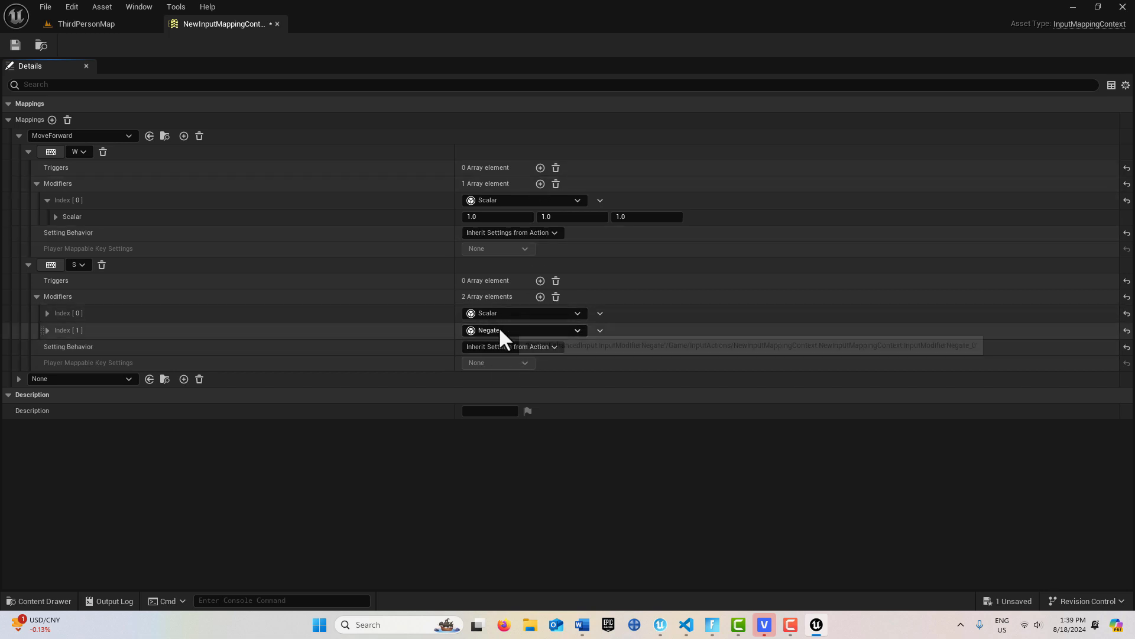
mouse_move(106, 180)
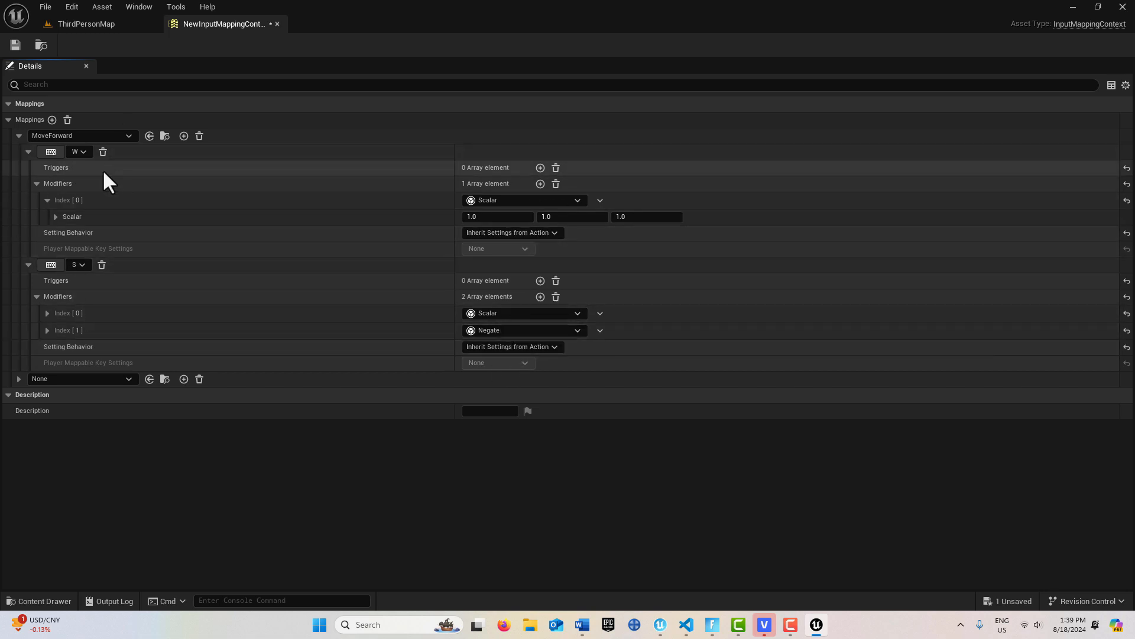
mouse_move(36, 416)
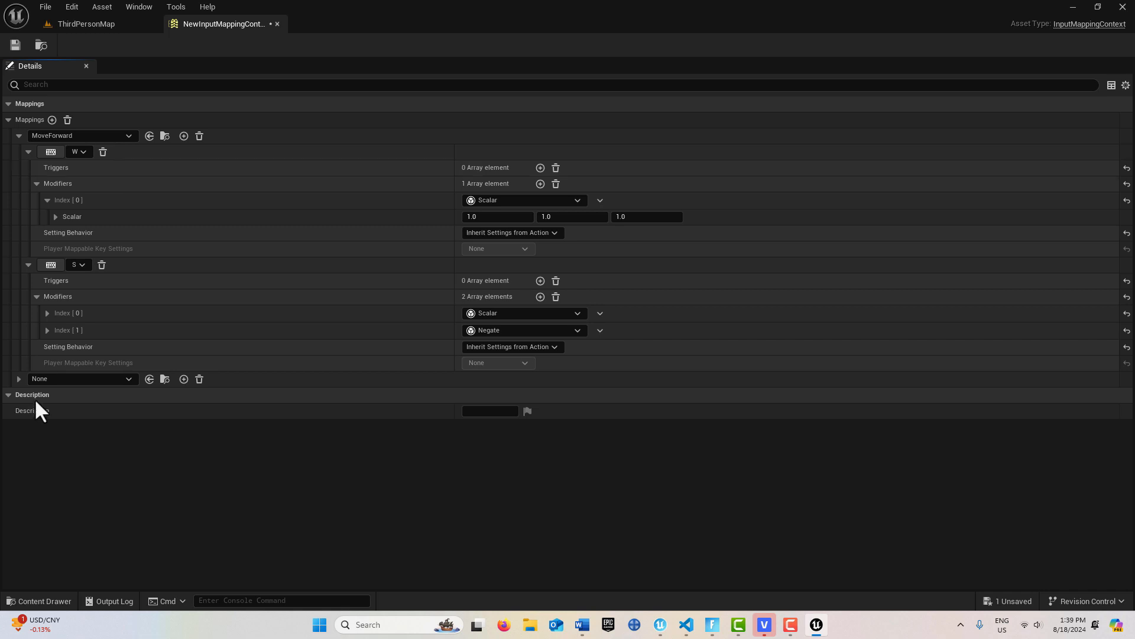
mouse_move(111, 389)
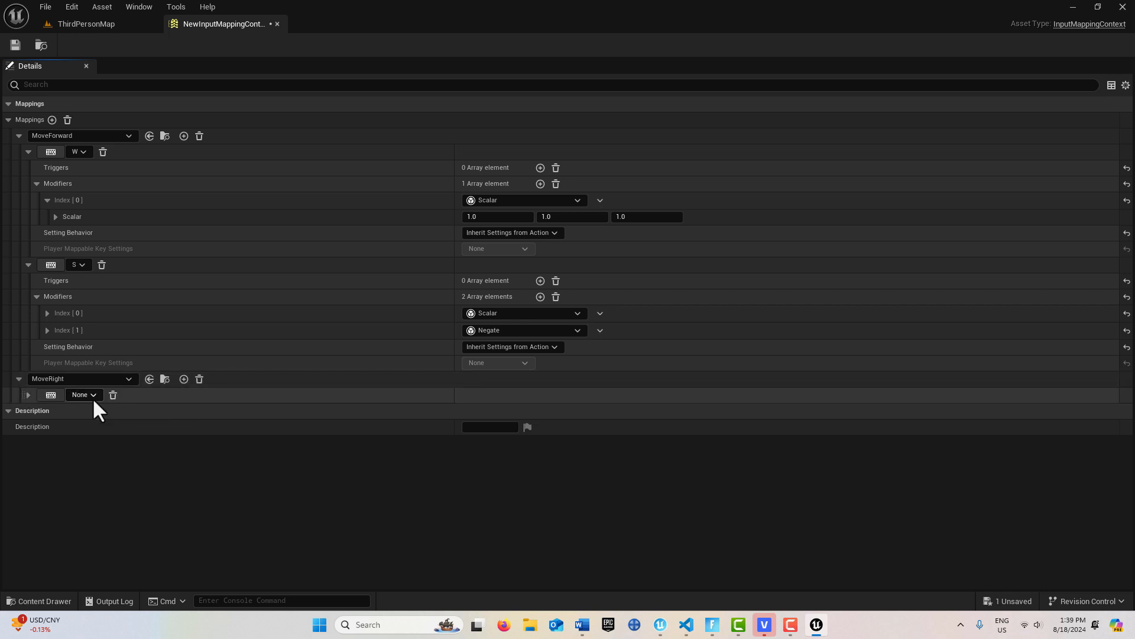
mouse_move(105, 402)
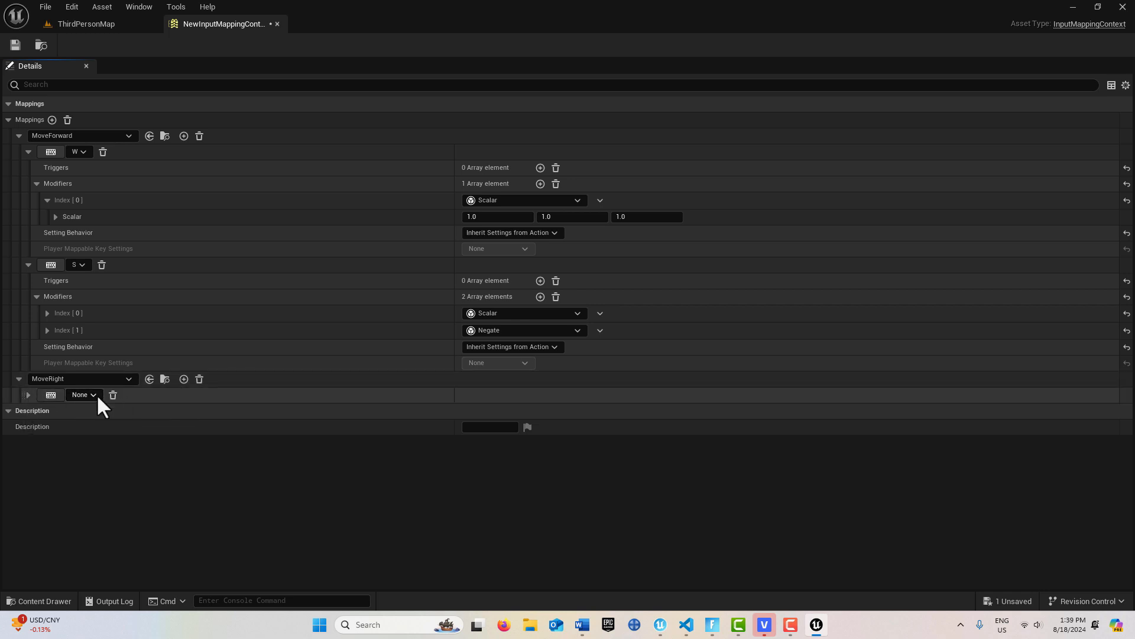
- Bind MoveRight to the A key with Scalar and Negate modifiers
left_click(83, 395)
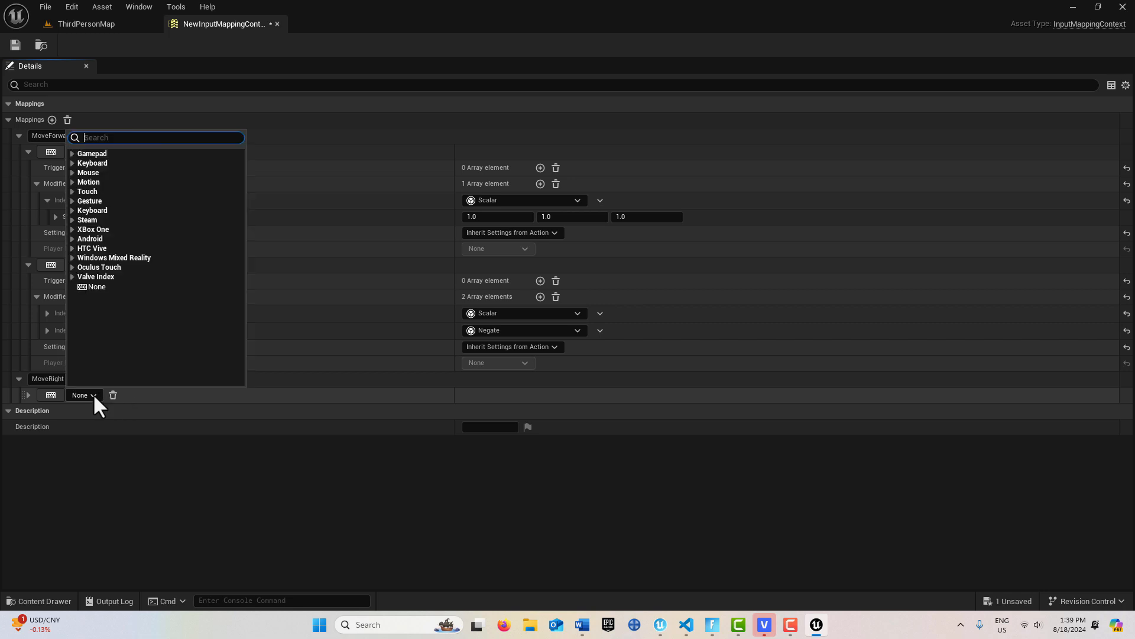
mouse_move(92, 163)
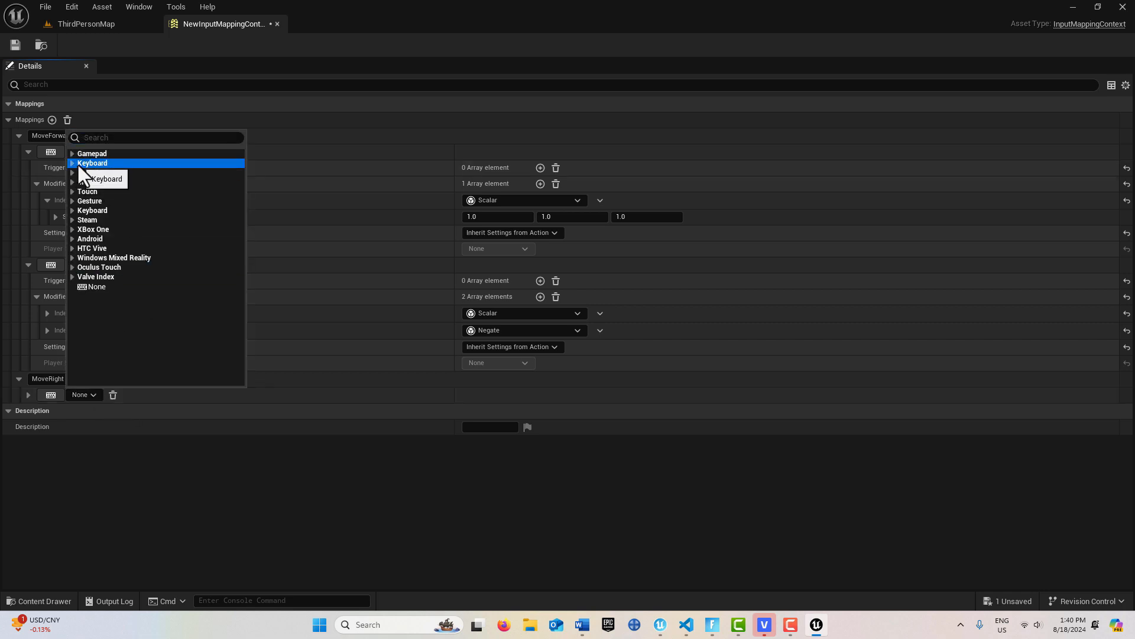
left_click(92, 162)
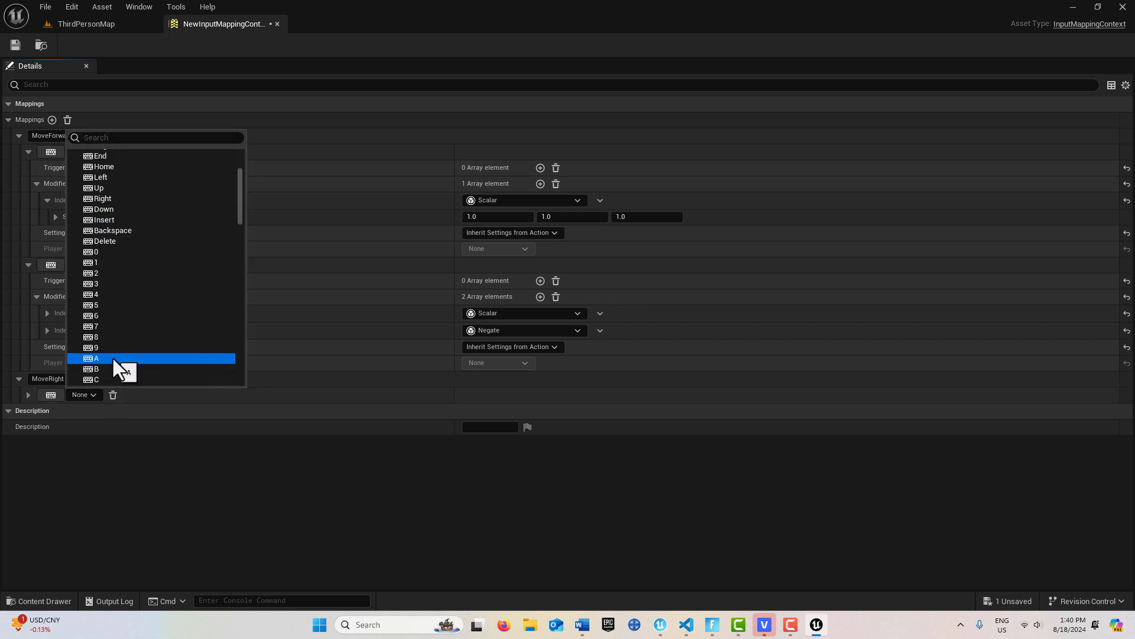
left_click(97, 357)
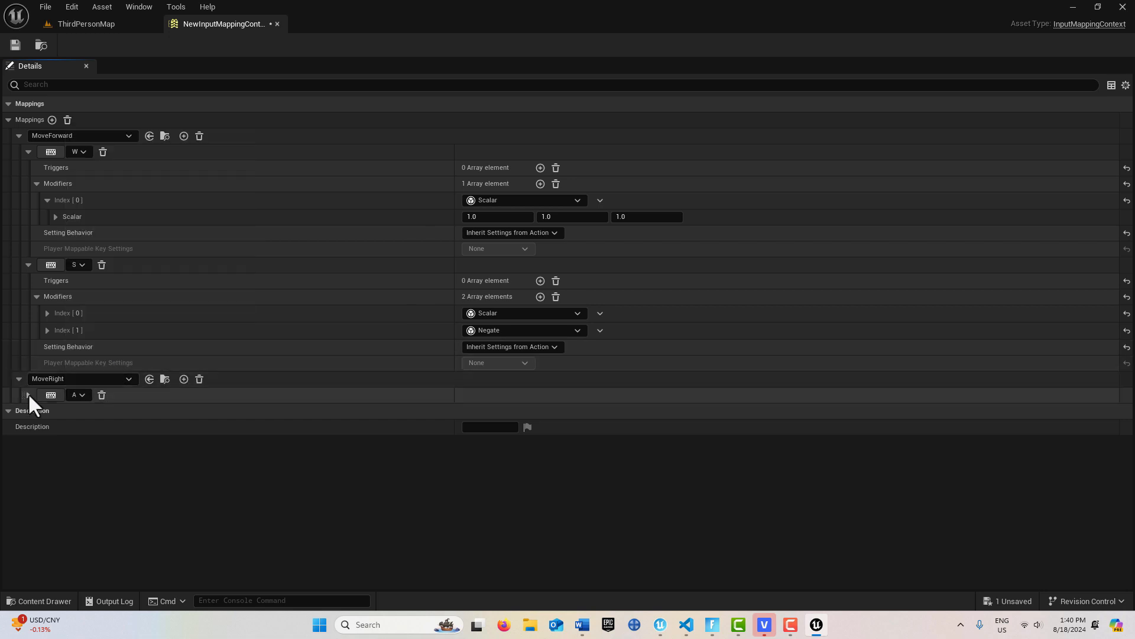
left_click(29, 395)
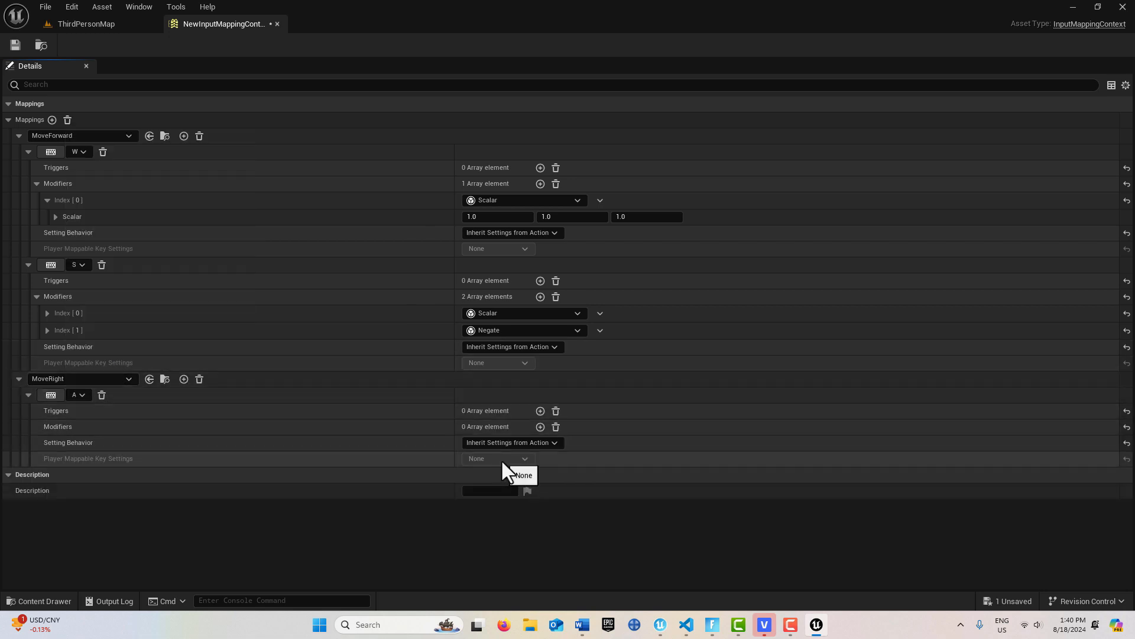
mouse_move(587, 374)
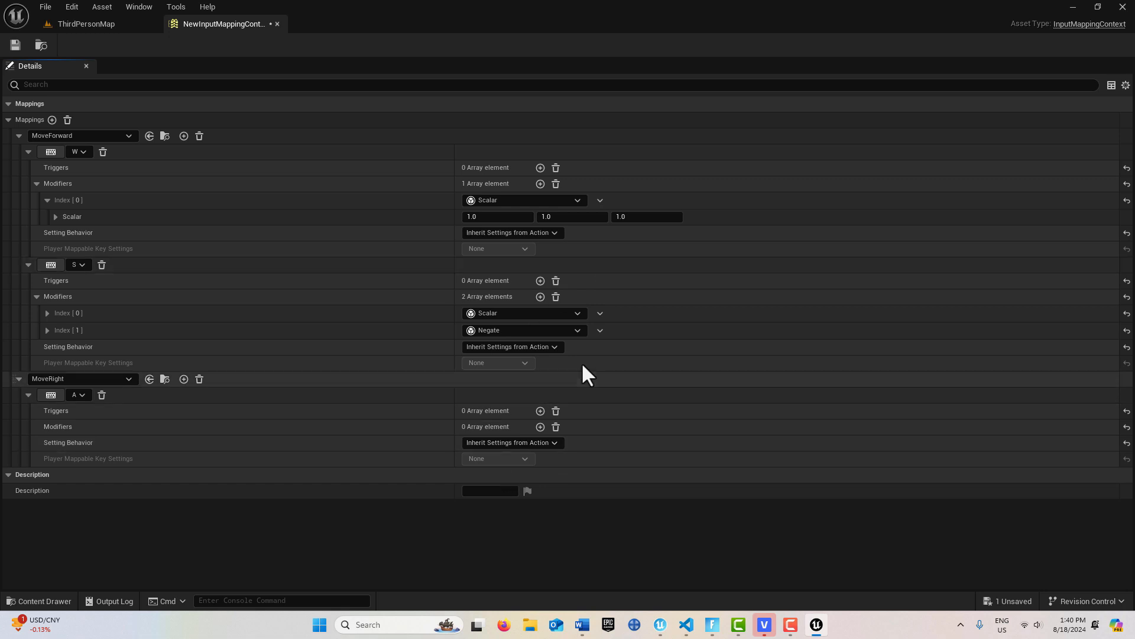
mouse_move(527, 335)
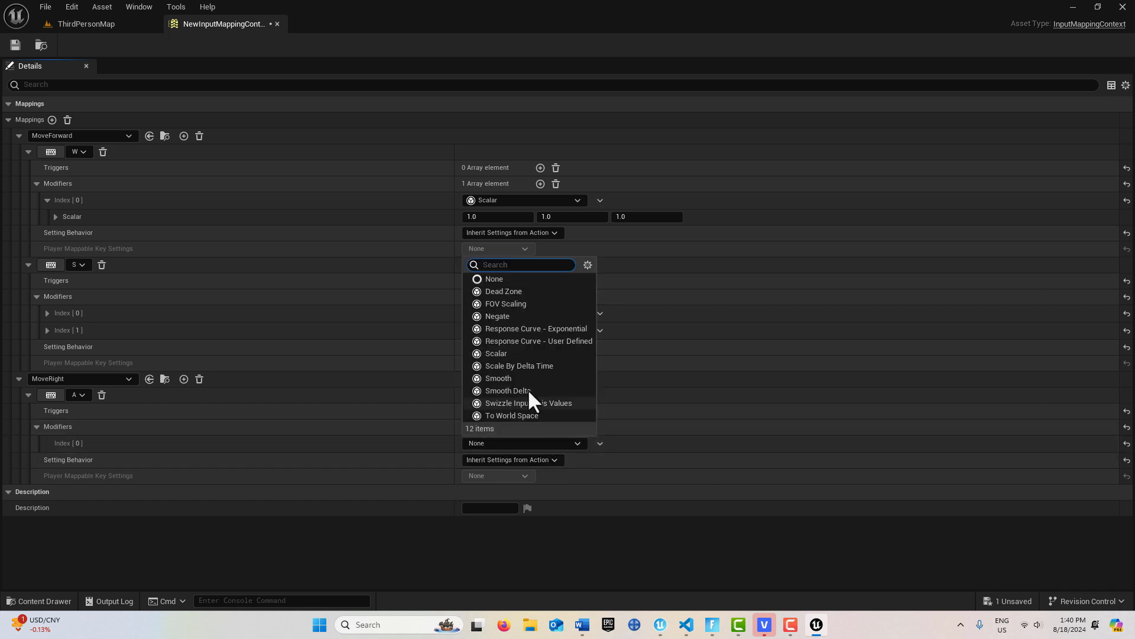
left_click(497, 316)
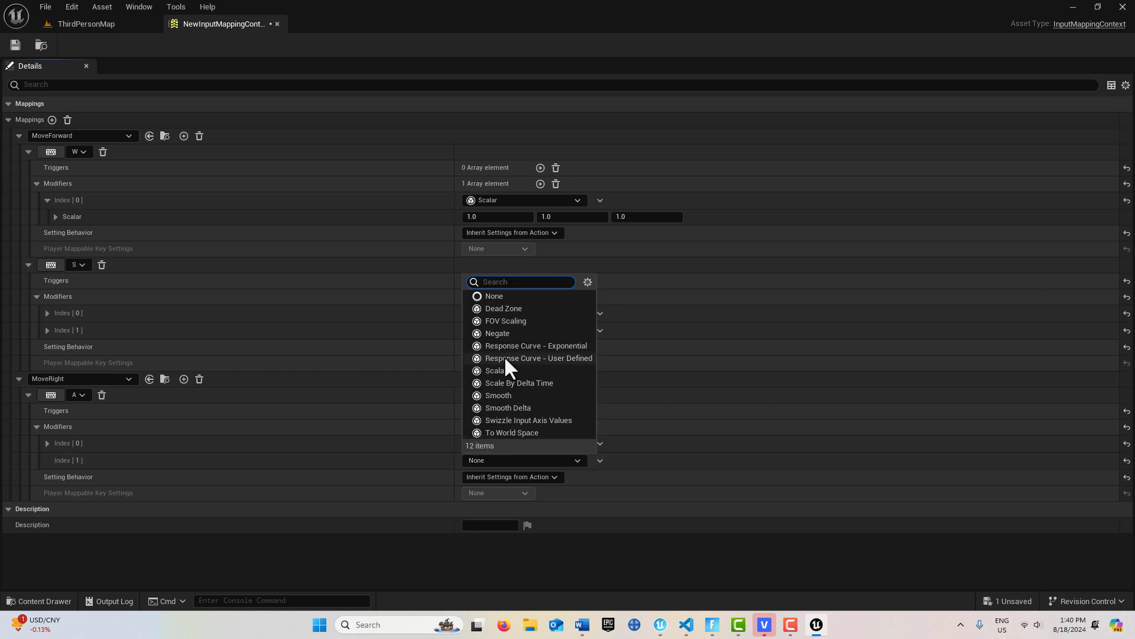
left_click(497, 333)
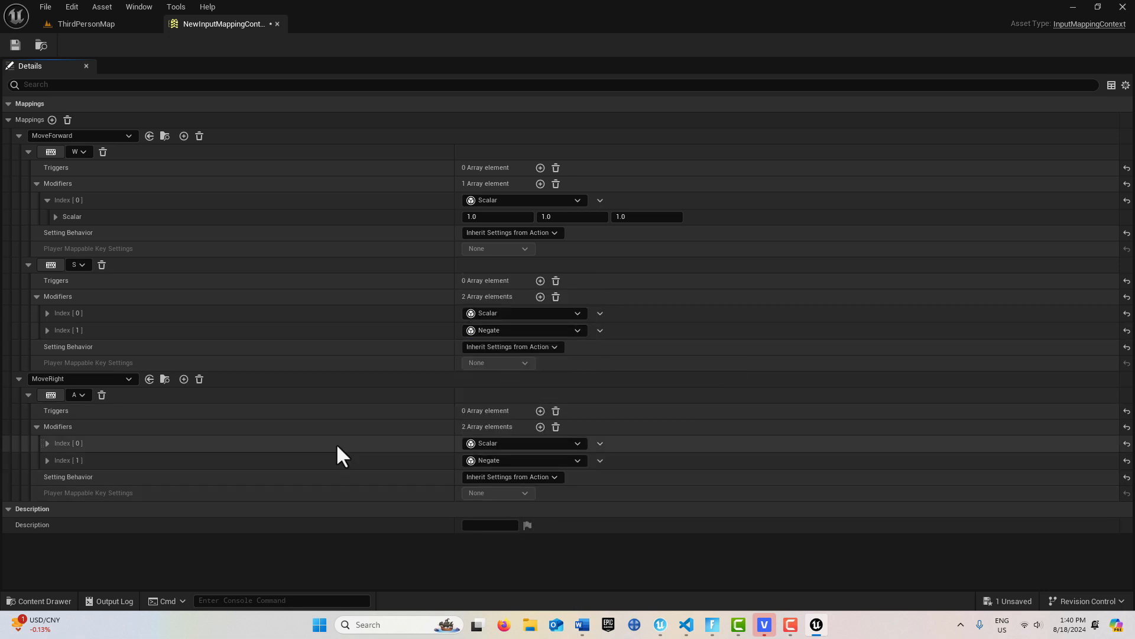
mouse_move(148, 475)
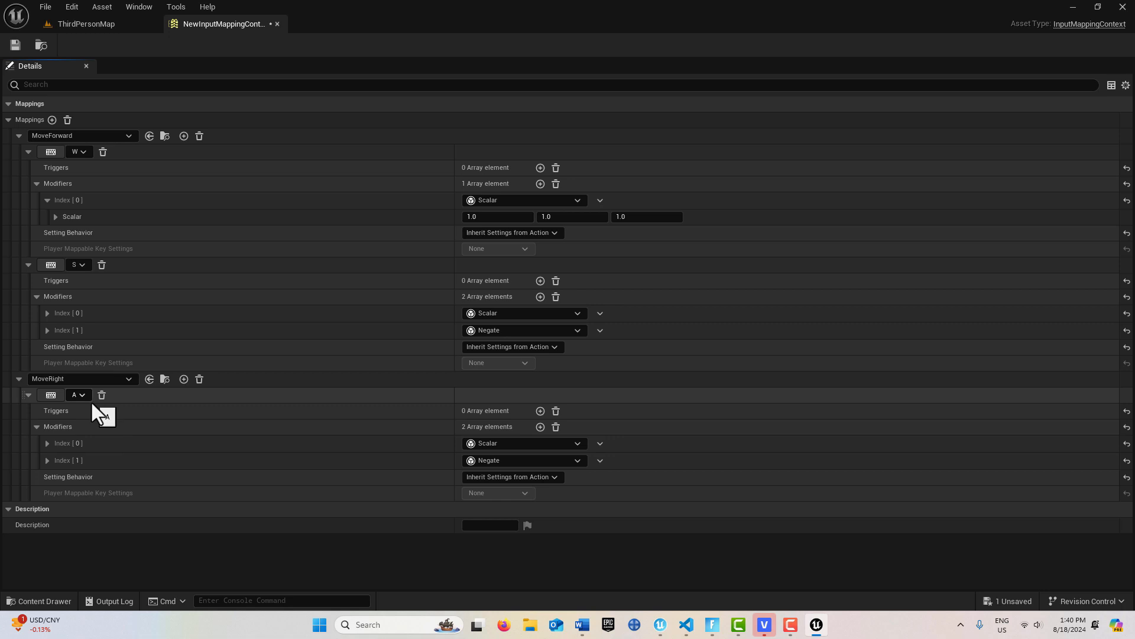
mouse_move(183, 380)
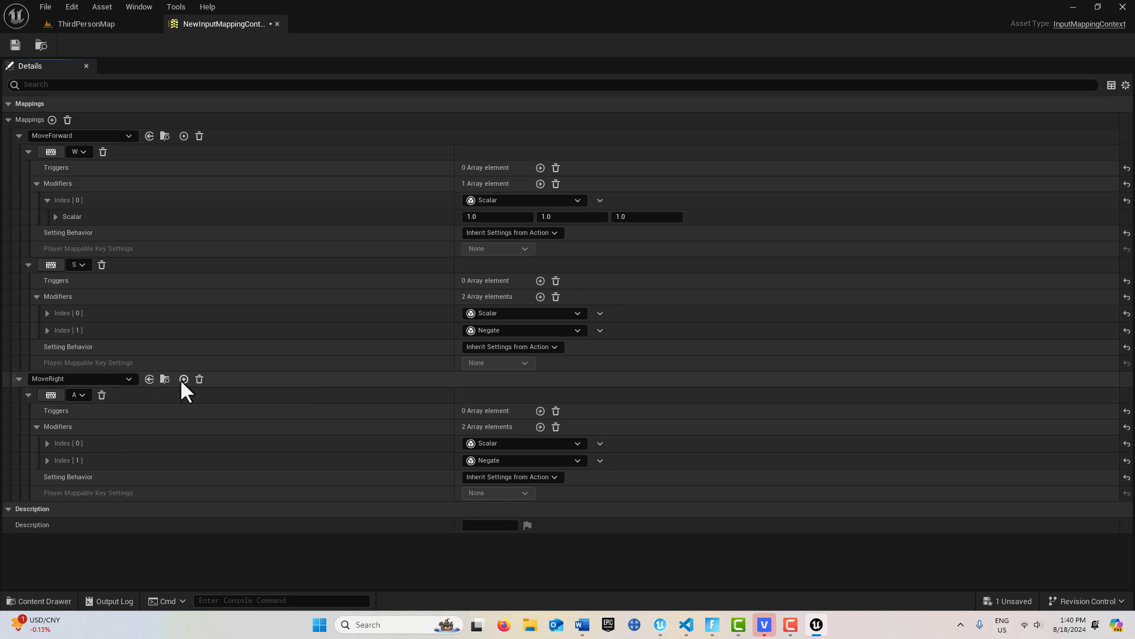
- Add a D key binding to MoveRight with a single Scalar modifier at 1.0
left_click(184, 378)
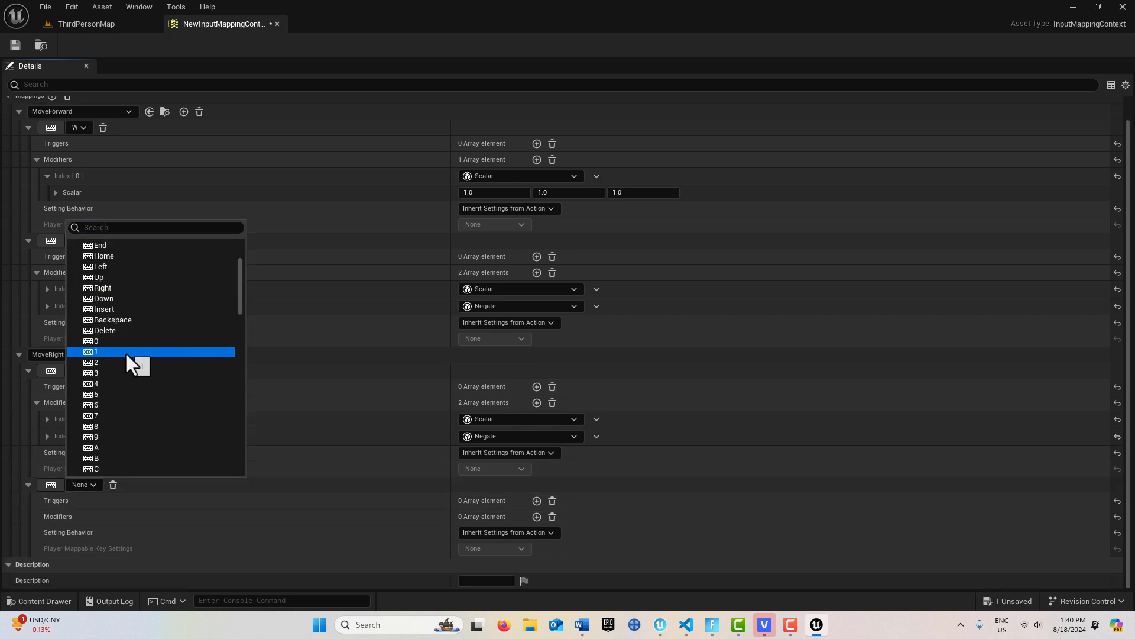
scroll("down", 3)
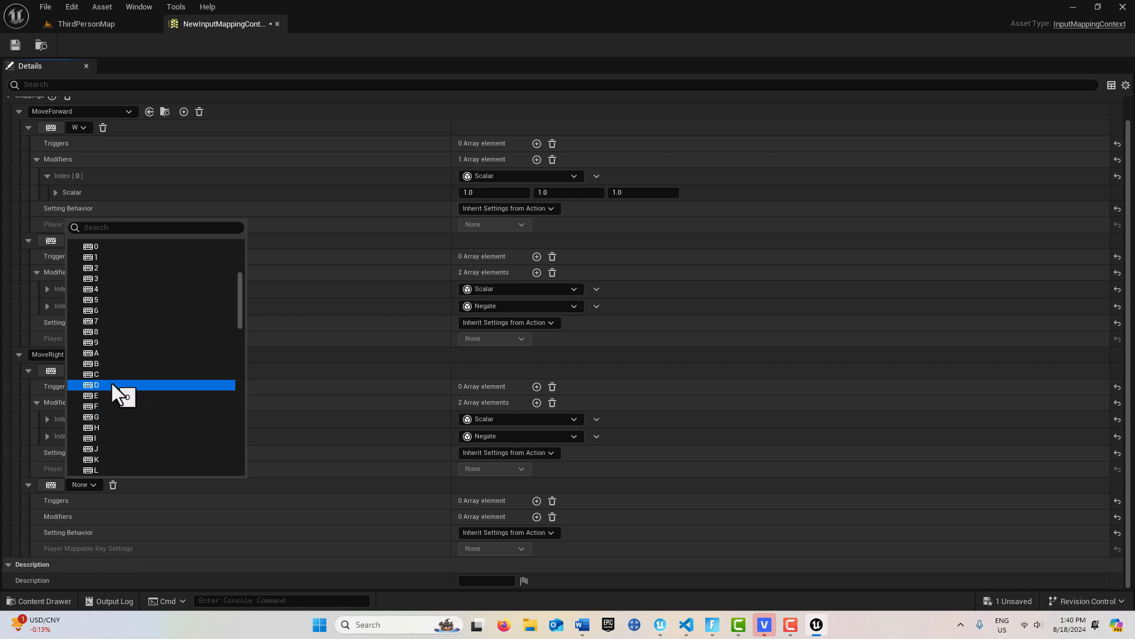
left_click(97, 384)
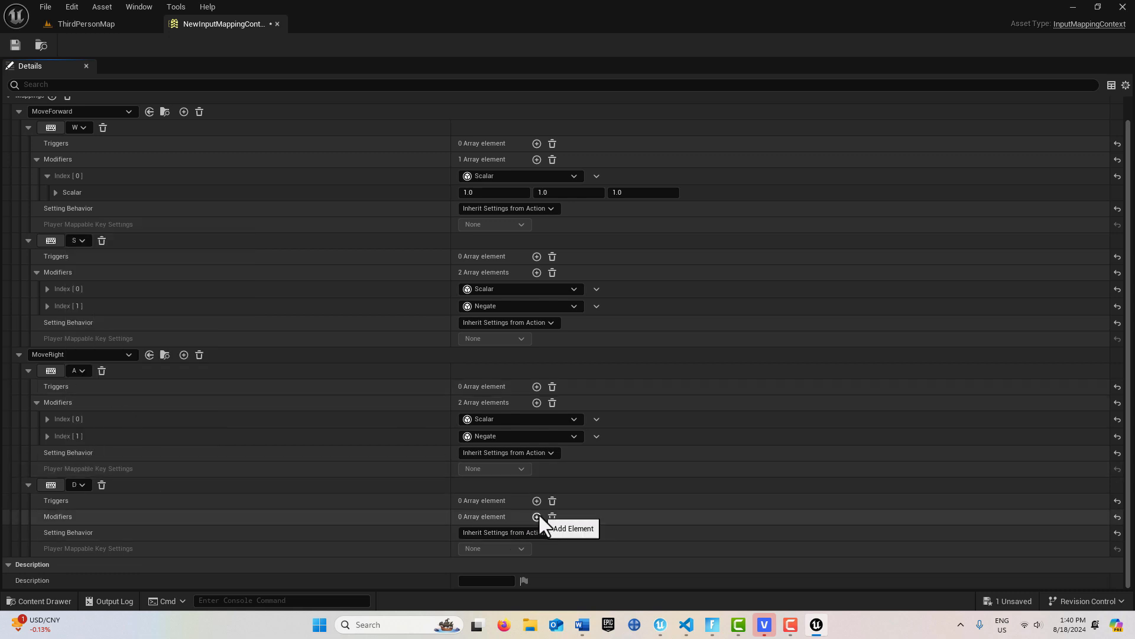
left_click(537, 516)
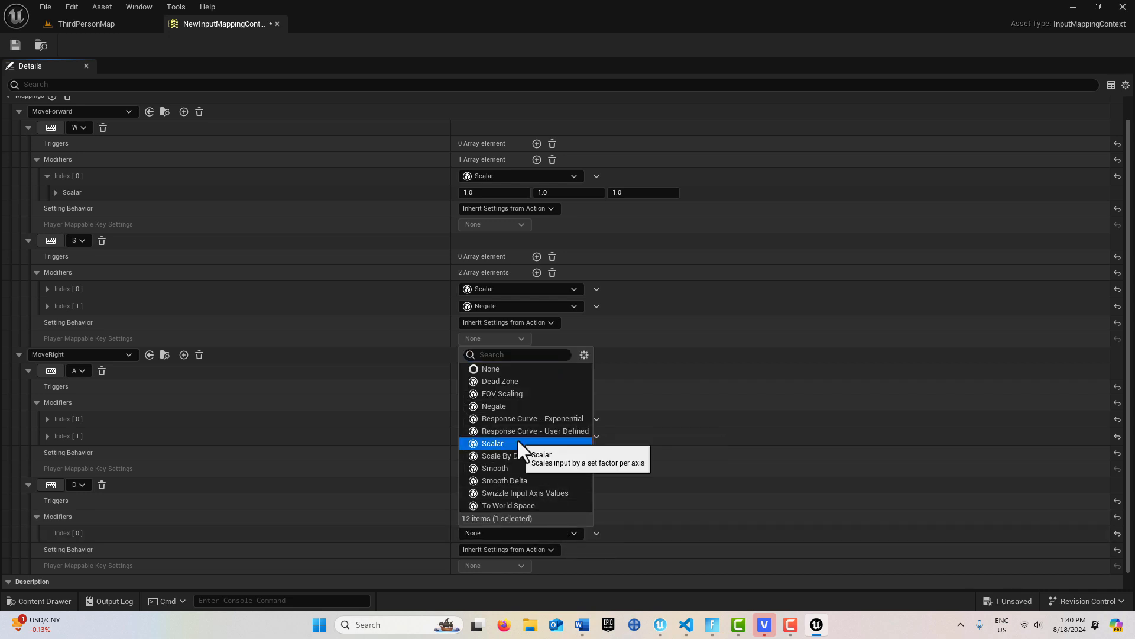
left_click(492, 442)
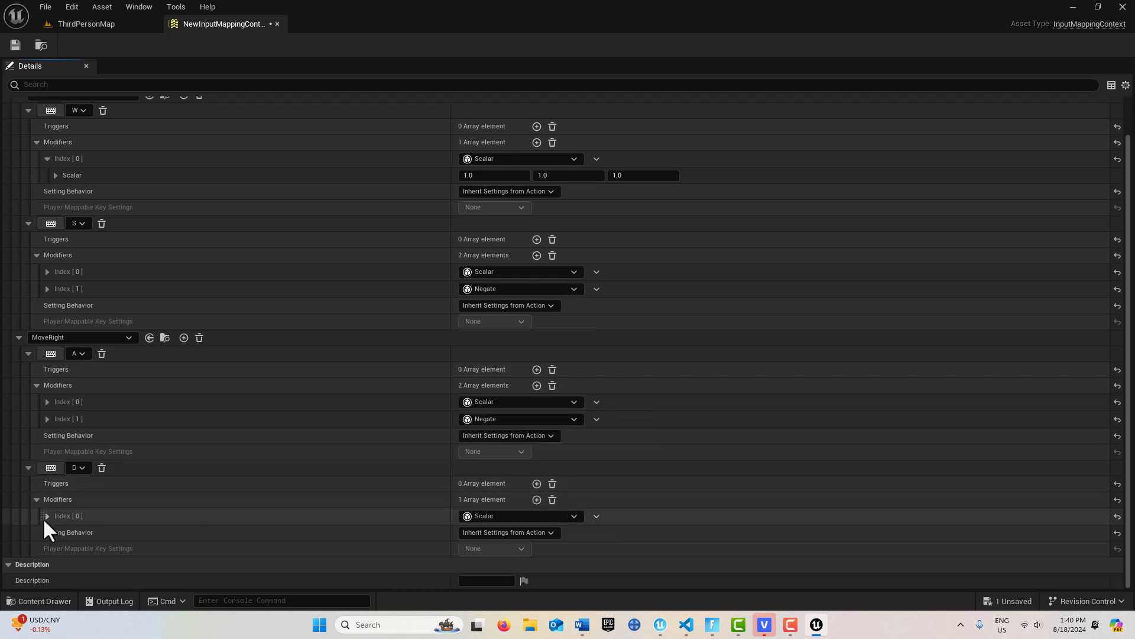
left_click(47, 516)
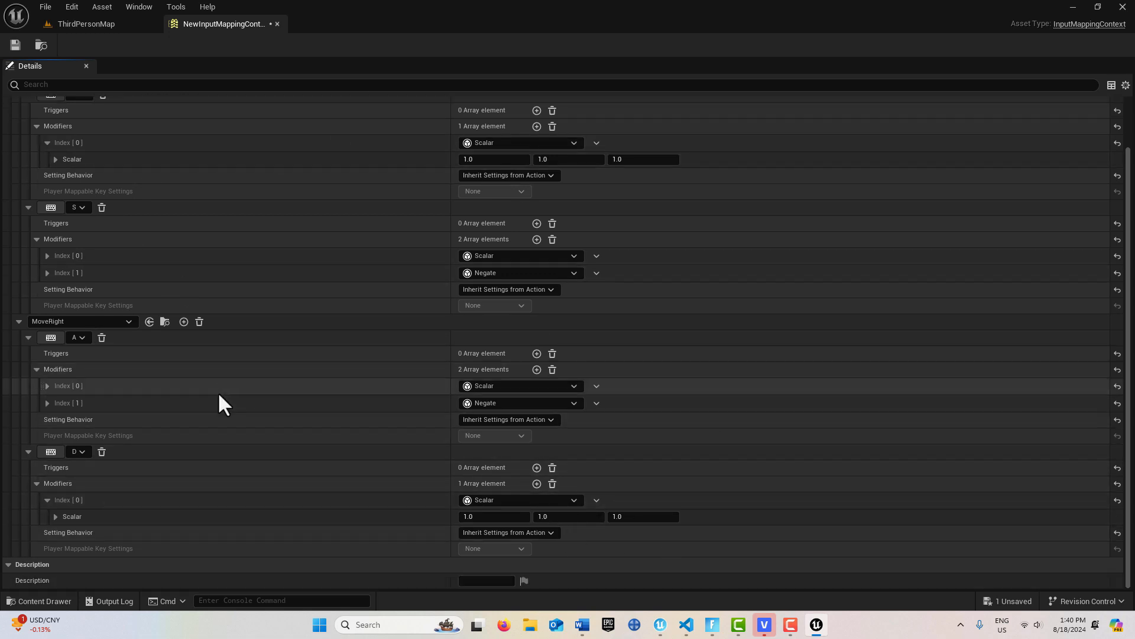
mouse_move(230, 407)
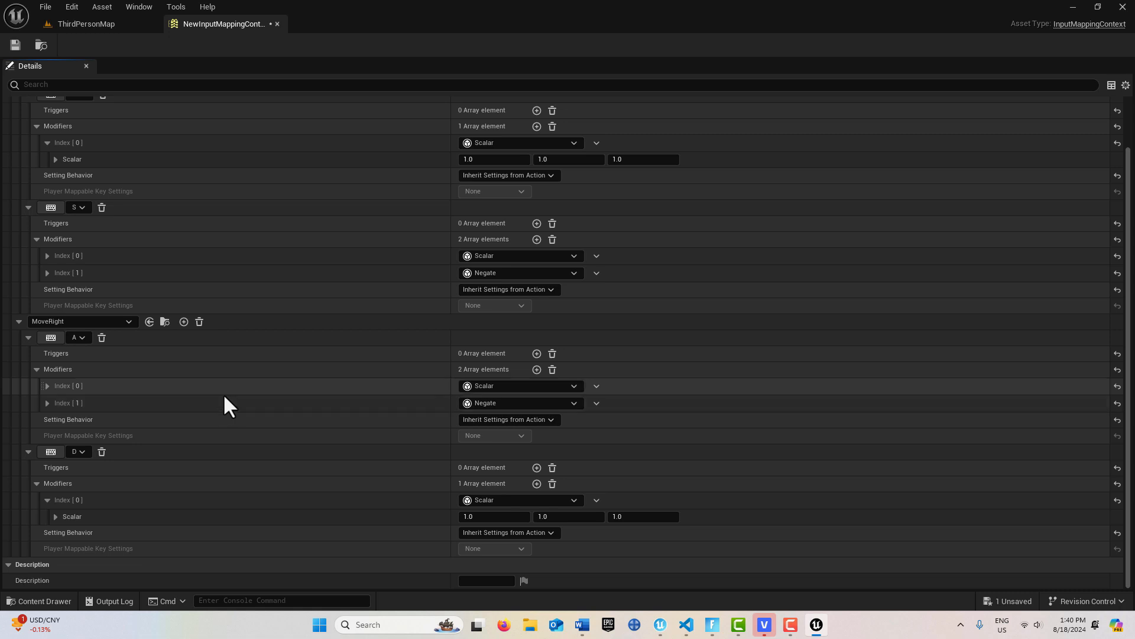
- Bind Turn to Mouse X and give it a Scalar modifier
scroll("up", 3)
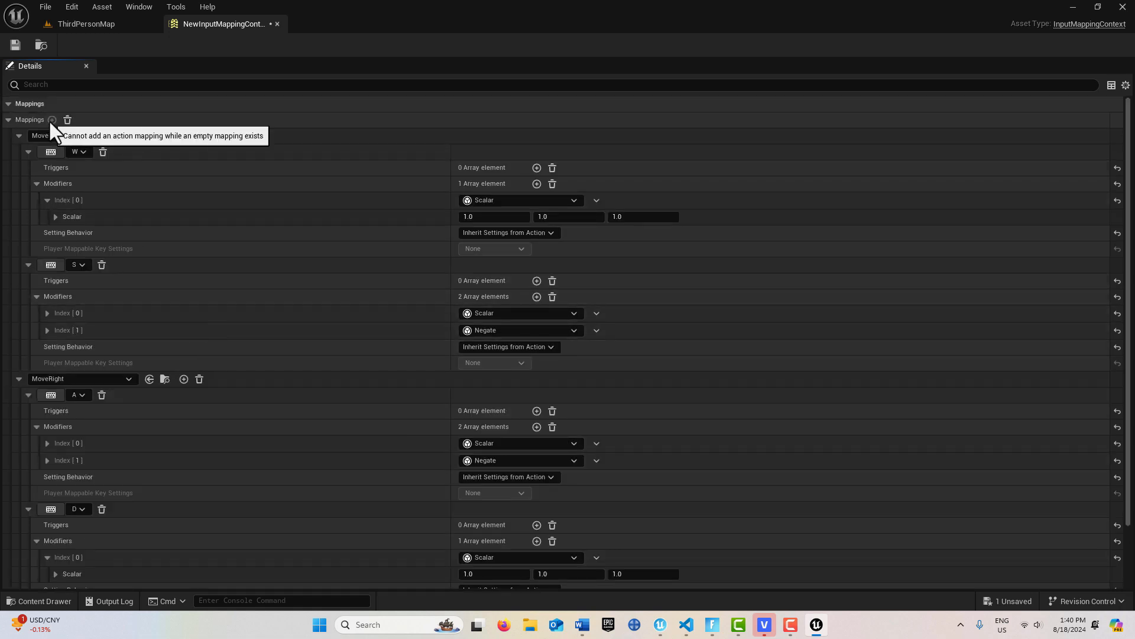
scroll("down", 3)
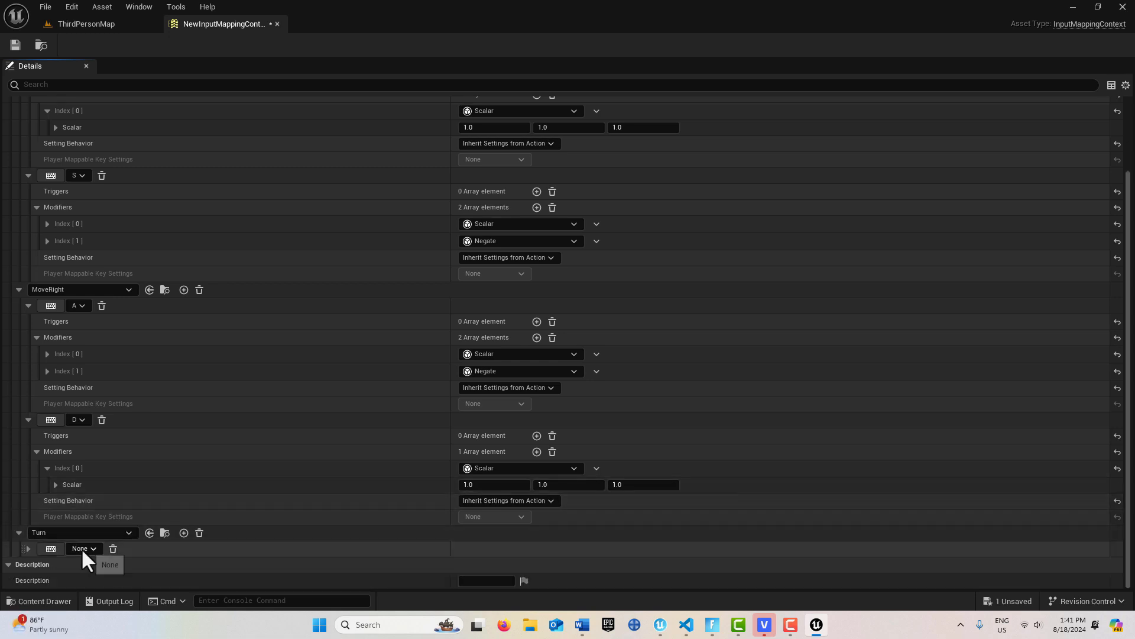
mouse_move(101, 579)
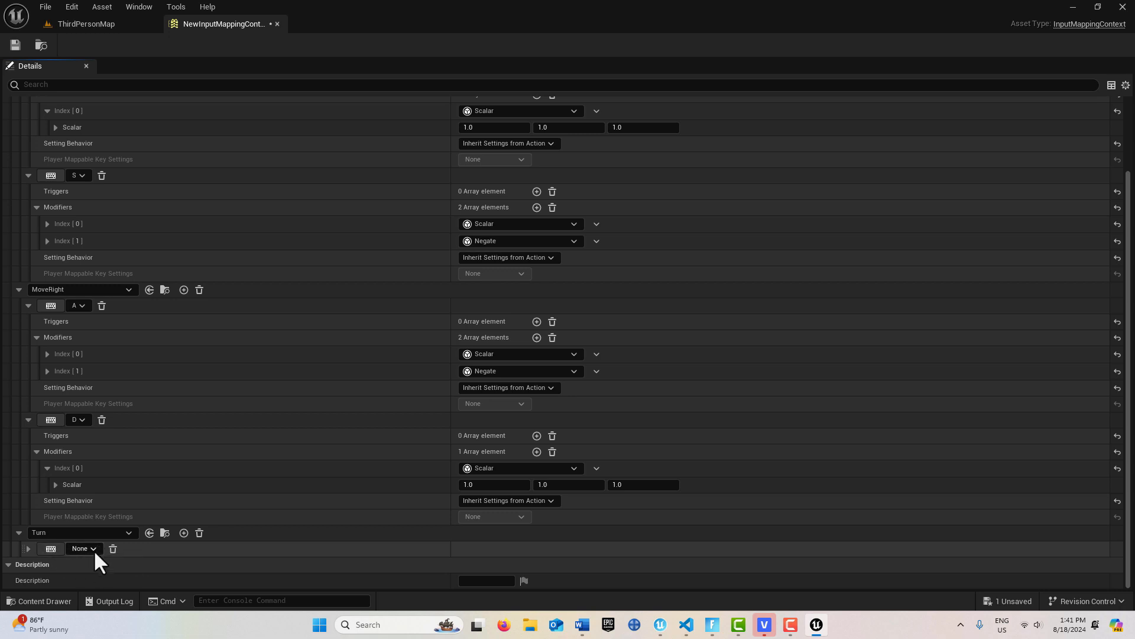
left_click(83, 549)
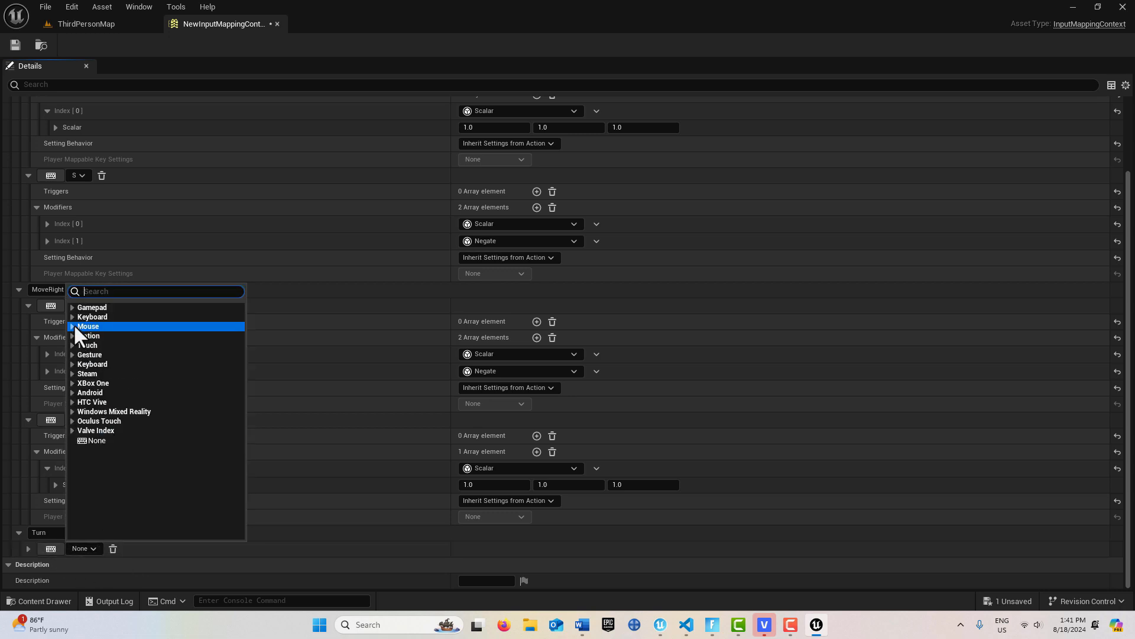
left_click(73, 327)
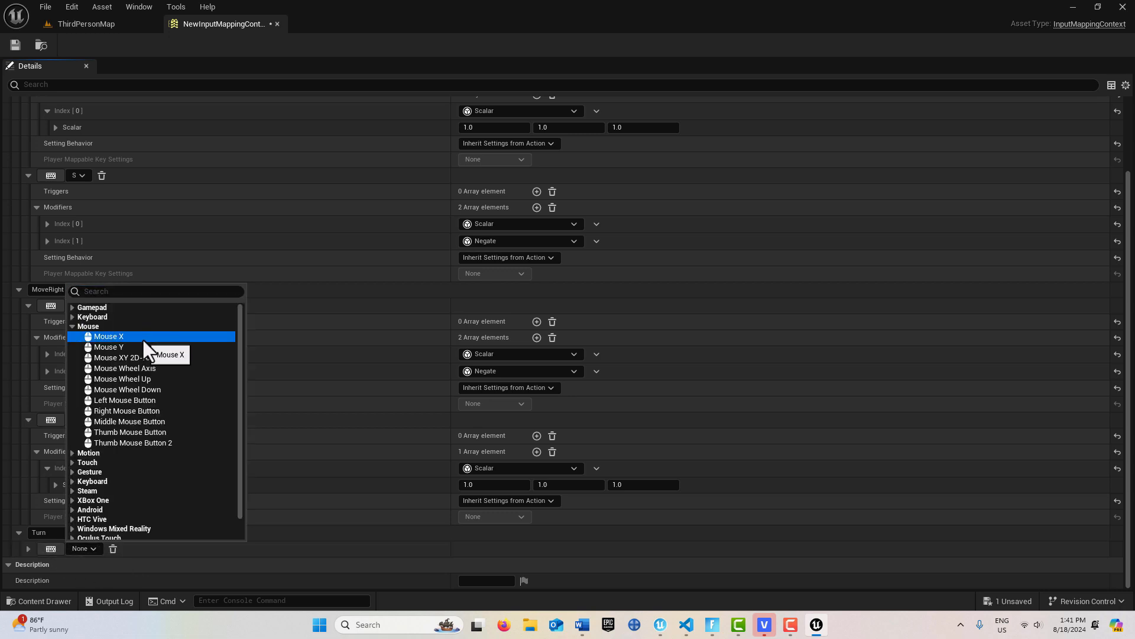
left_click(108, 336)
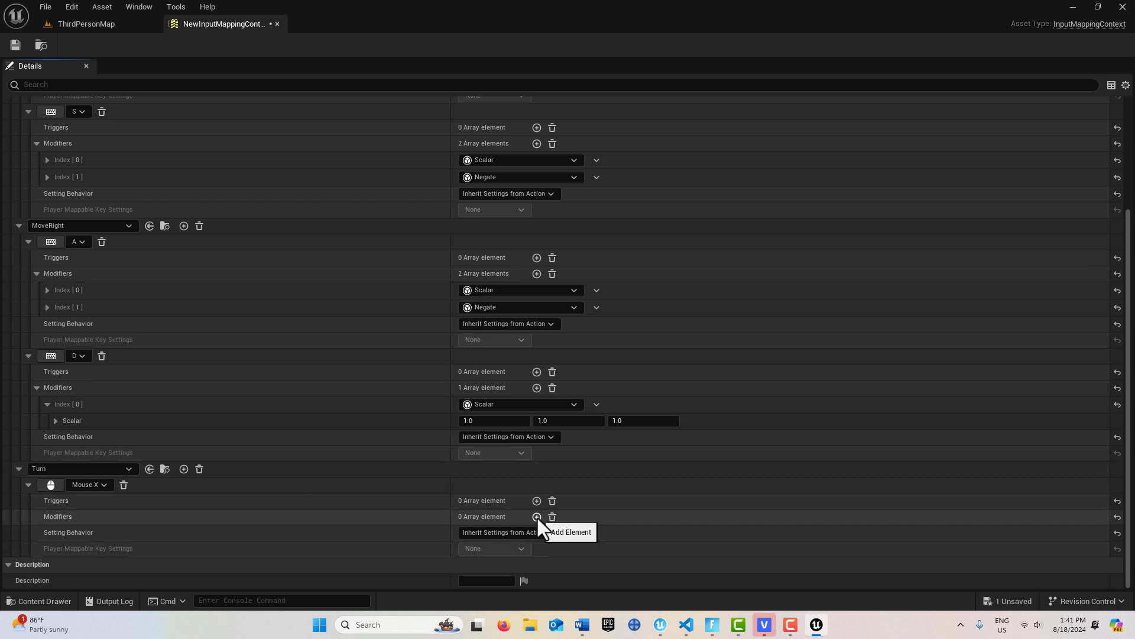
left_click(537, 516)
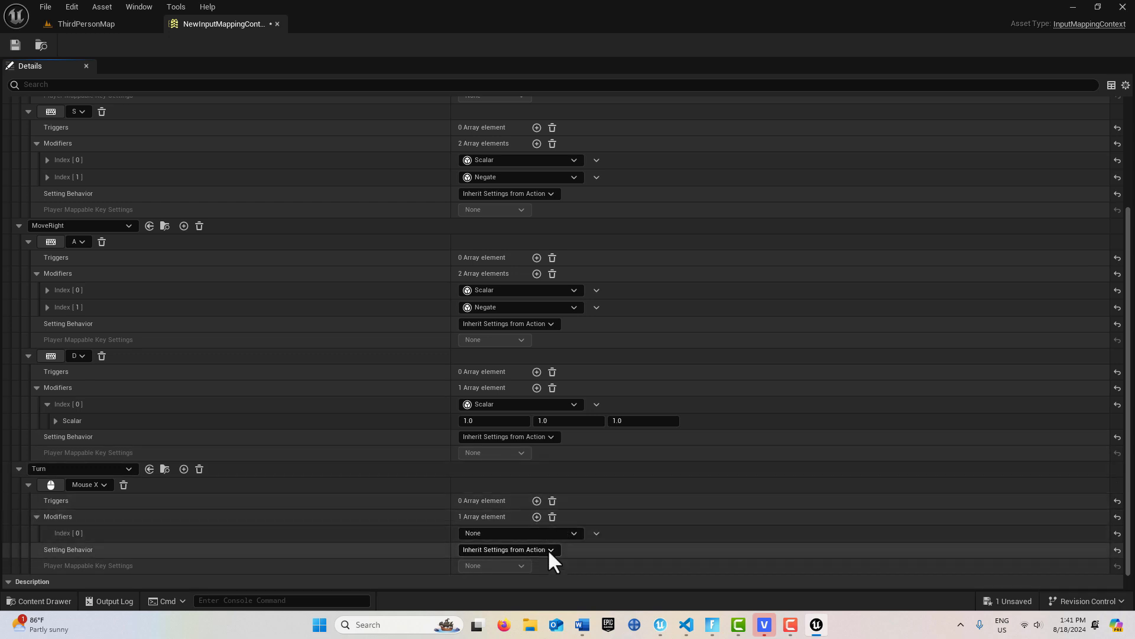
left_click(494, 340)
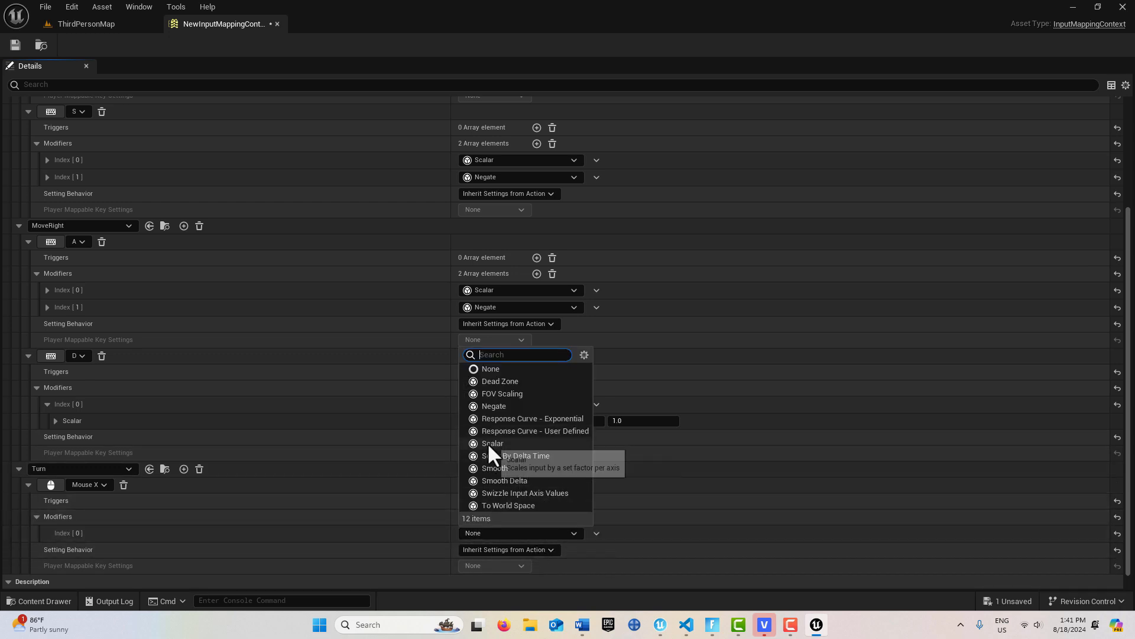
left_click(493, 442)
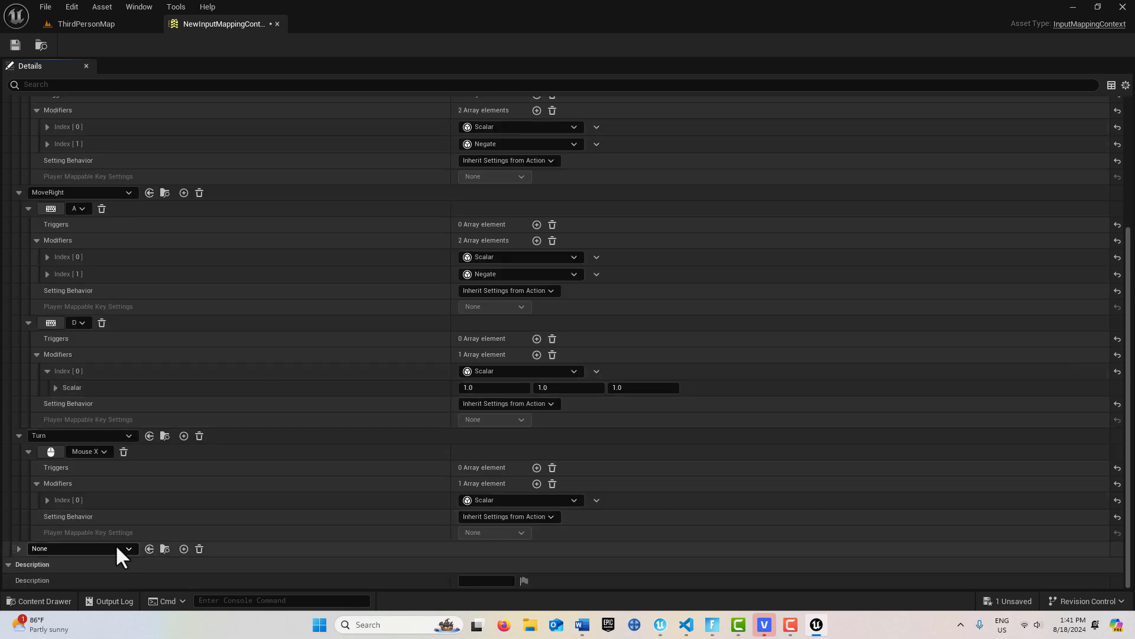
- Assign LookUp to the new mapping and bind it to Mouse Y
left_click(128, 548)
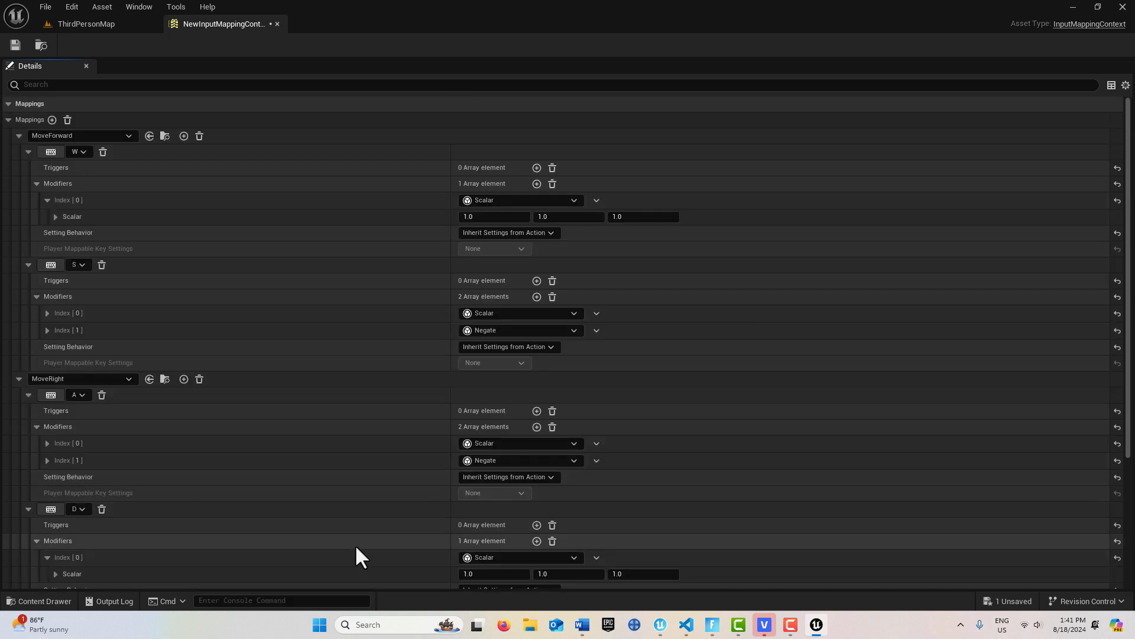
scroll("down", 3)
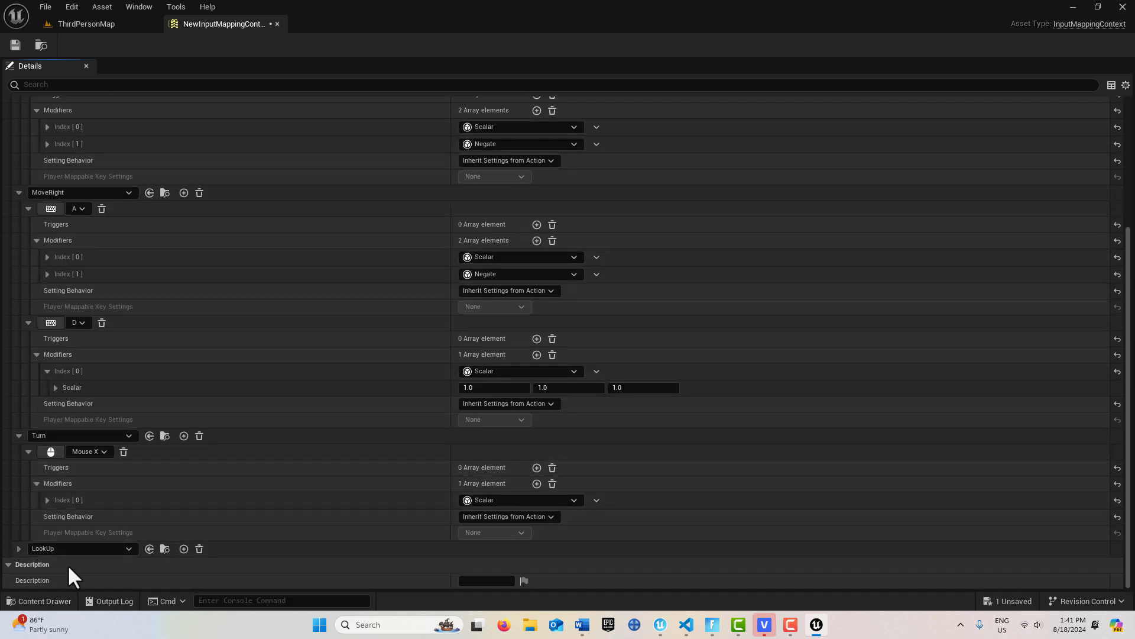
left_click(18, 548)
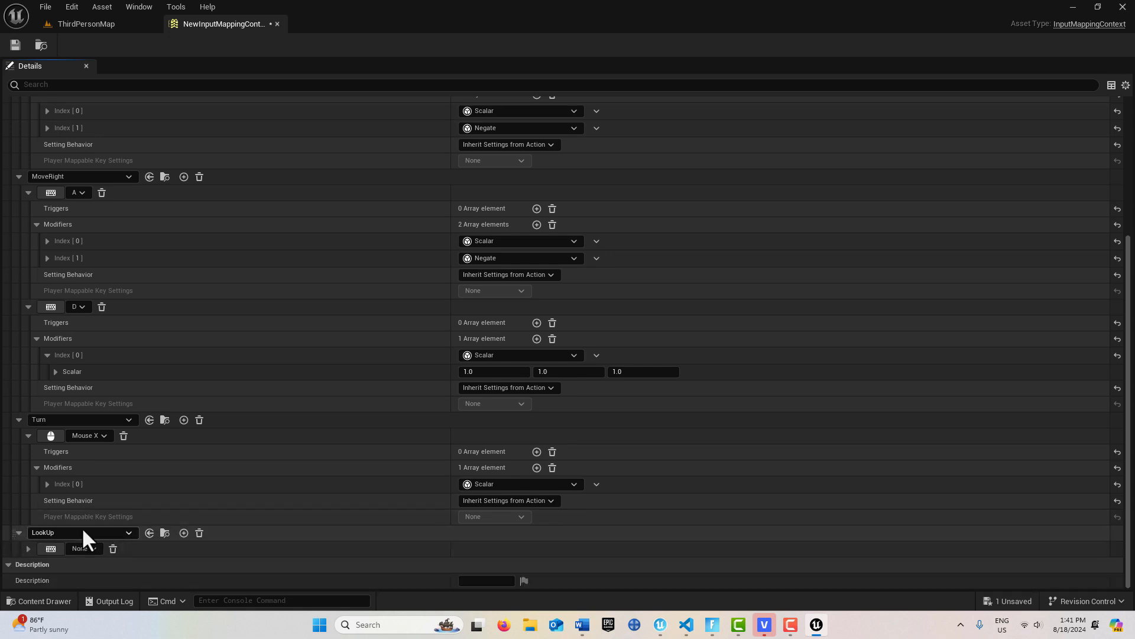
left_click(83, 549)
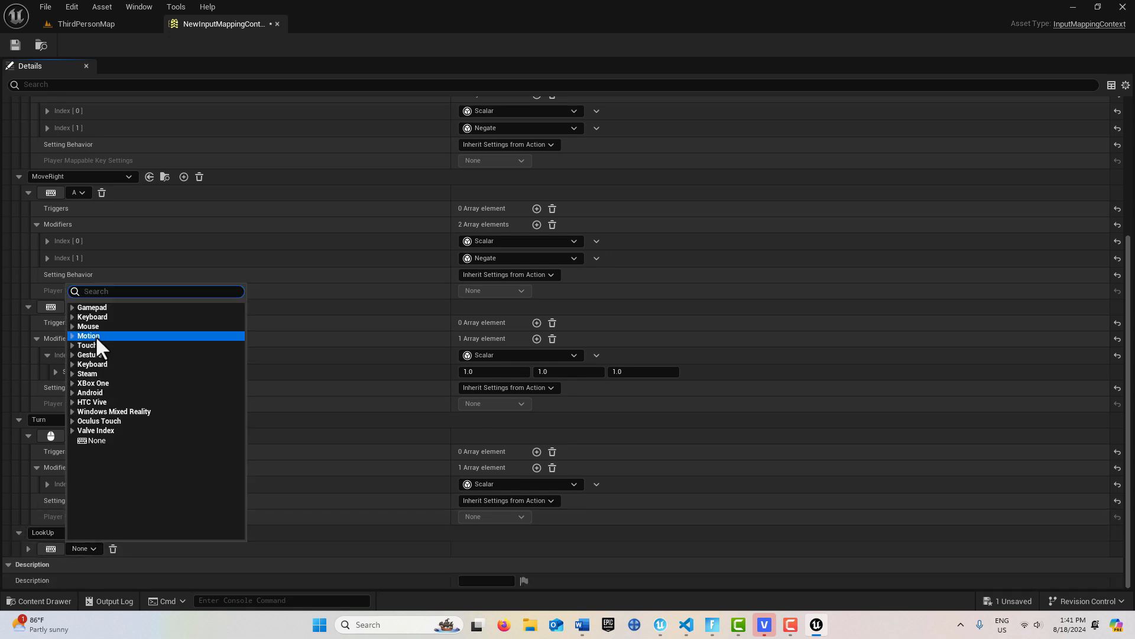
left_click(87, 326)
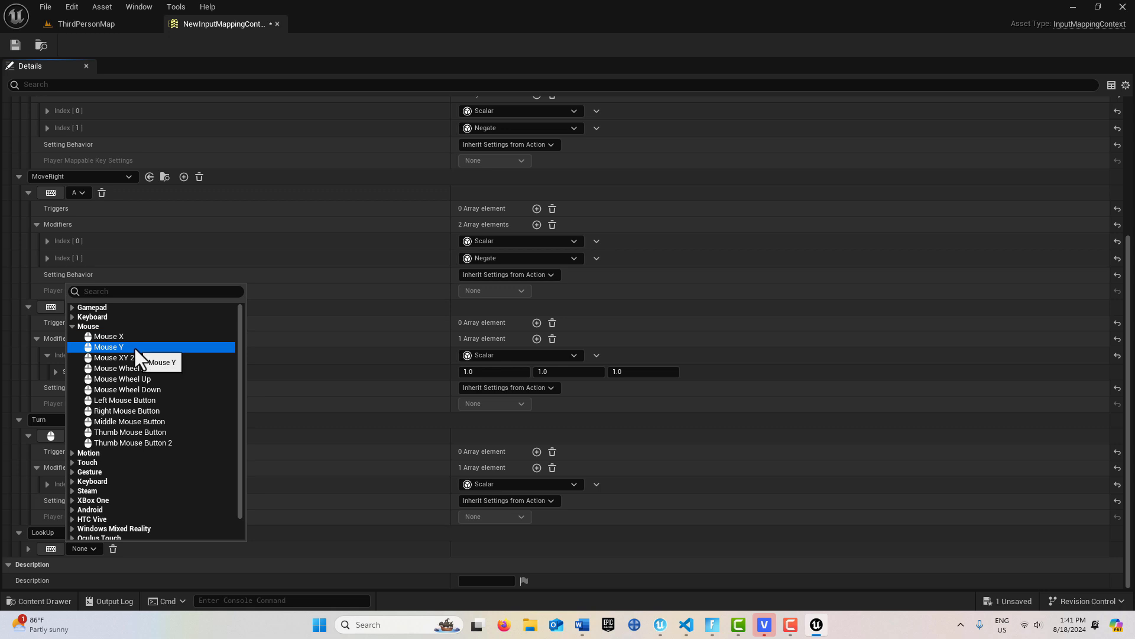
left_click(109, 347)
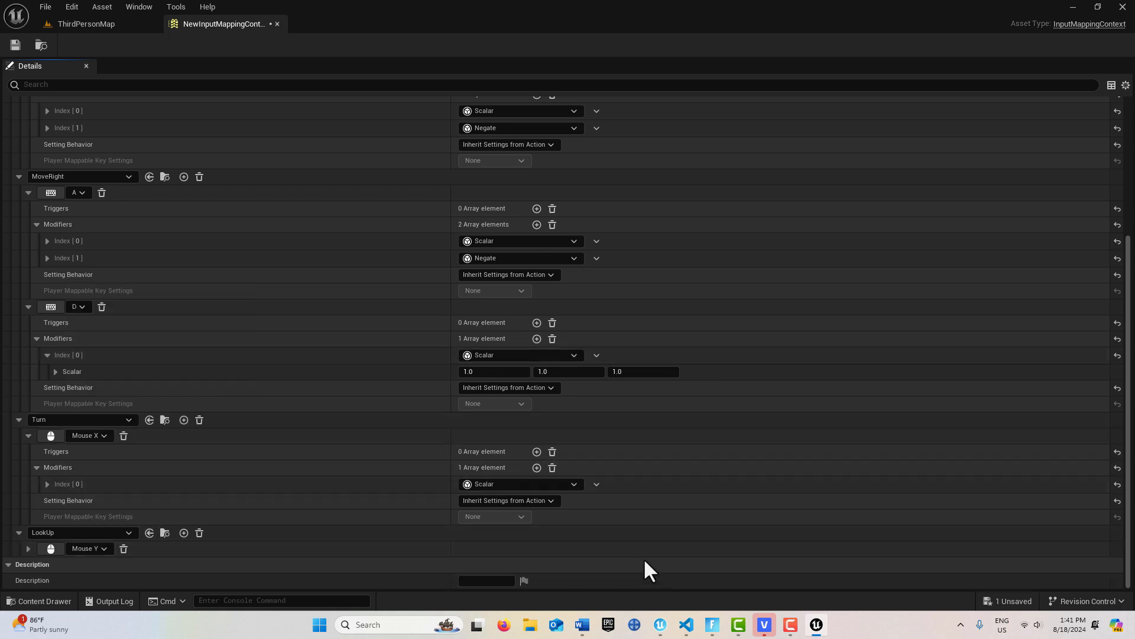
mouse_move(29, 560)
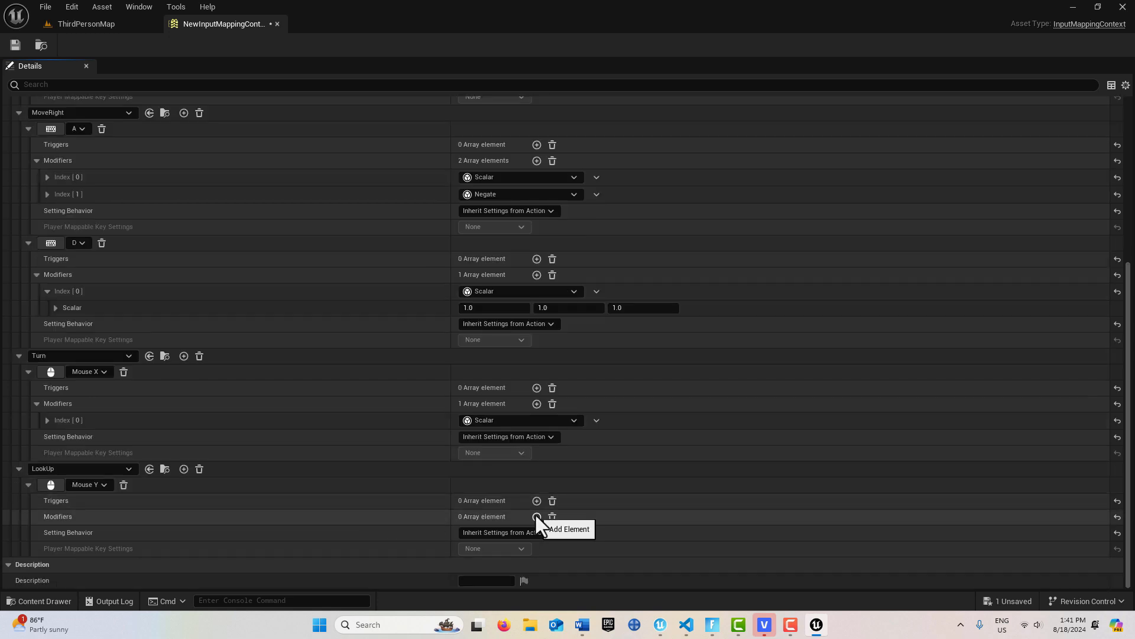
- Add a Scalar modifier to the Mouse Y mapping, save the mapping context and return to ThirdPersonMap
left_click(537, 516)
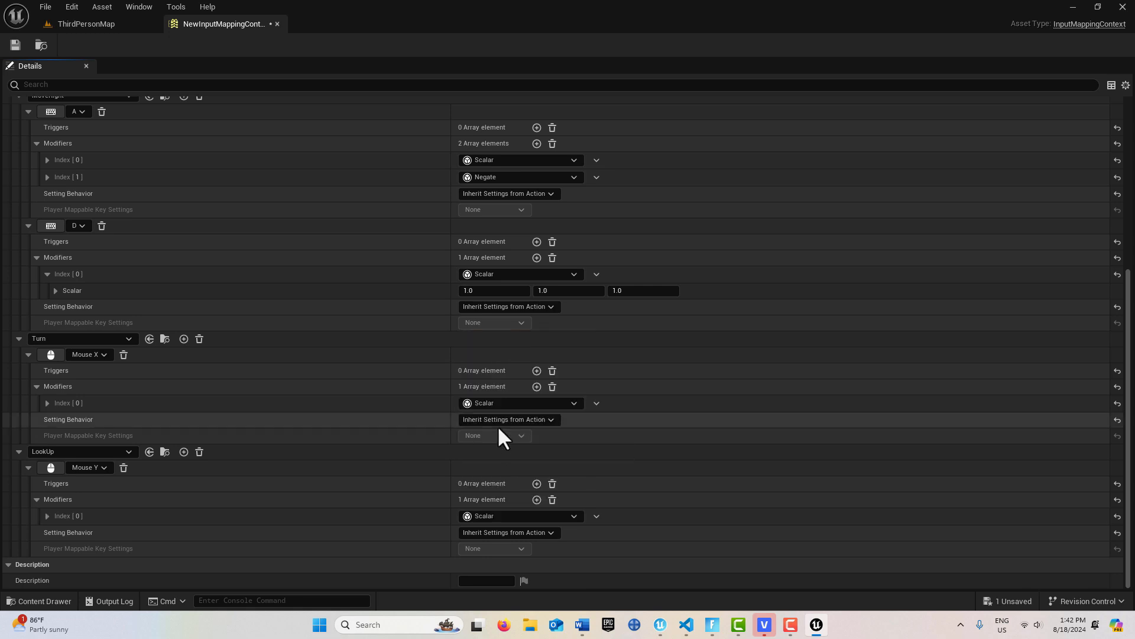
mouse_move(537, 499)
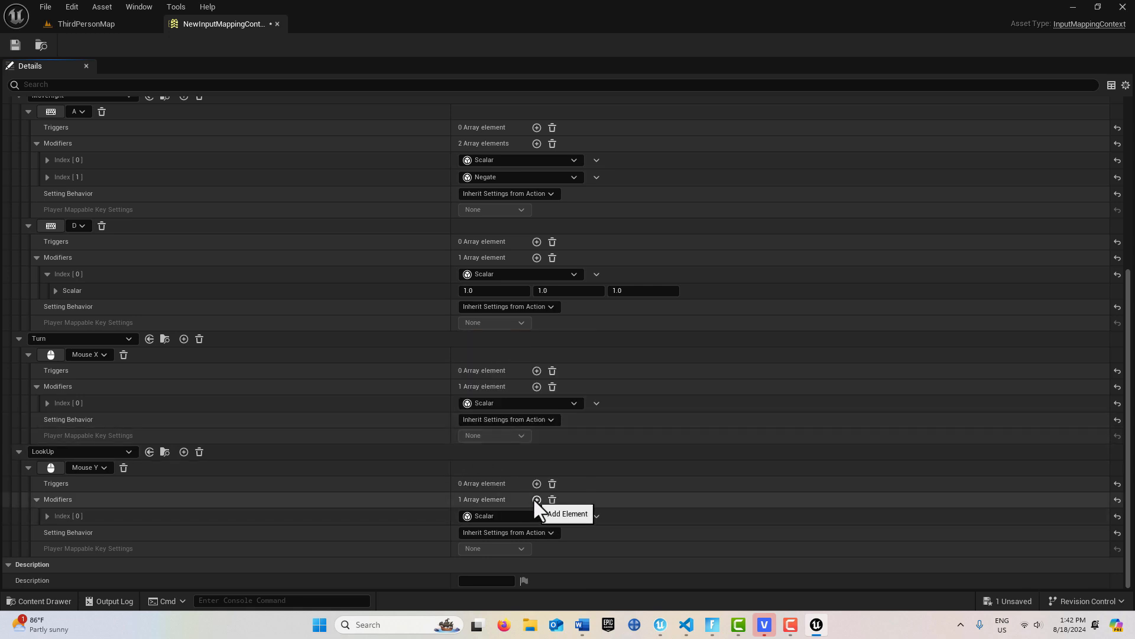
left_click(537, 499)
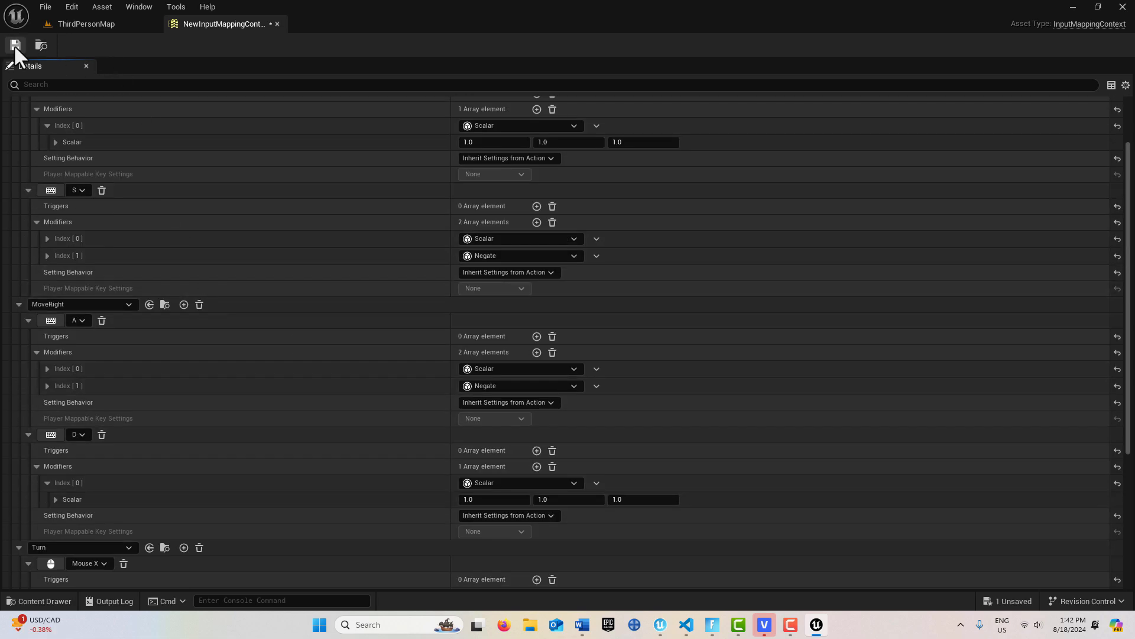
left_click(15, 45)
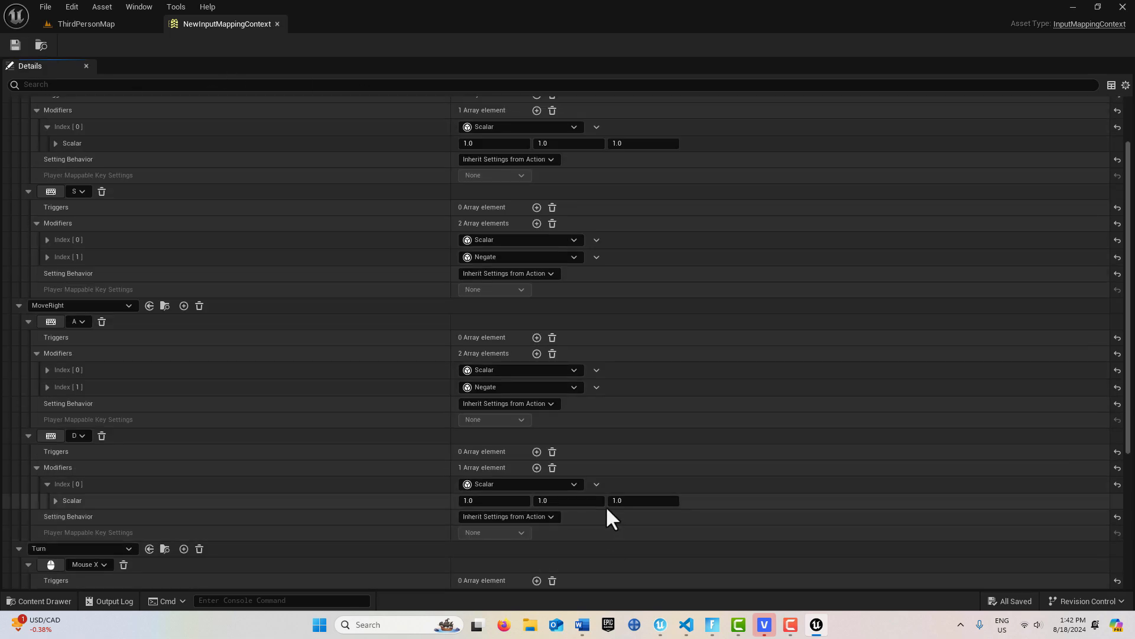
left_click(86, 24)
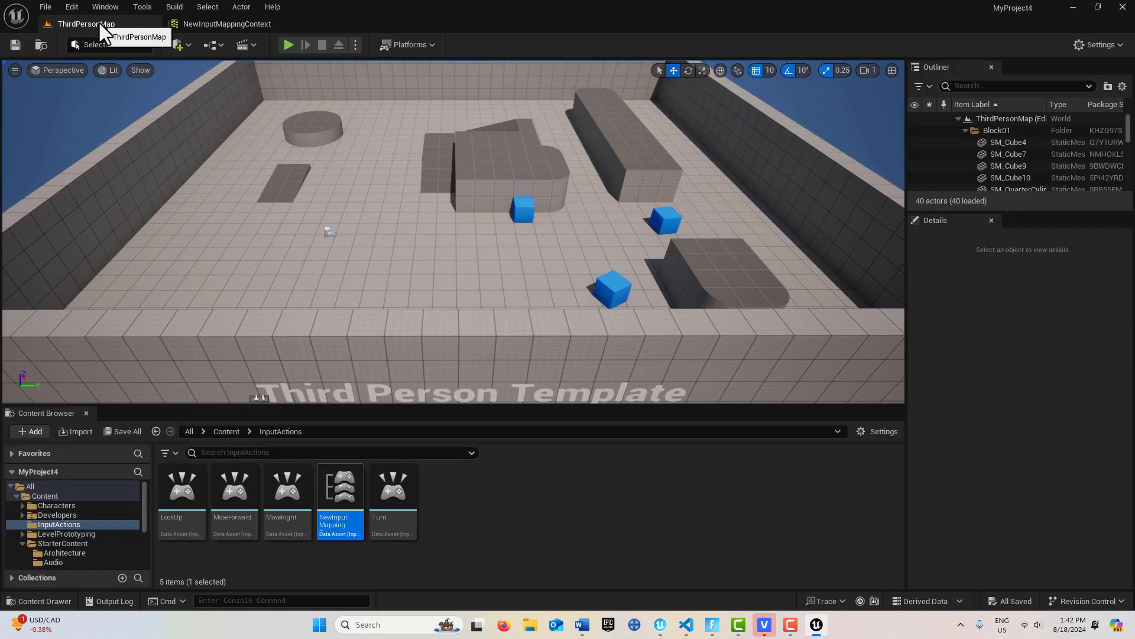
mouse_move(499, 528)
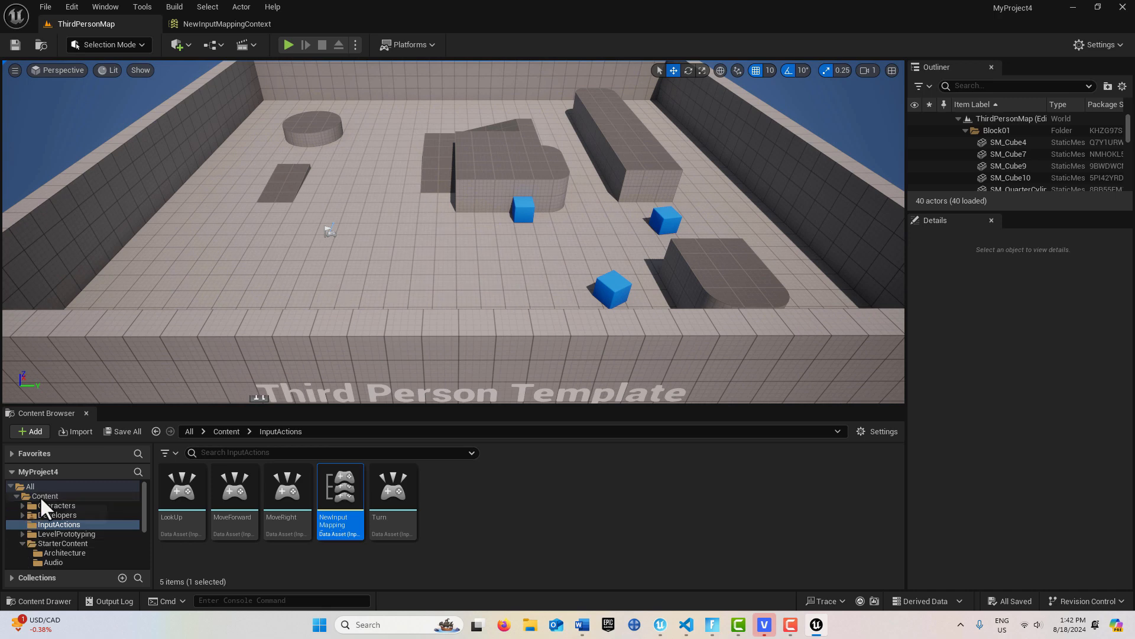
- Create a Character Blueprint named MyCharacter in the Content folder and confirm the name
left_click(45, 495)
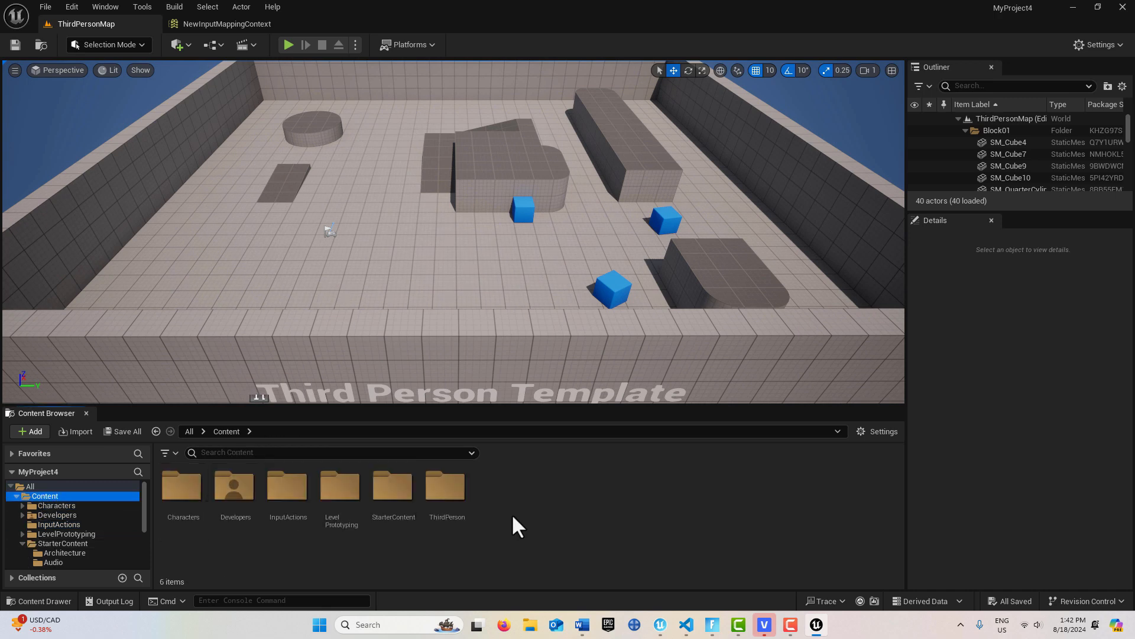
mouse_move(58, 524)
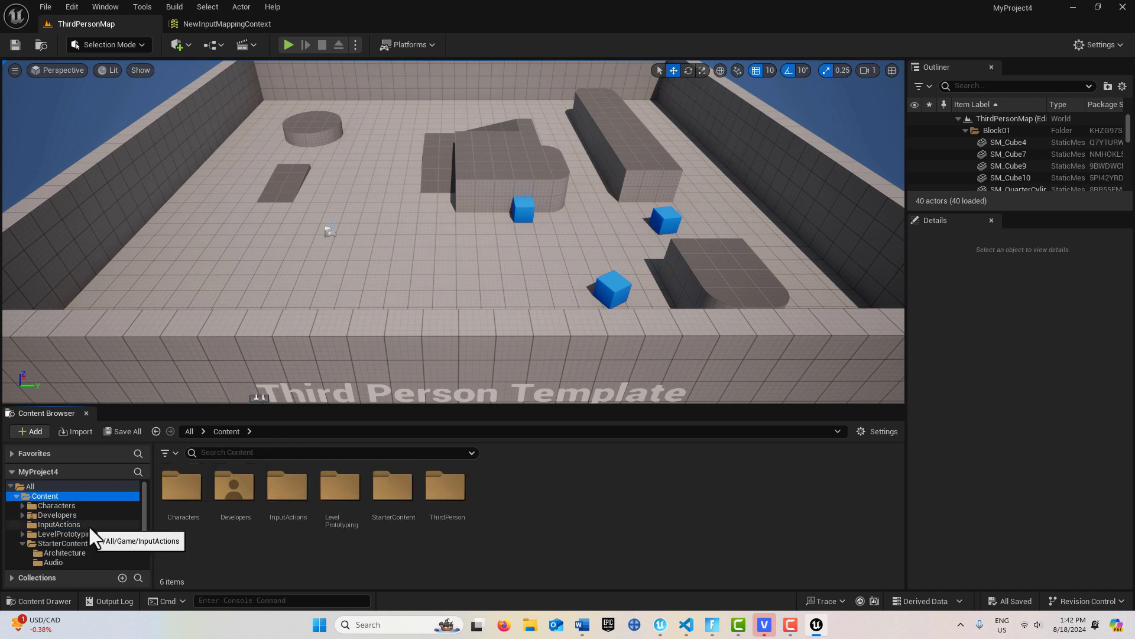
mouse_move(573, 492)
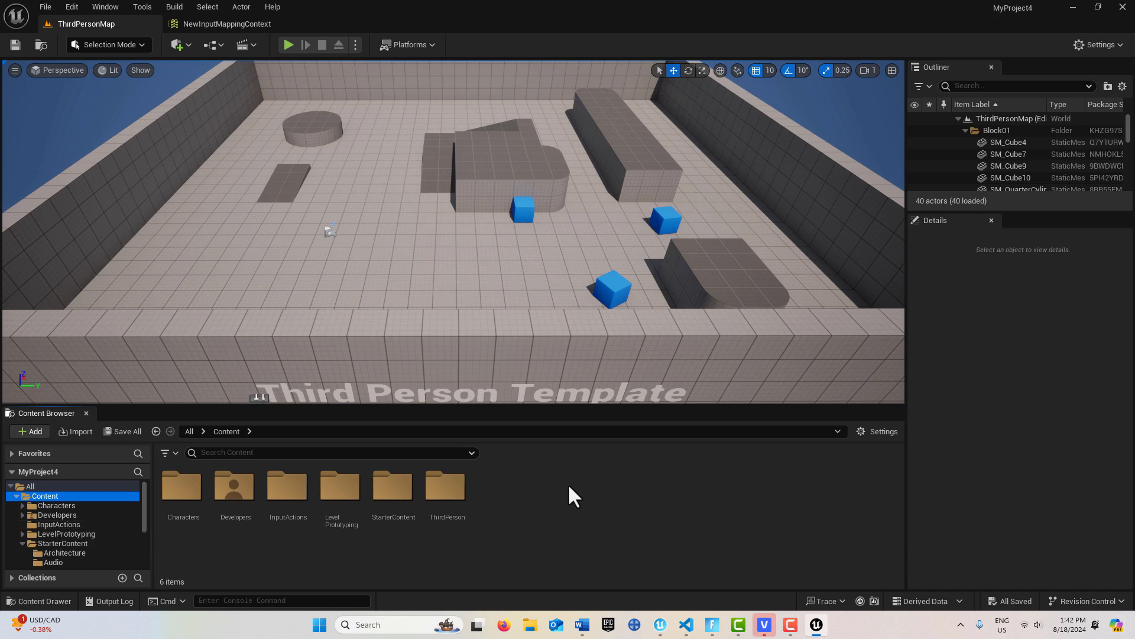
mouse_move(567, 498)
type("M")
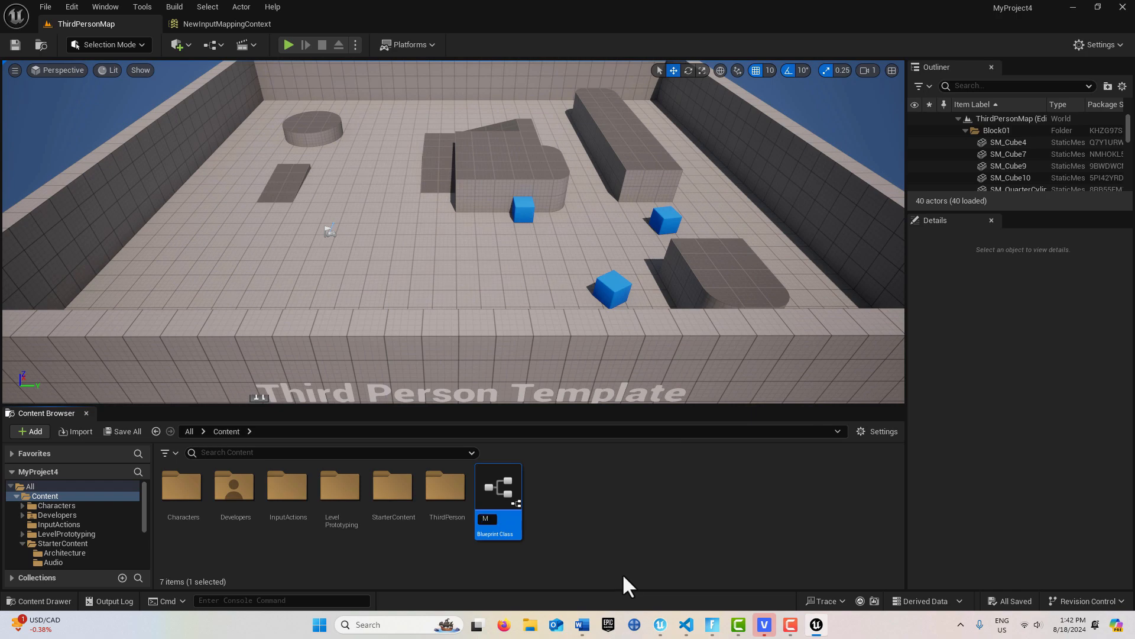
type("yCharact")
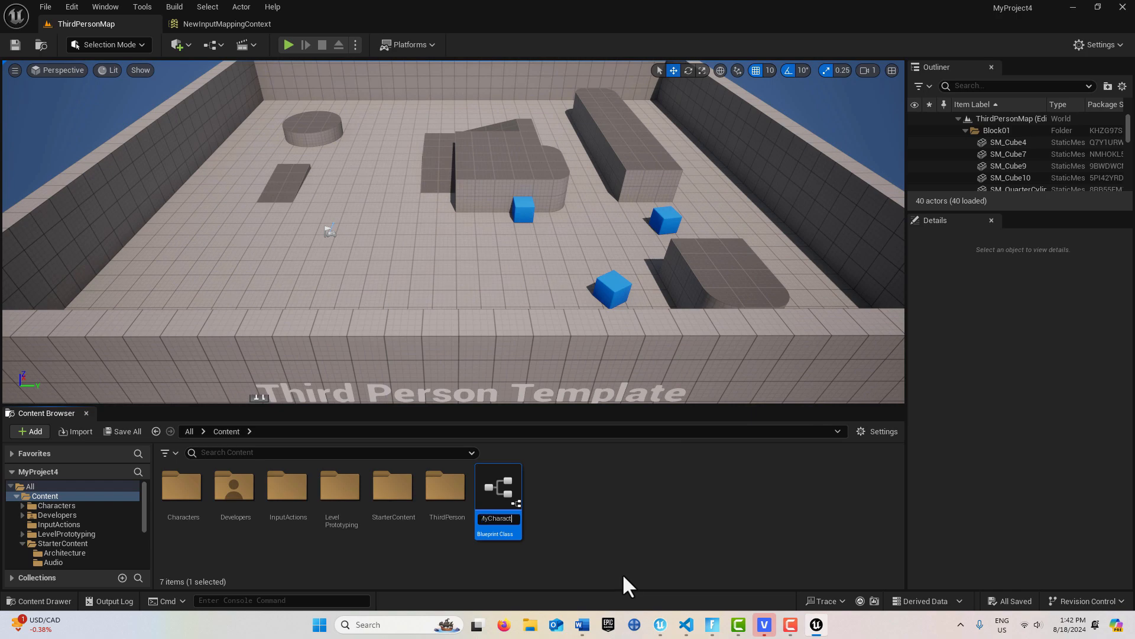
key("Enter")
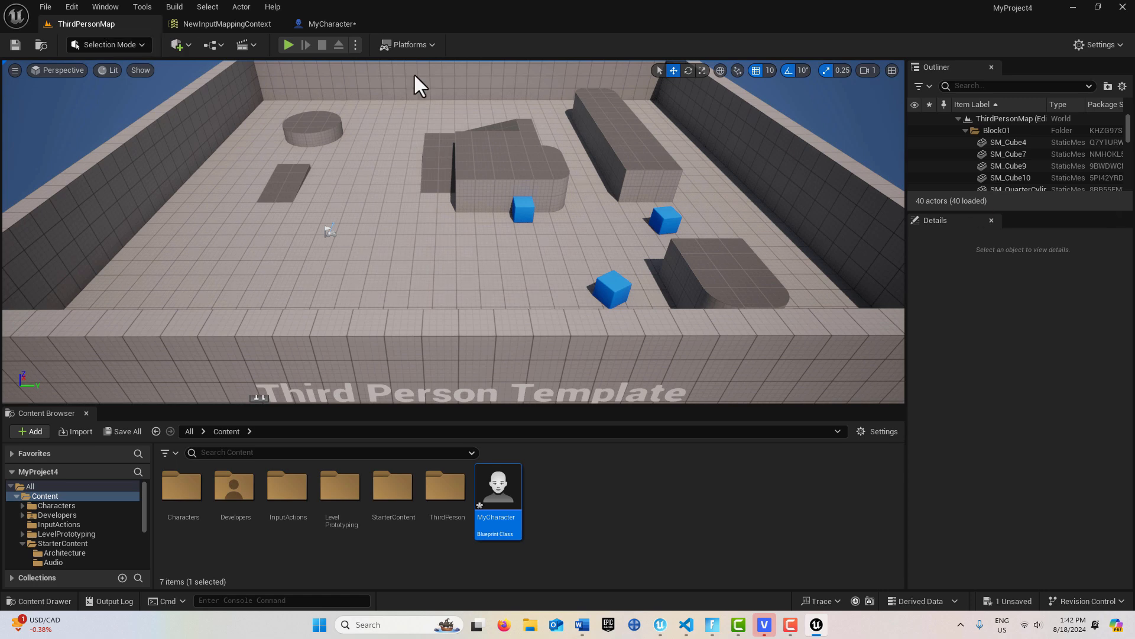
left_click(104, 6)
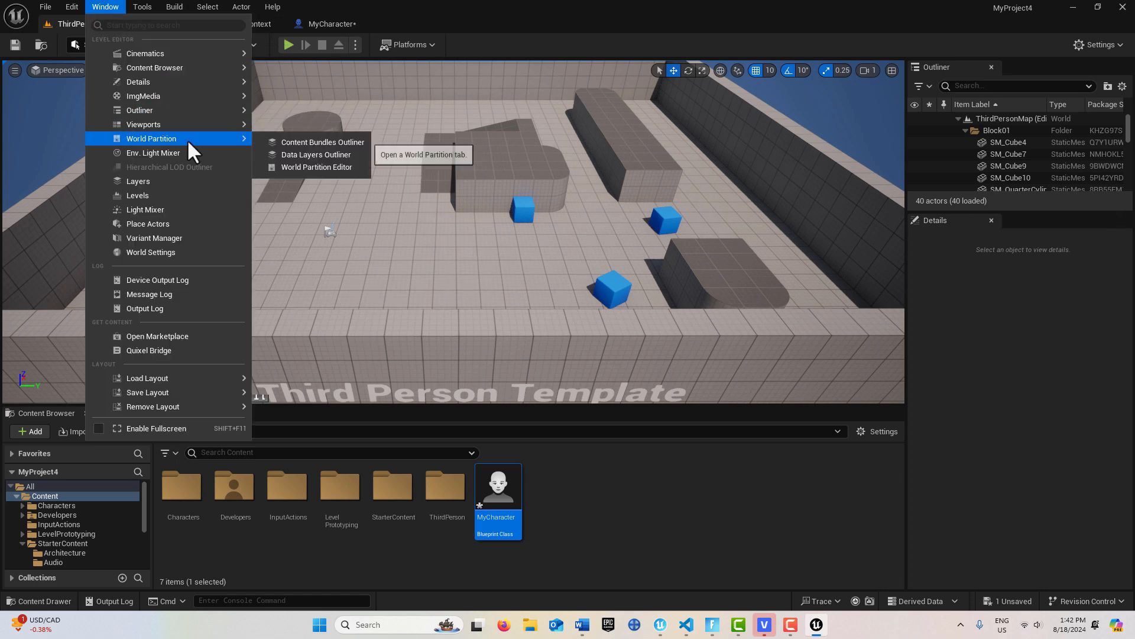
- Show World Settings, expand Selected GameMode, then switch to the MyCharacter editor
left_click(151, 252)
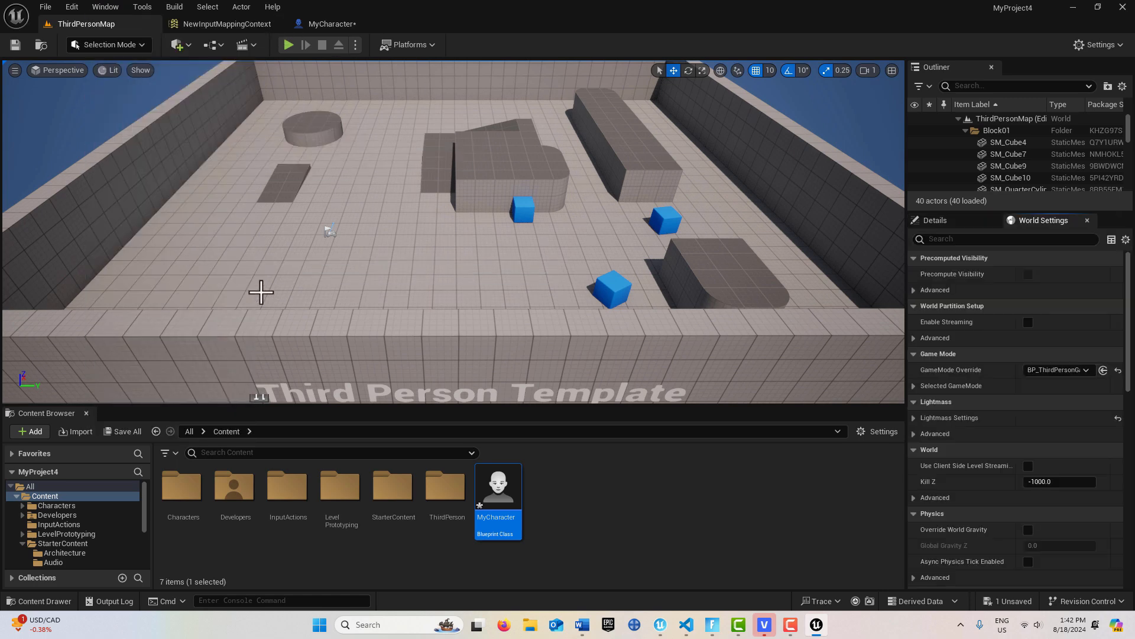
mouse_move(883, 393)
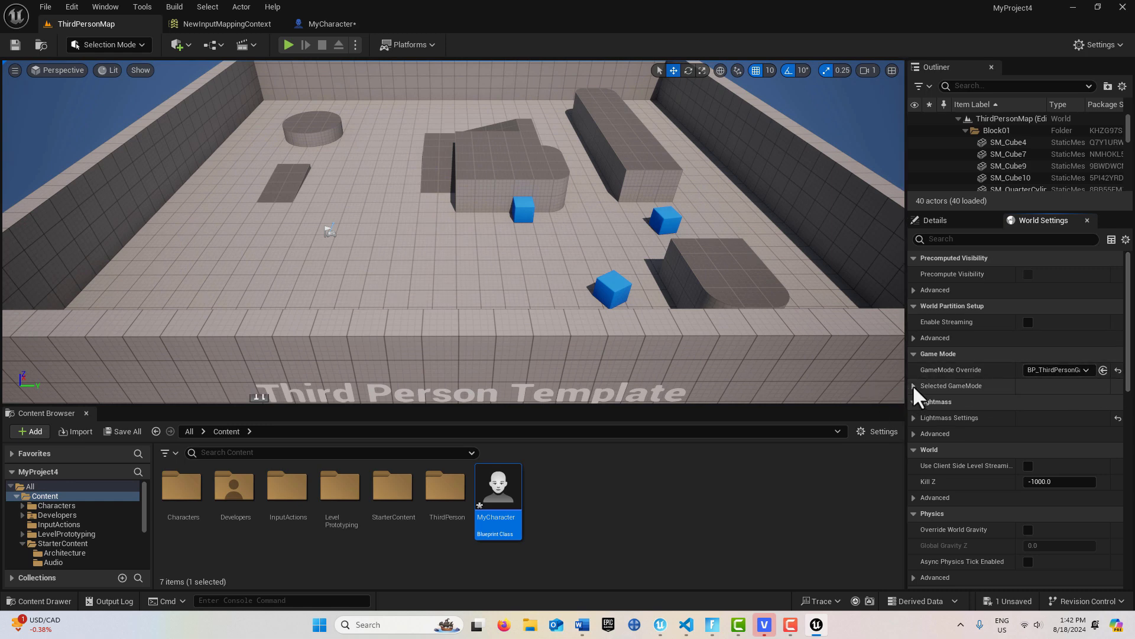
left_click(914, 385)
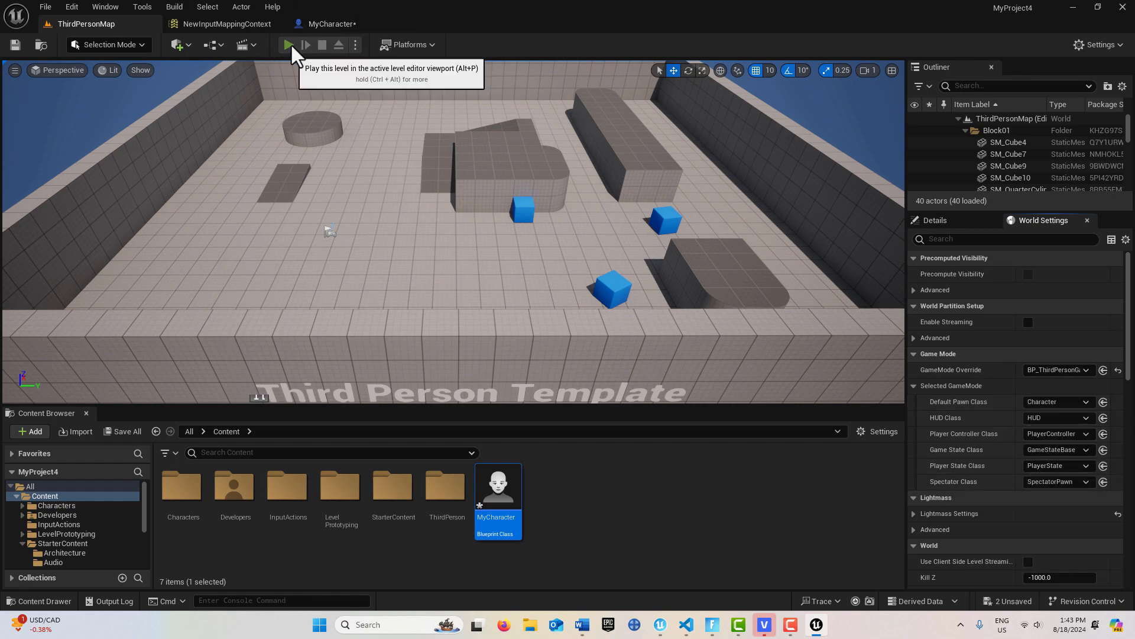
left_click(288, 44)
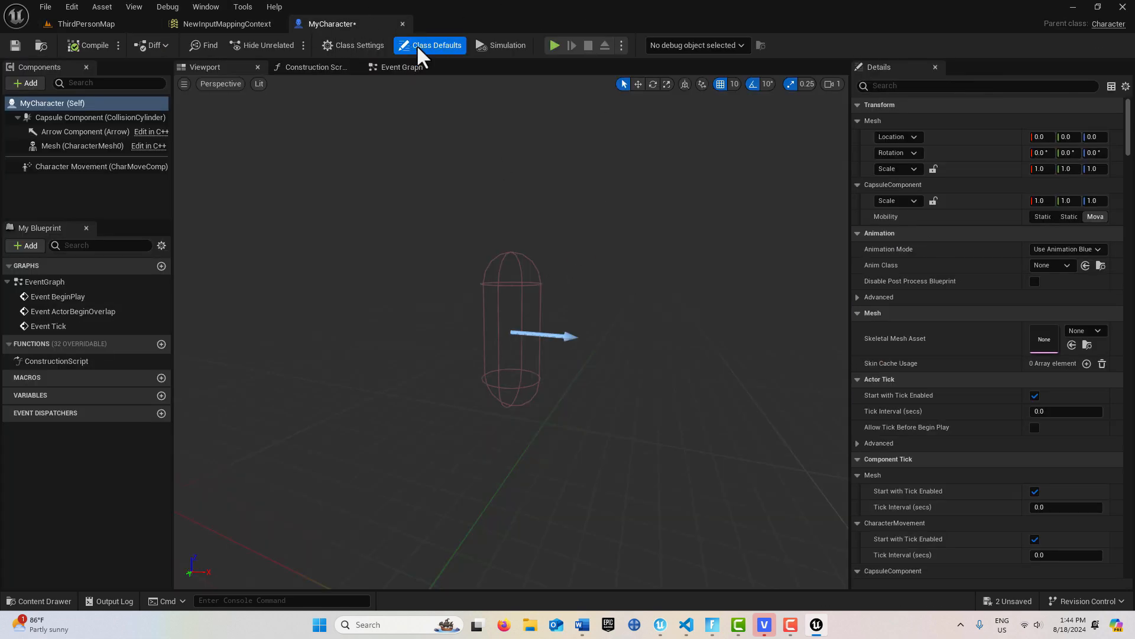
- In the Event Graph add Cast To PlayerController, the Enhanced Input Local Player Subsystem and an Is Valid check
left_click(400, 67)
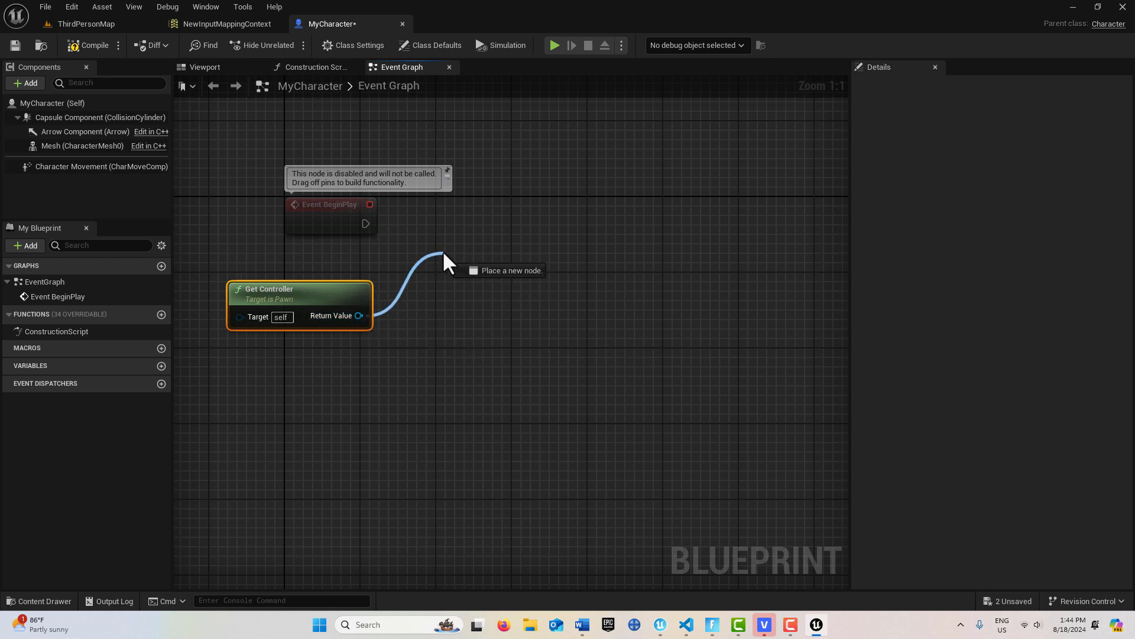
type("cast to")
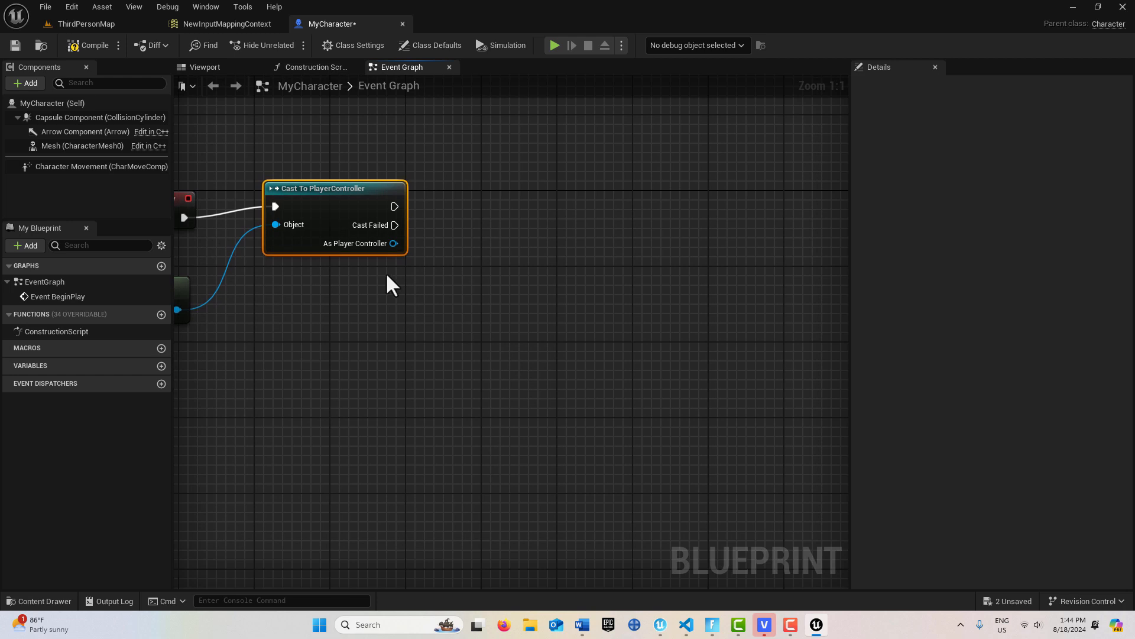
left_click_drag(395, 243, 455, 302)
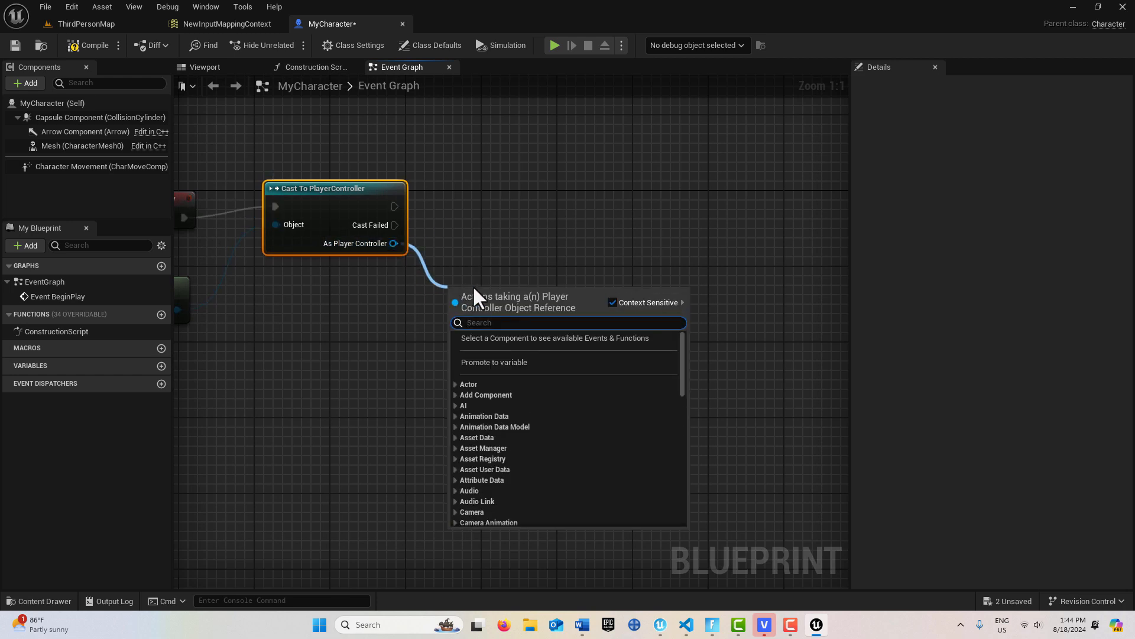
type("enha")
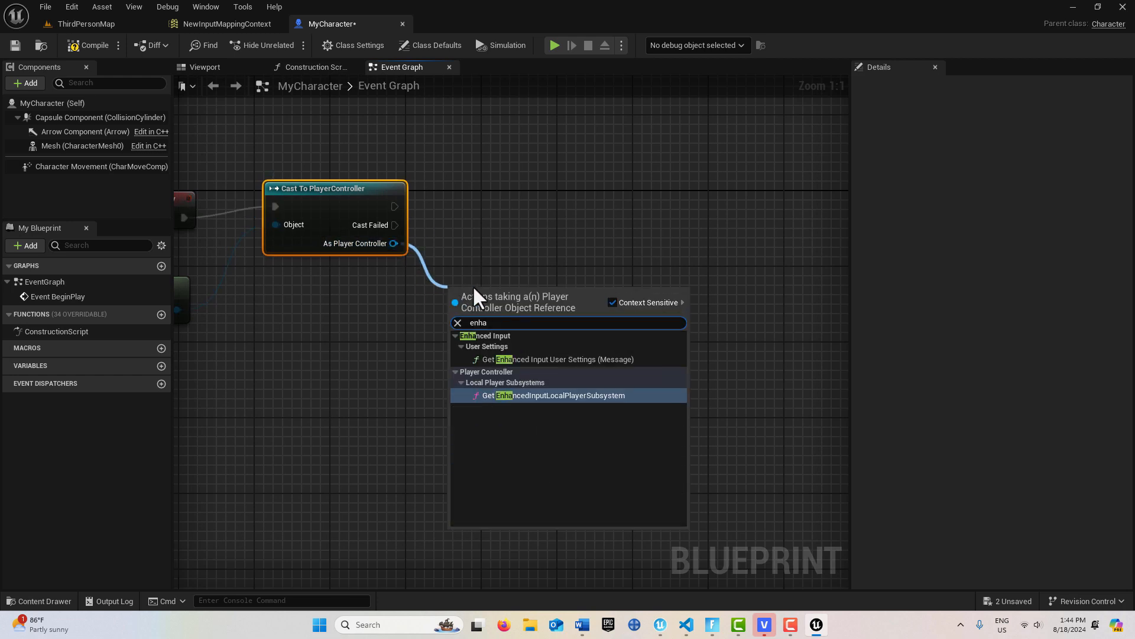
left_click(554, 395)
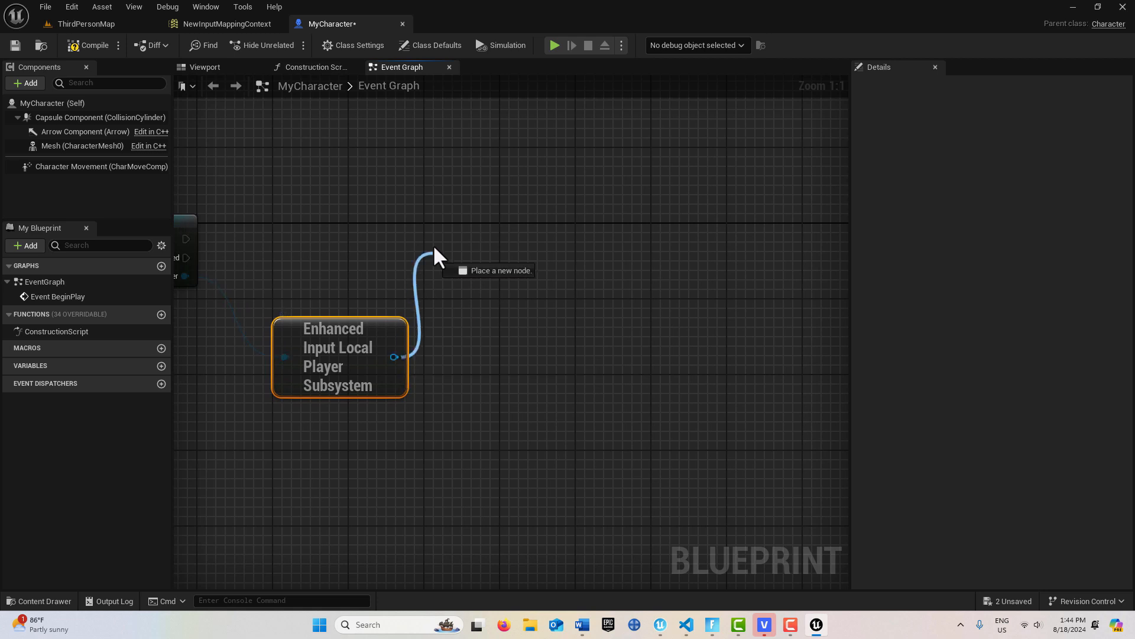
type("is v")
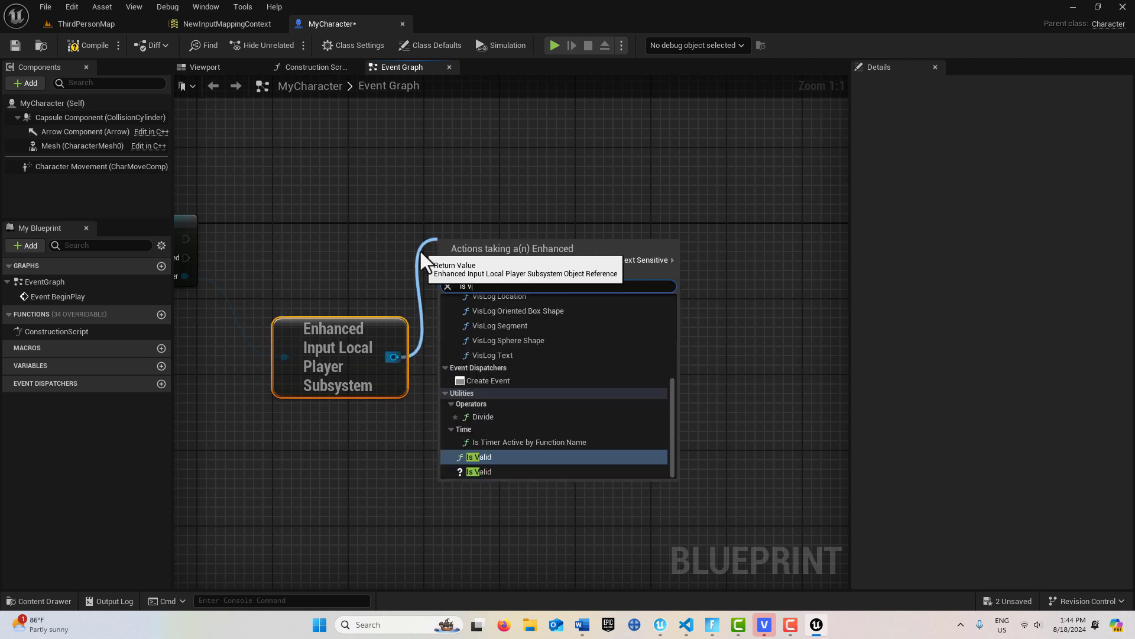
left_click(480, 456)
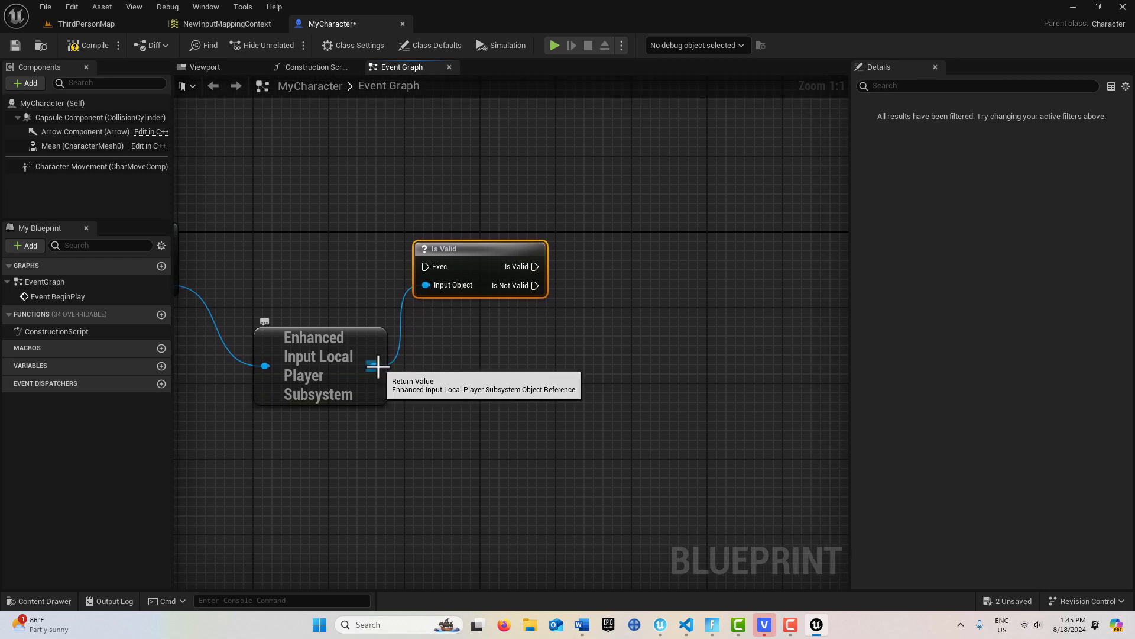
- Add an Add Mapping Context node beside Is Valid using NewInputMappingContext
left_click_drag(376, 364, 652, 366)
type("add ma")
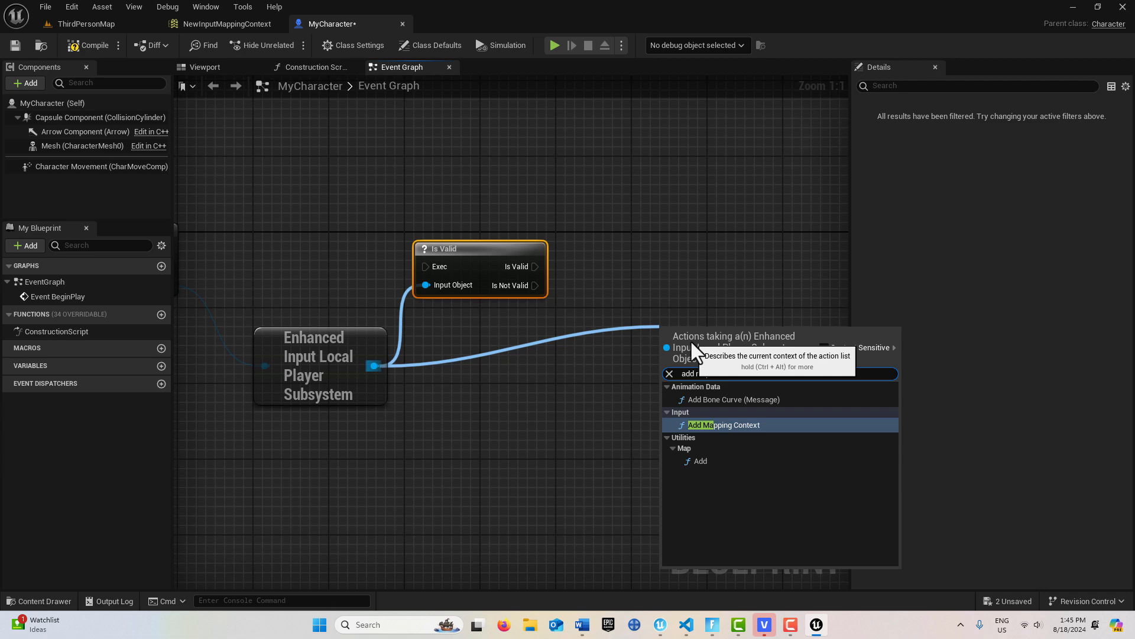
left_click(724, 424)
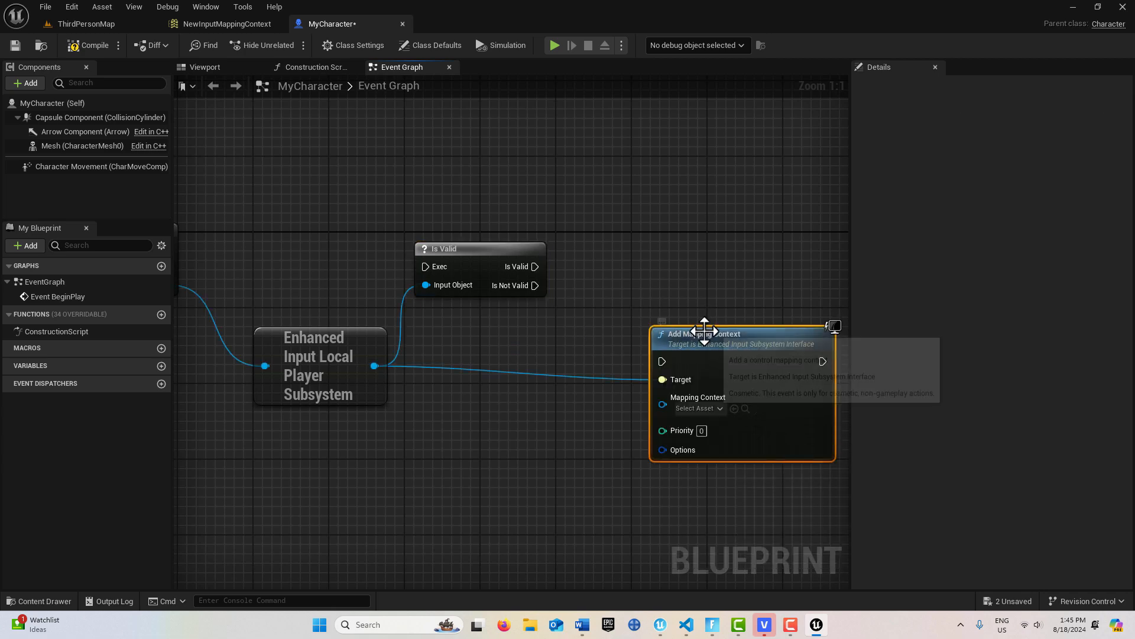
left_click_drag(702, 334, 713, 248)
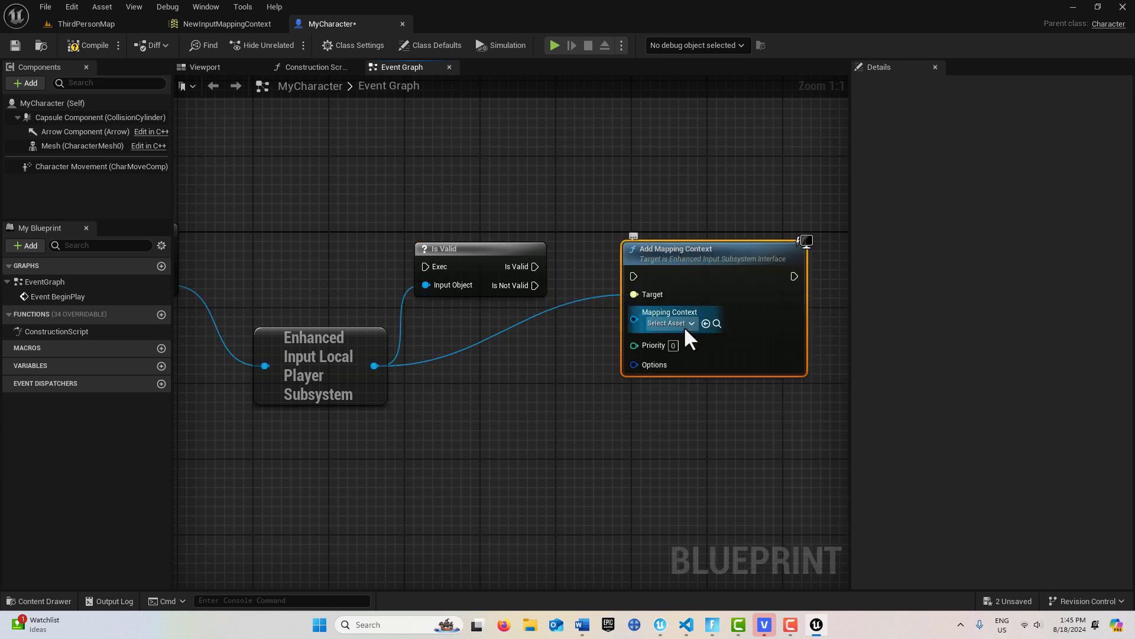
left_click(668, 323)
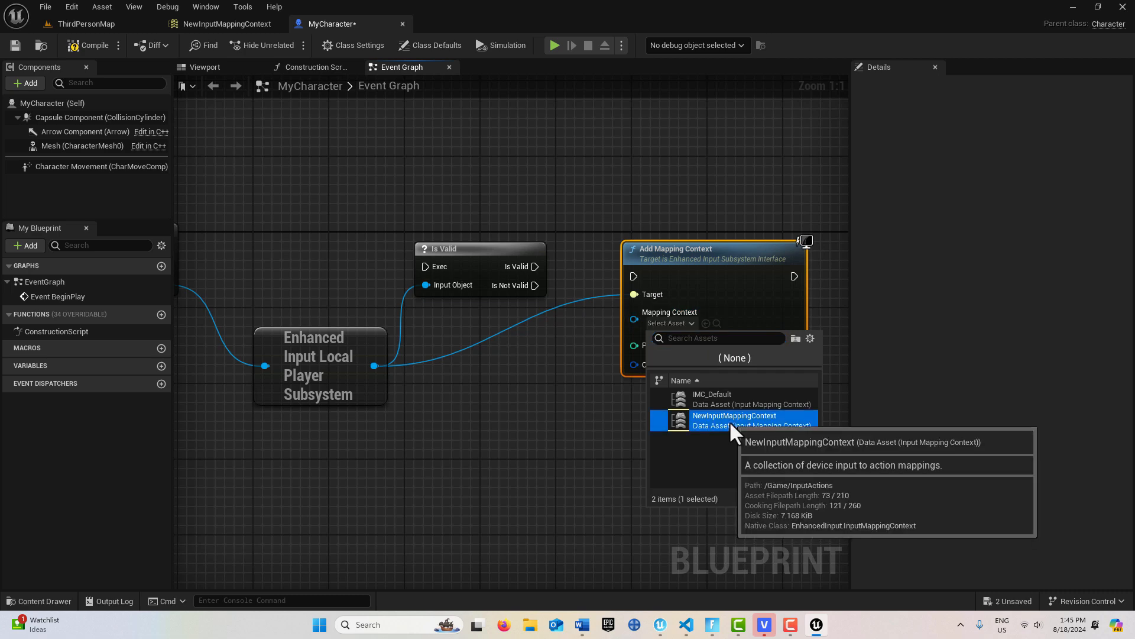
left_click(733, 415)
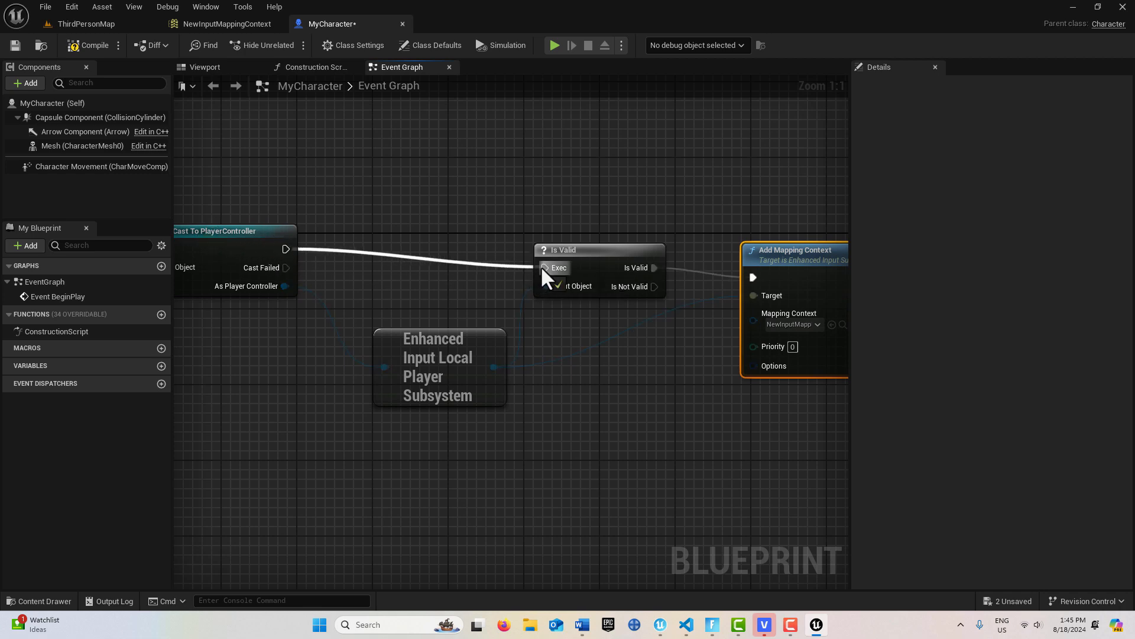
- Zoom out the Event Graph to make room for new nodes
scroll("down", 3)
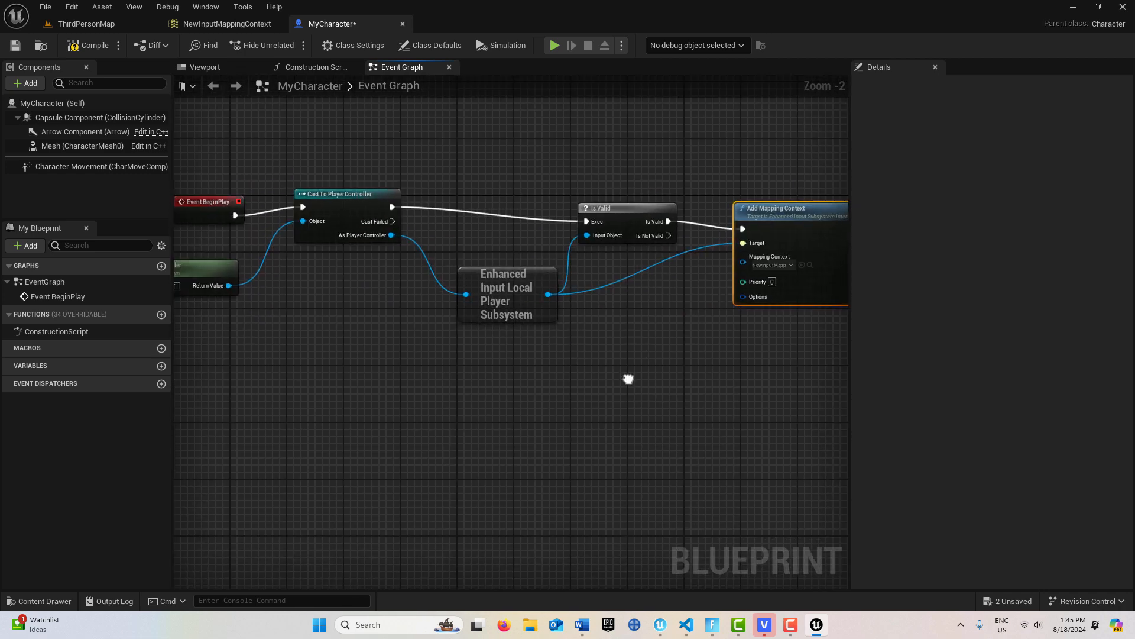
scroll("down", 3)
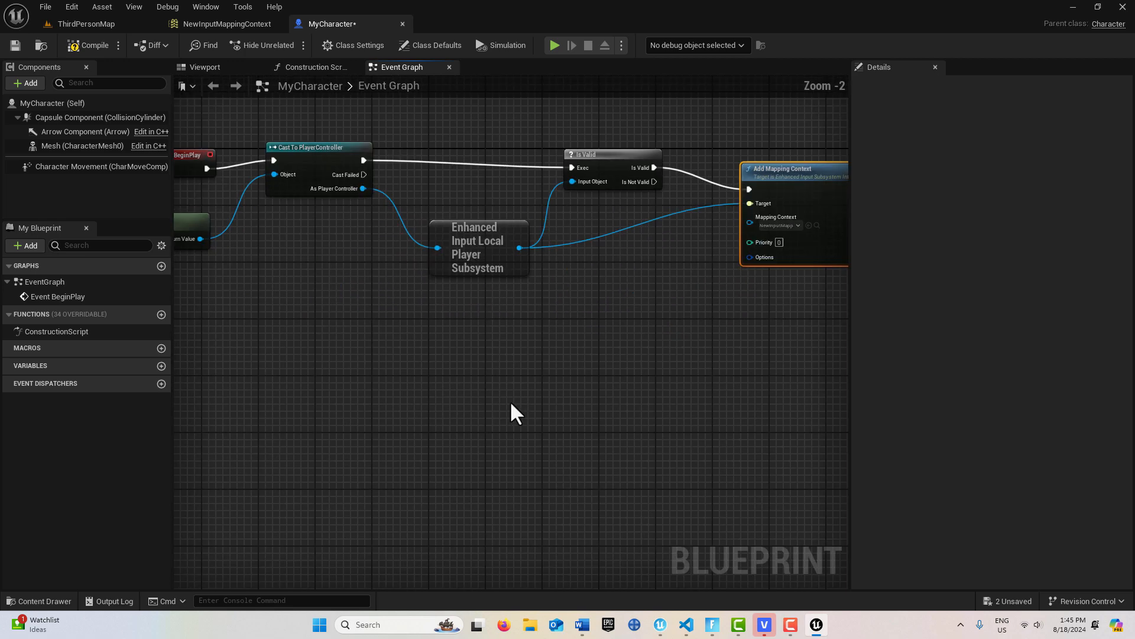
mouse_move(509, 421)
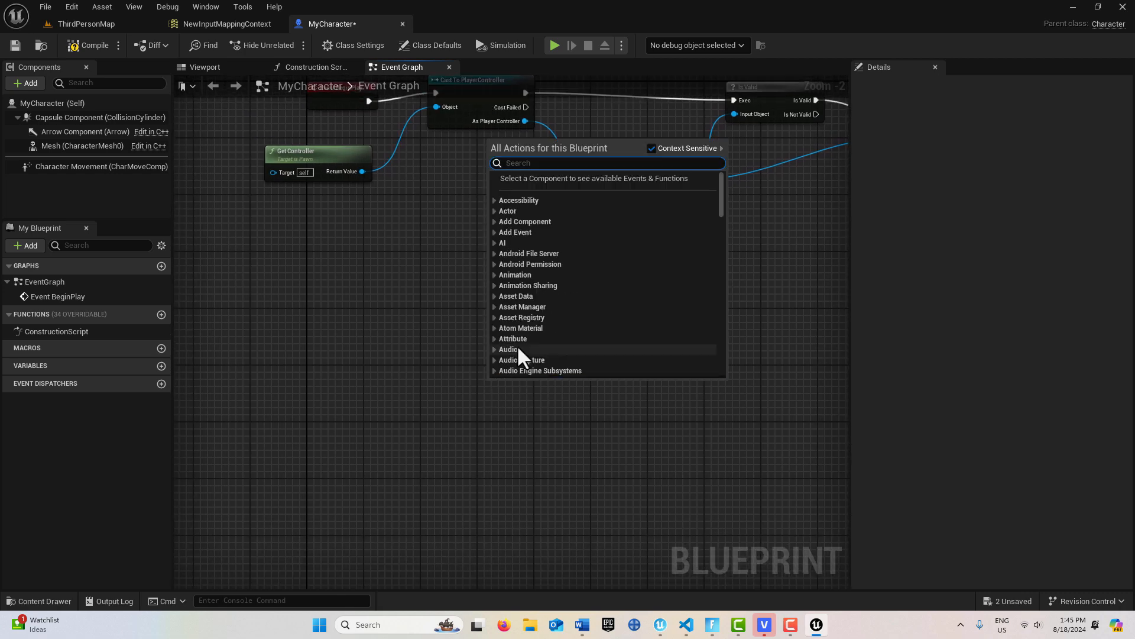
- Add Get Control Rotation, Get Forward Vector and Get Right Vector nodes
type("get ctro")
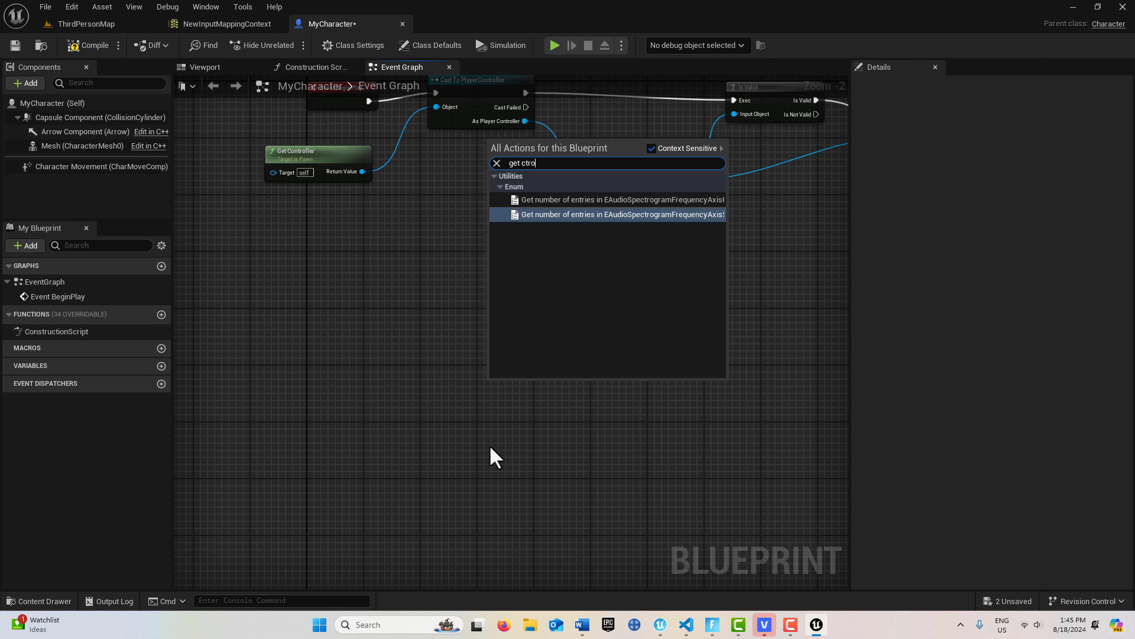
key("BackSpace")
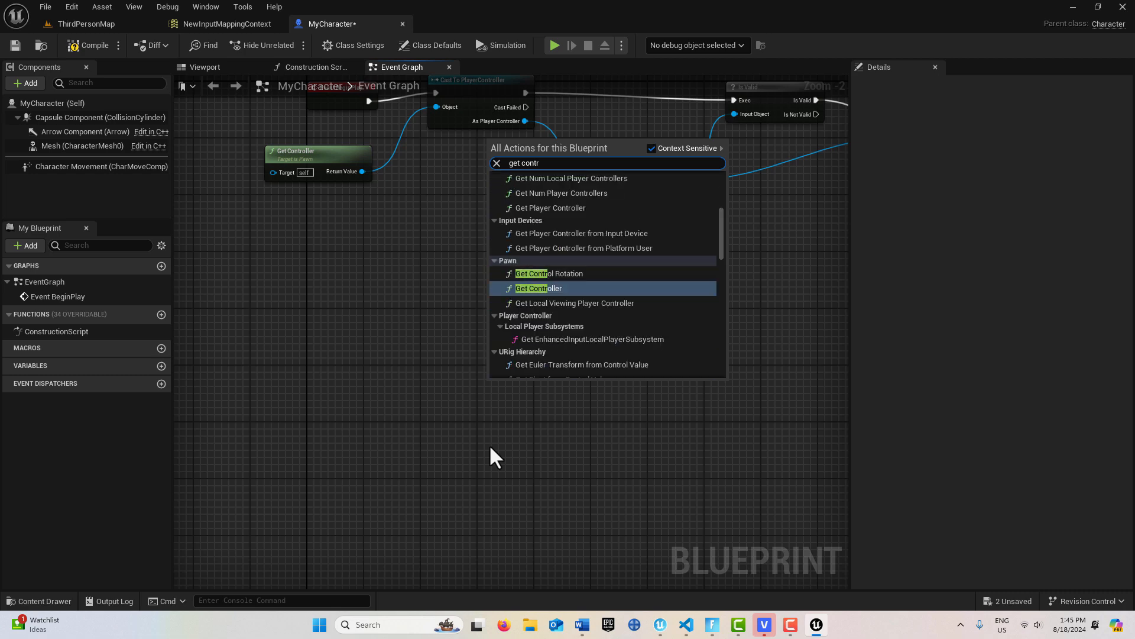
left_click(538, 288)
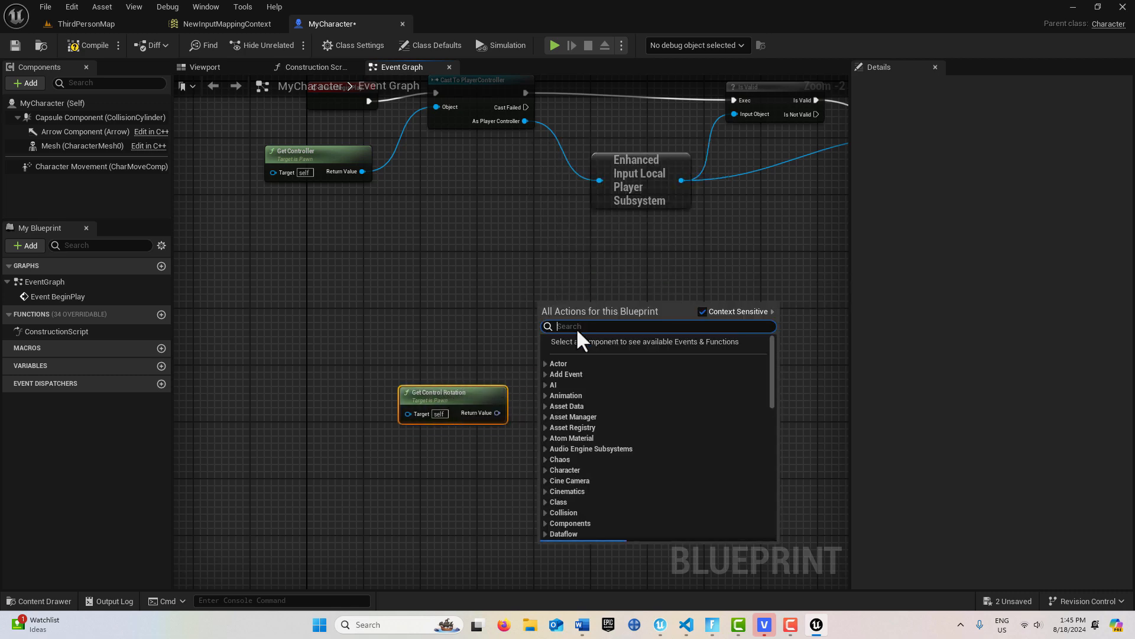
type("get fo")
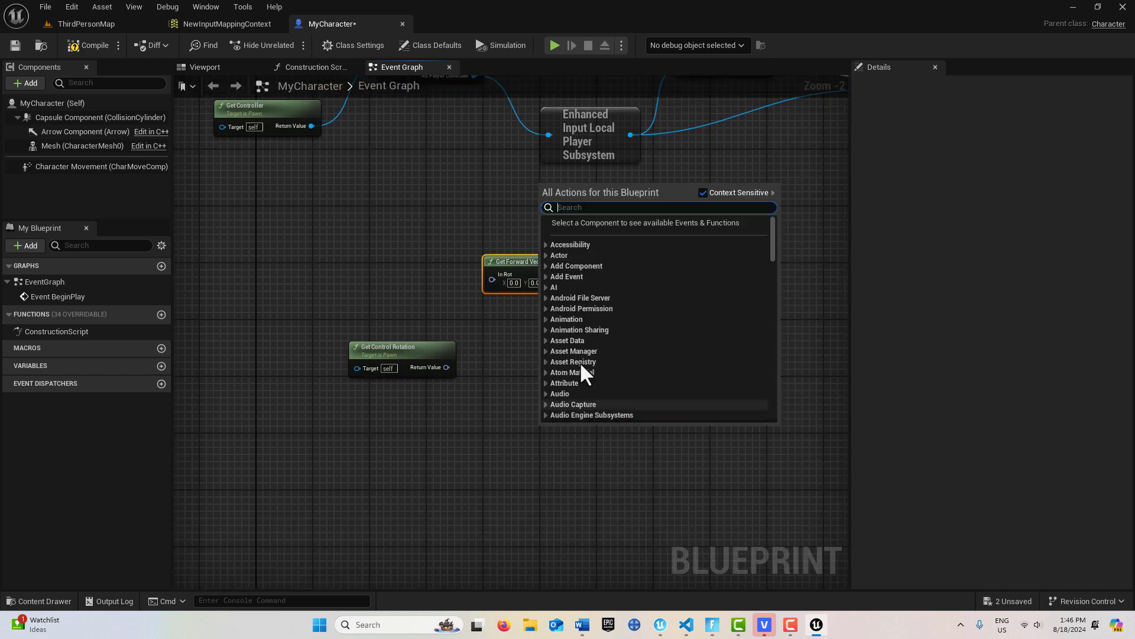
type("get")
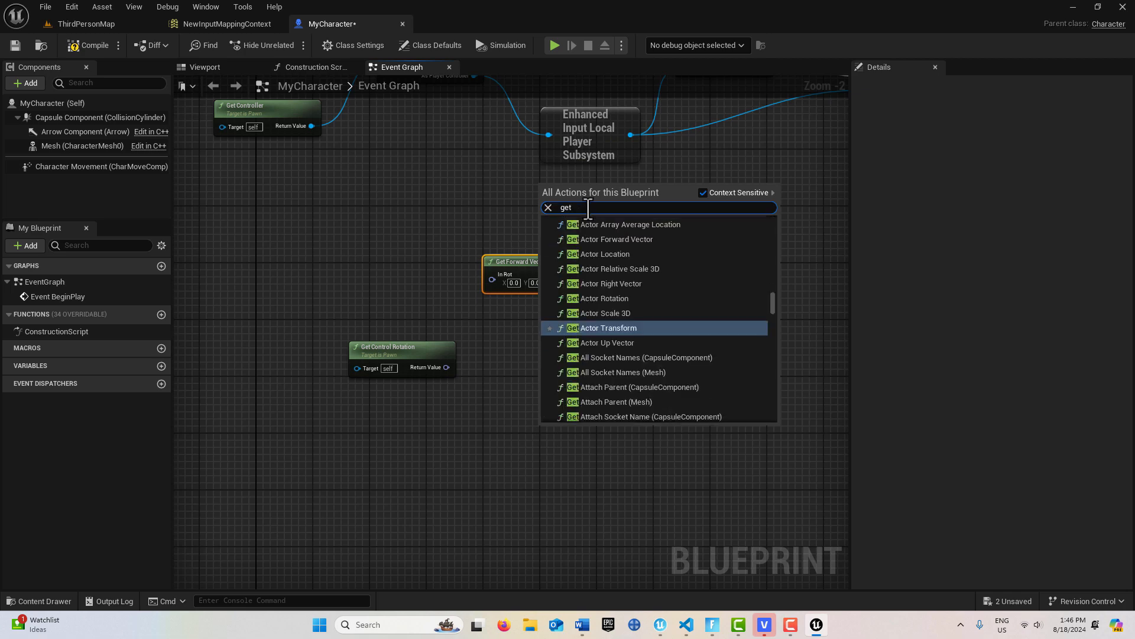
type("righ")
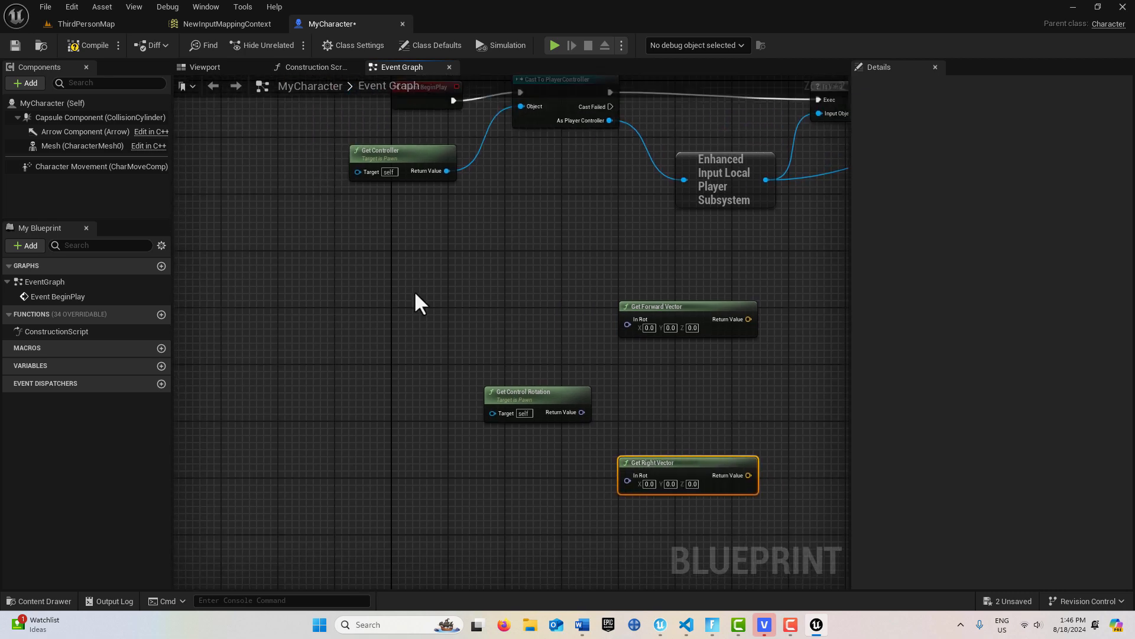
- Add MoveForward and MoveRight action events and feed the control rotation into the forward vector
right_click(420, 303)
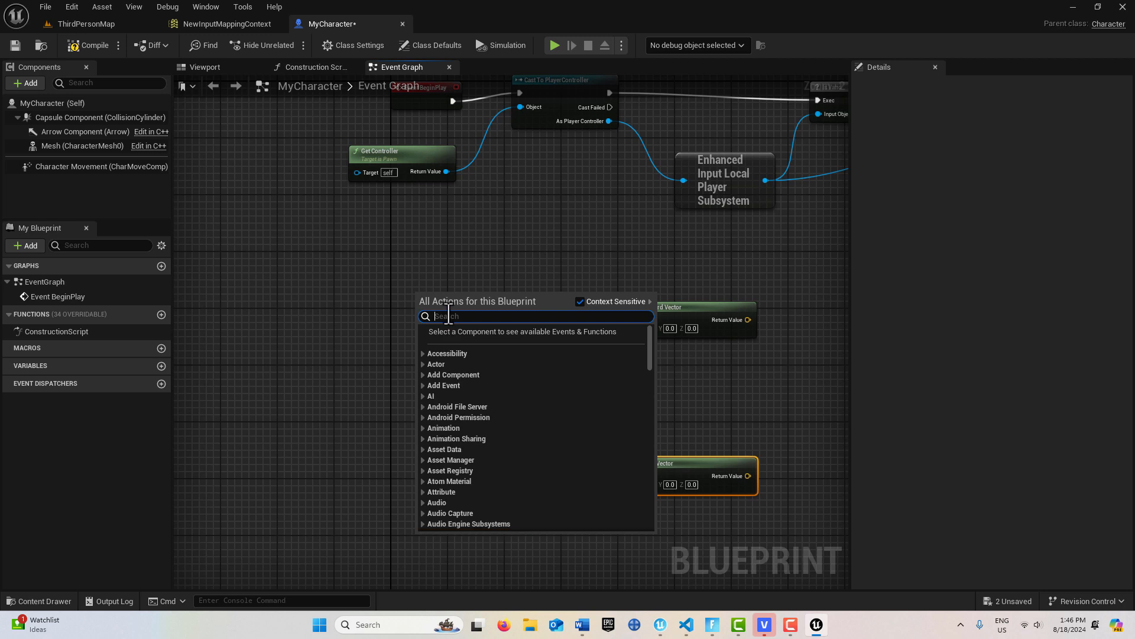
type("move for")
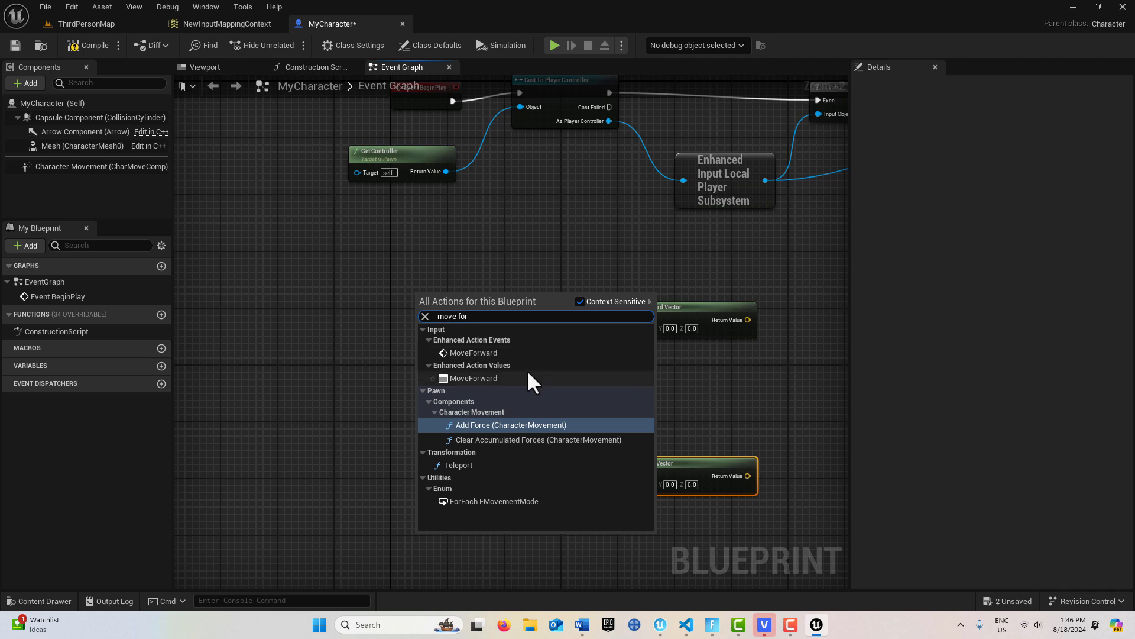
mouse_move(483, 358)
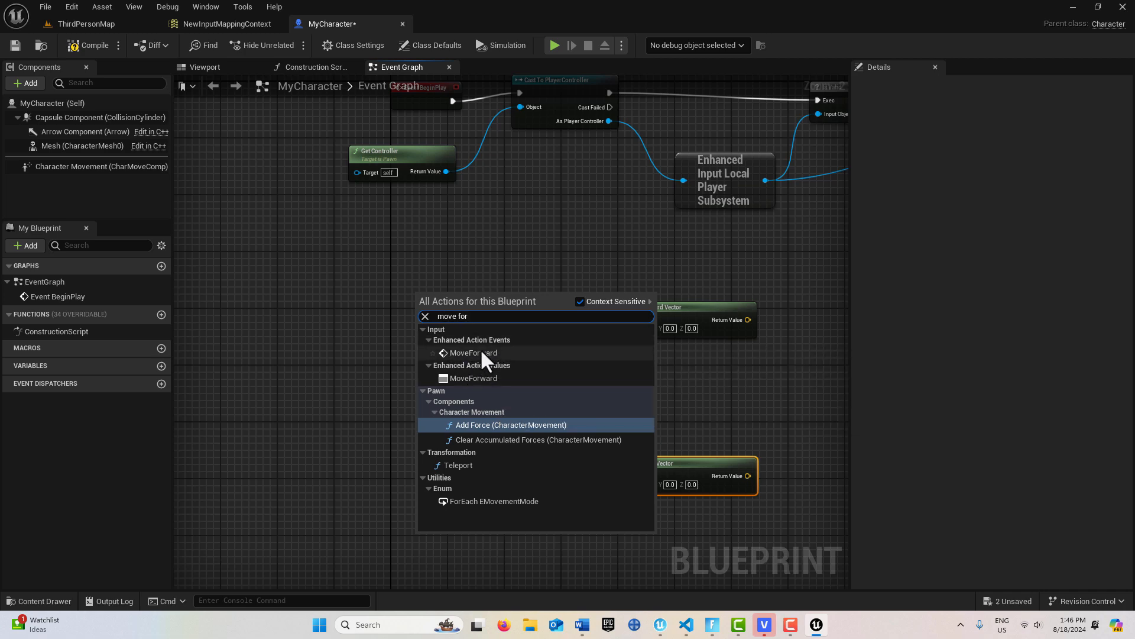
left_click(473, 352)
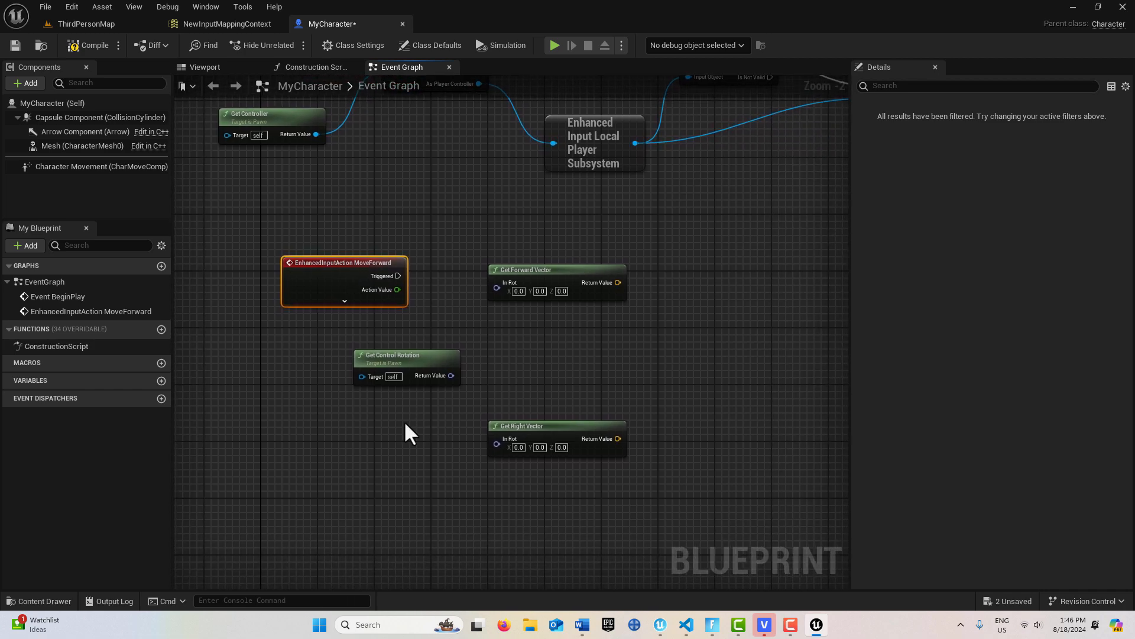
left_click_drag(410, 433, 491, 416)
type("move rig")
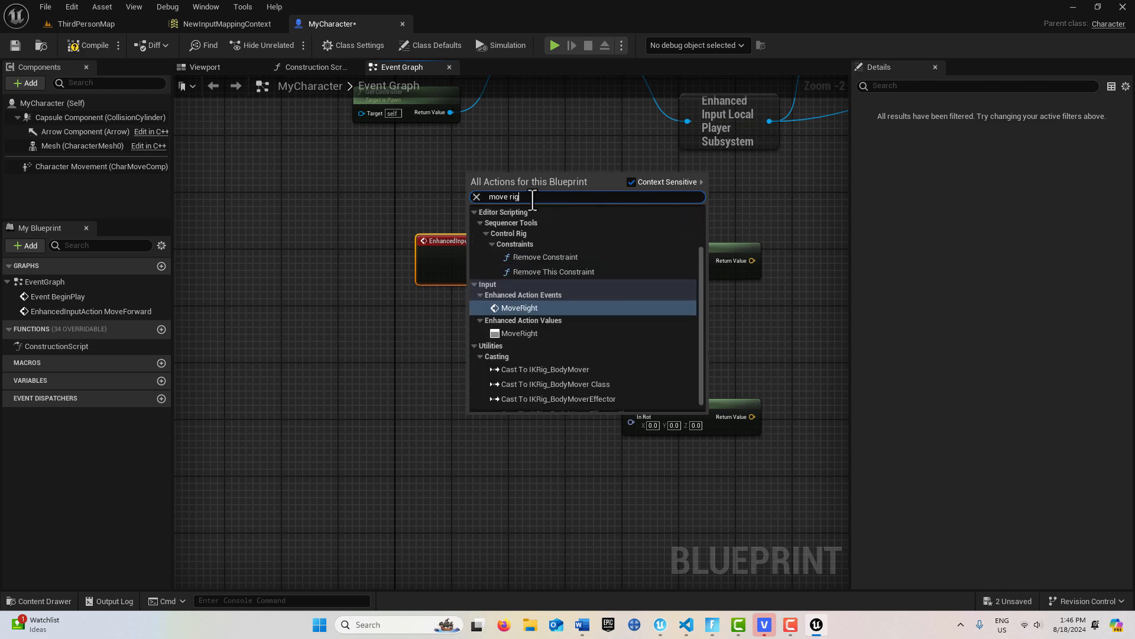
left_click(518, 308)
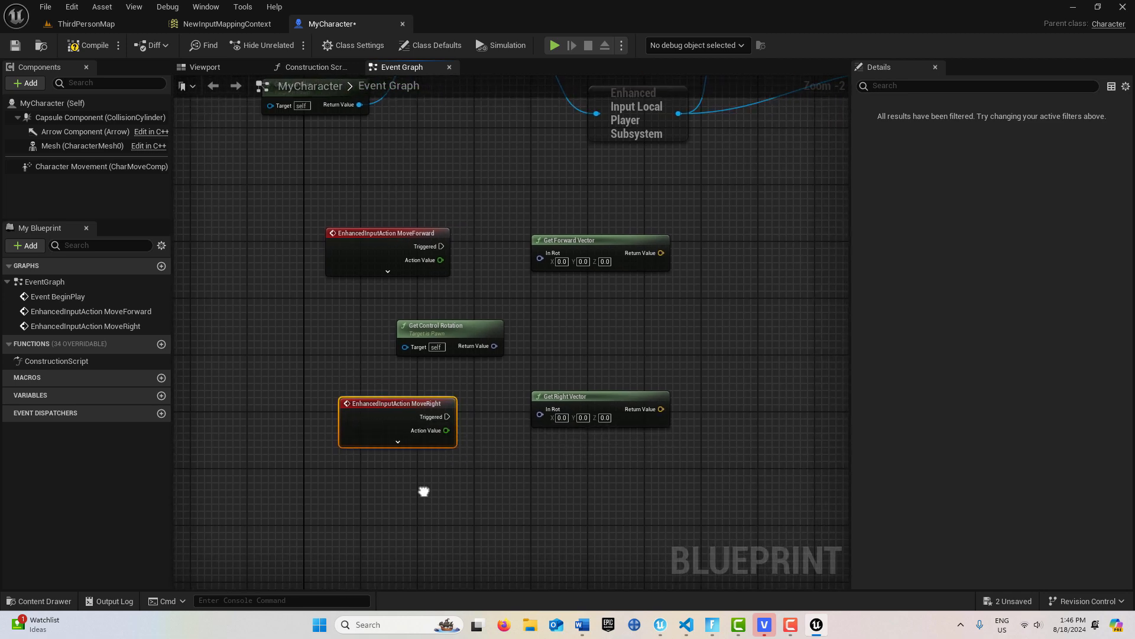
left_click_drag(495, 344, 540, 260)
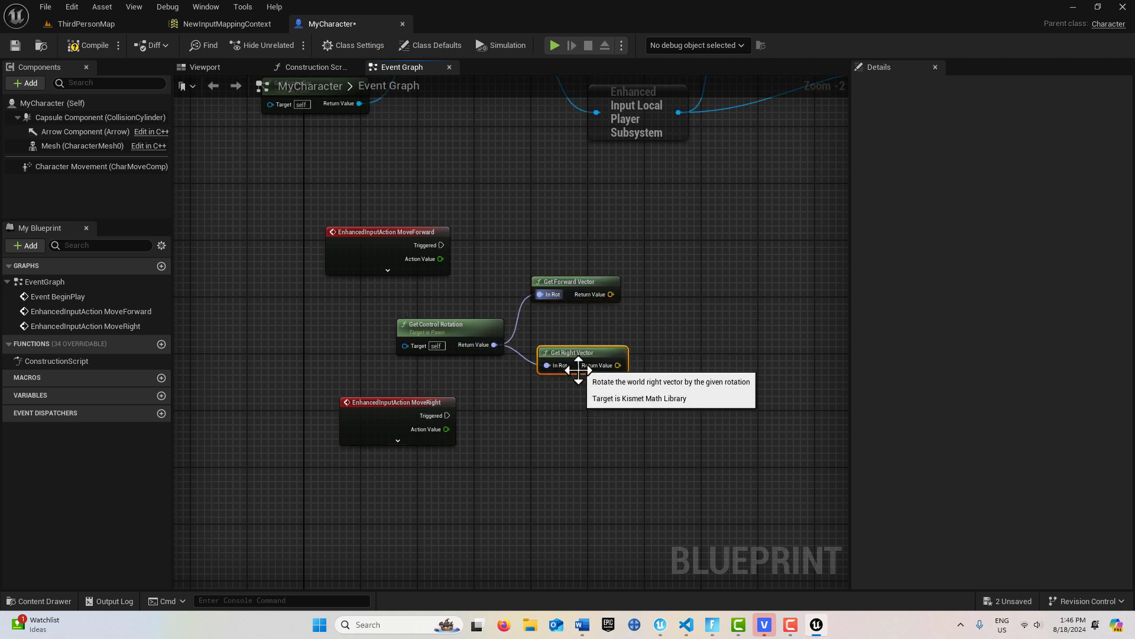
mouse_move(581, 385)
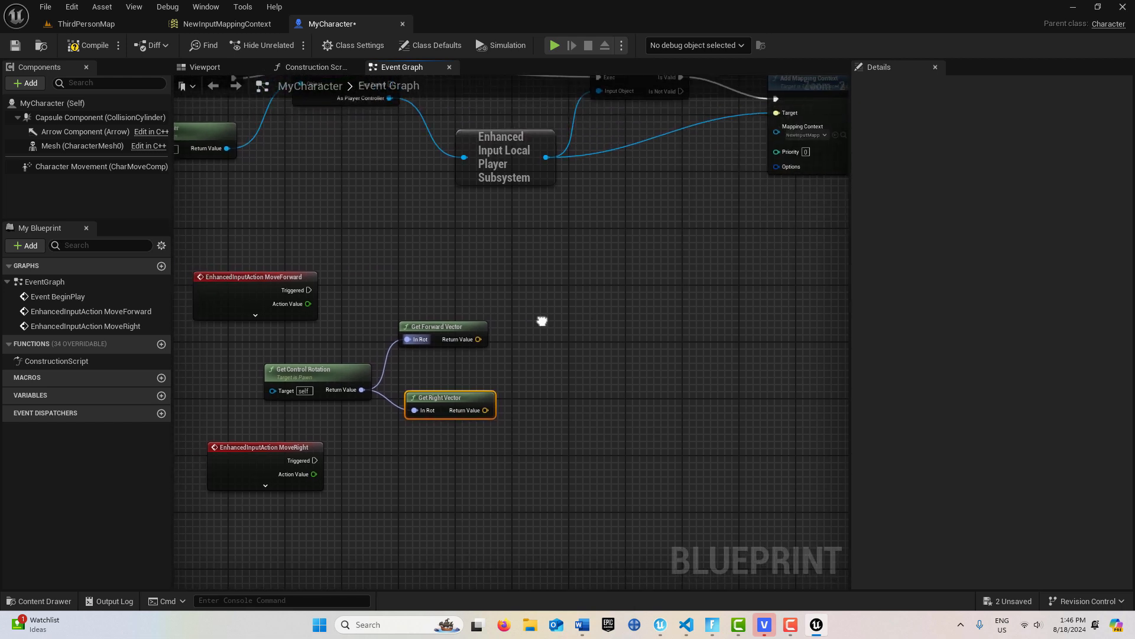
- Add Add Movement Input nodes driven by MoveForward and MoveRight, with the right vector and action value as scale
type("ad")
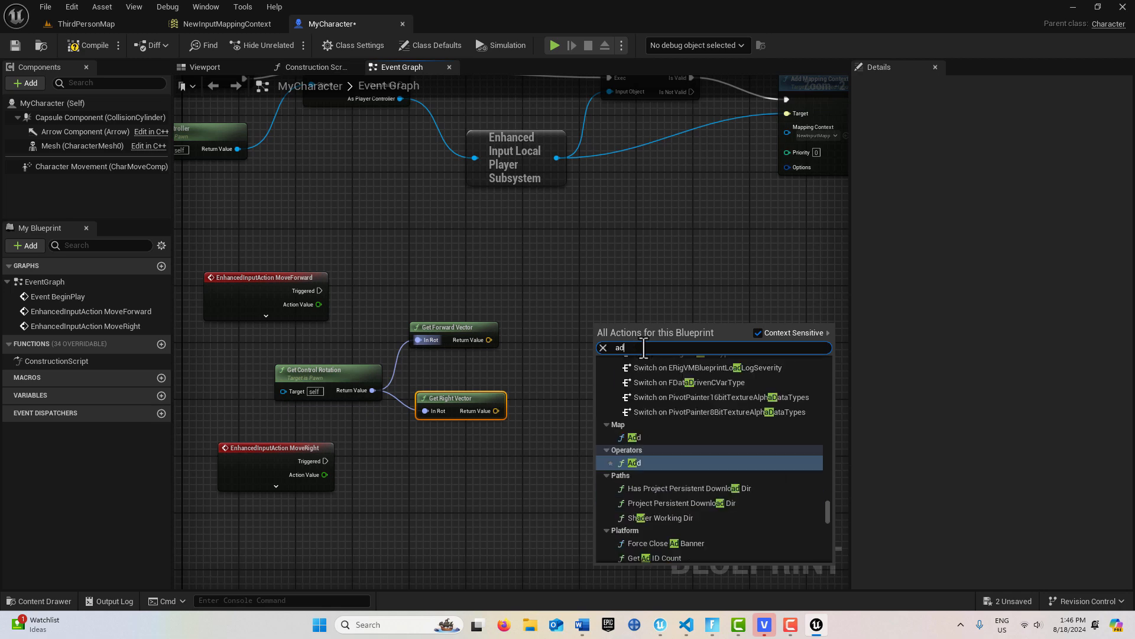
type("add movement in")
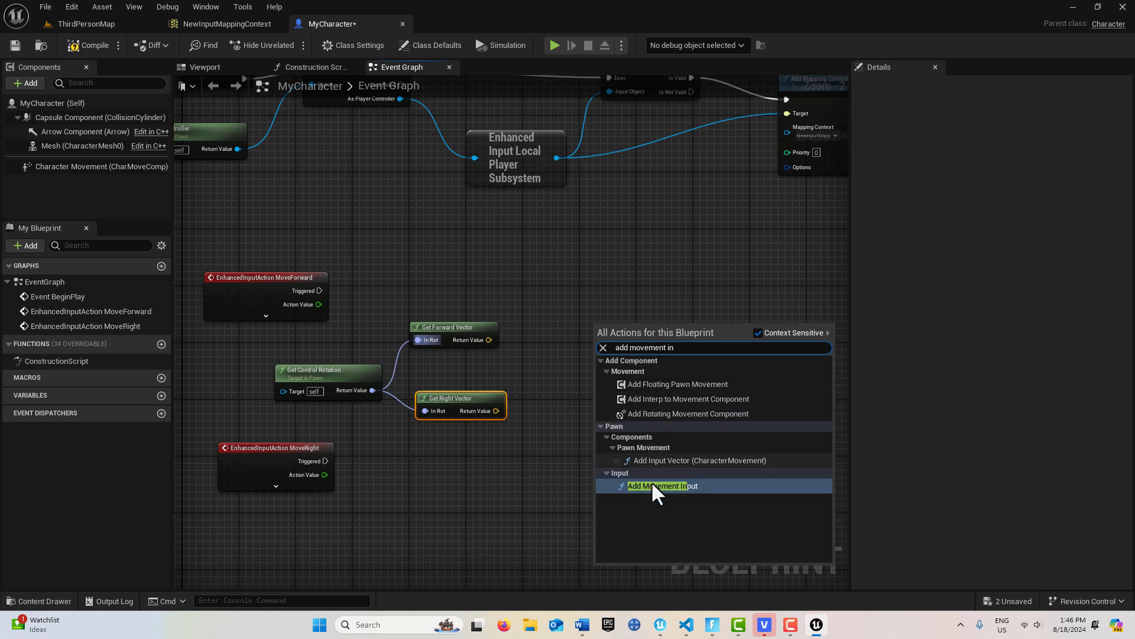
left_click(657, 485)
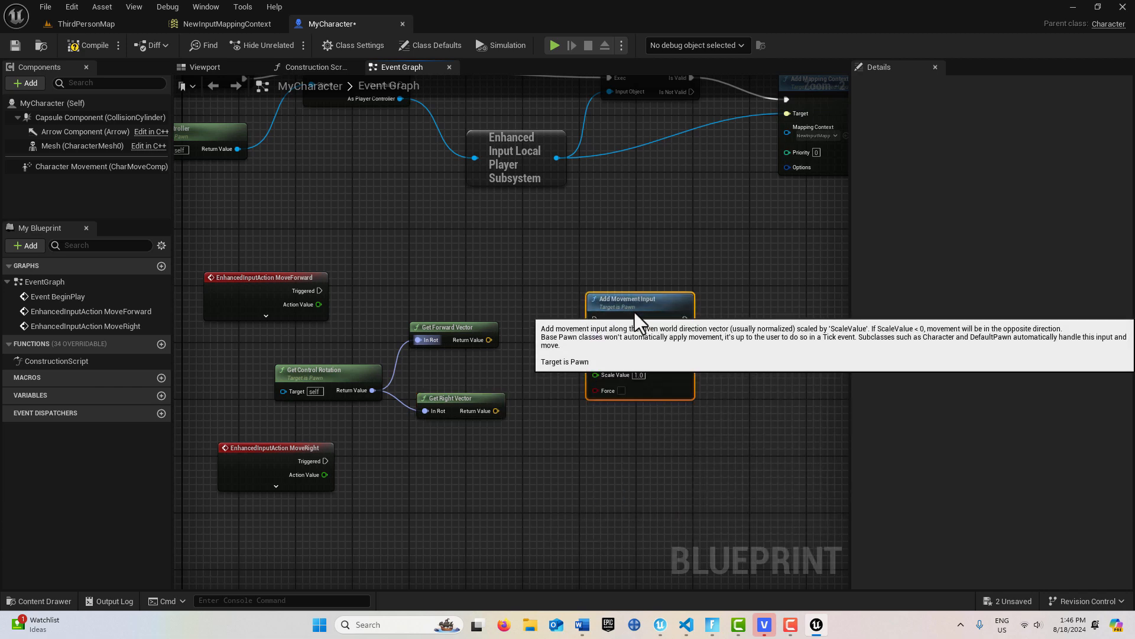
mouse_move(620, 491)
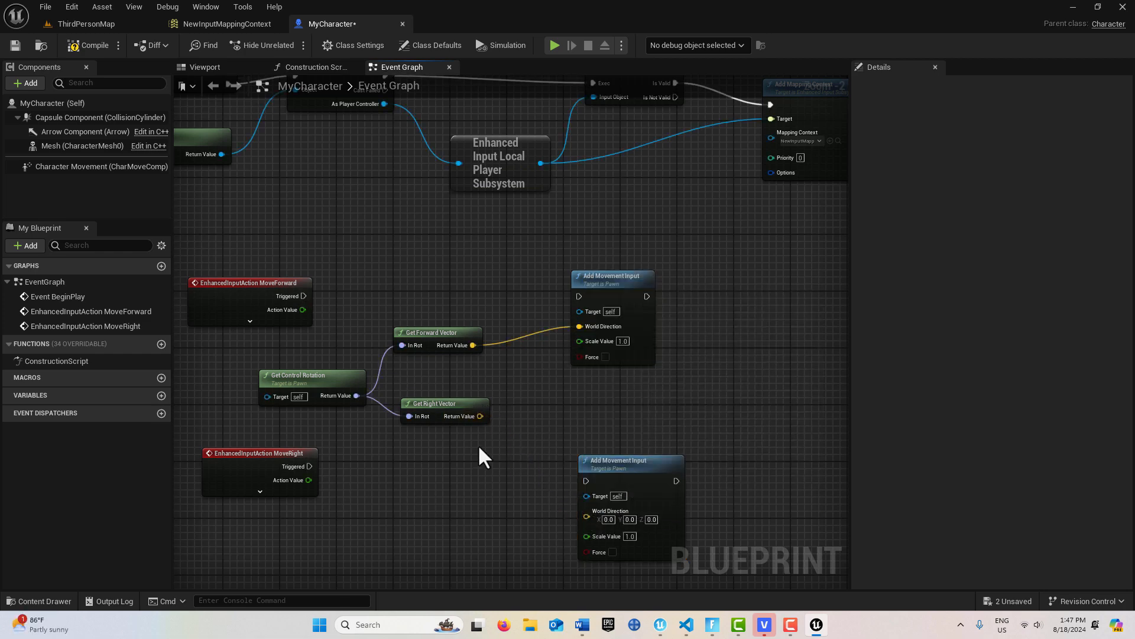
left_click_drag(480, 415, 586, 517)
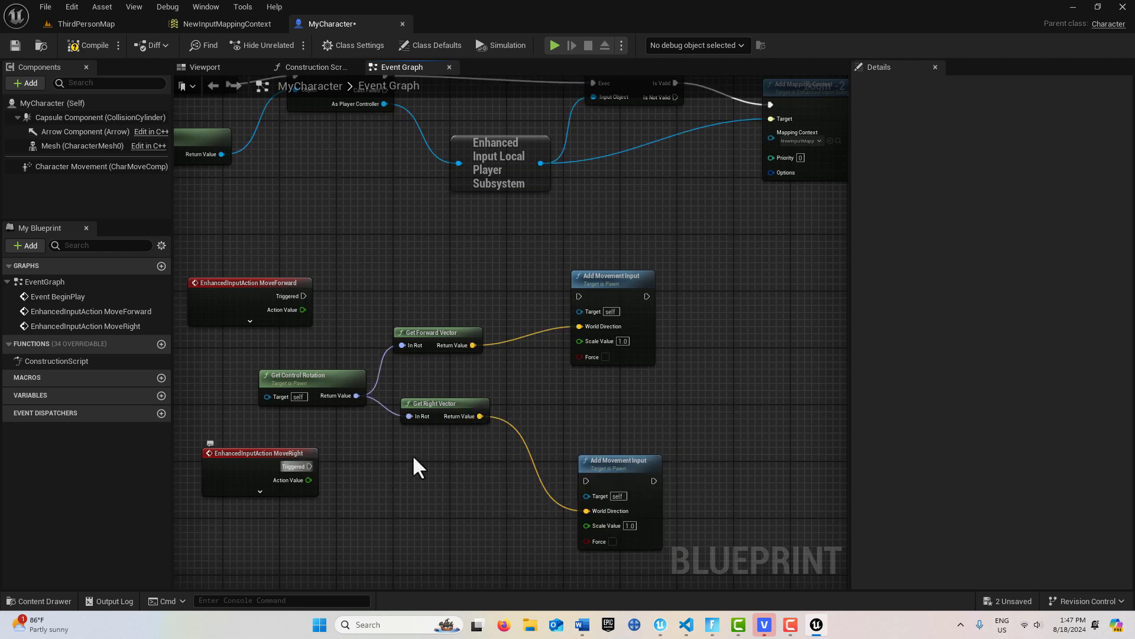
left_click_drag(306, 466, 586, 480)
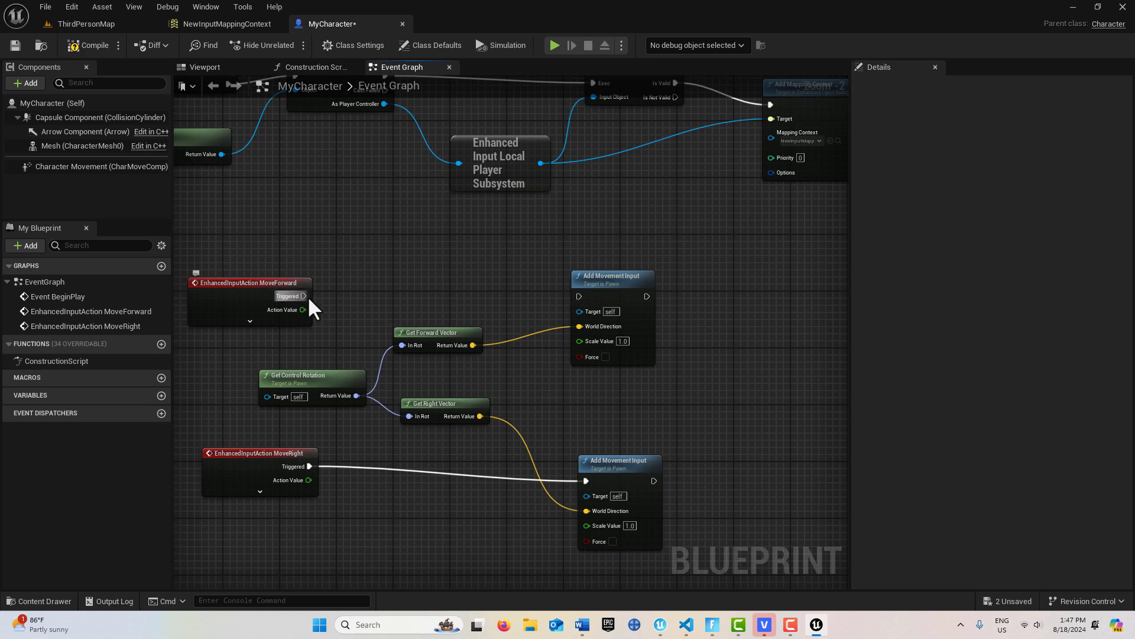
left_click_drag(304, 296, 580, 295)
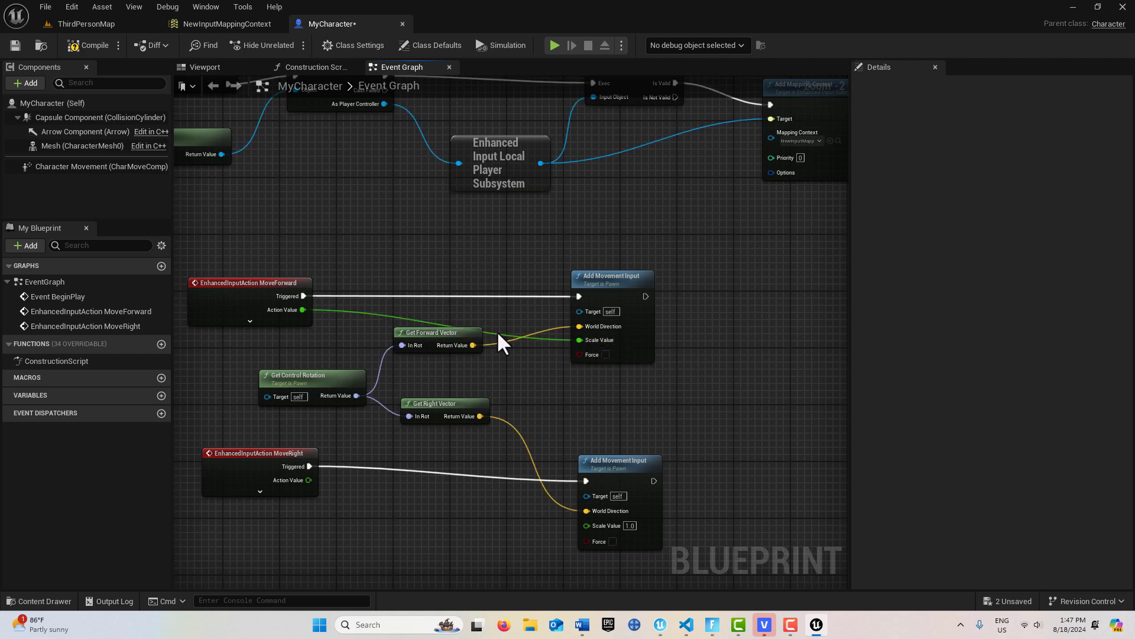
mouse_move(493, 331)
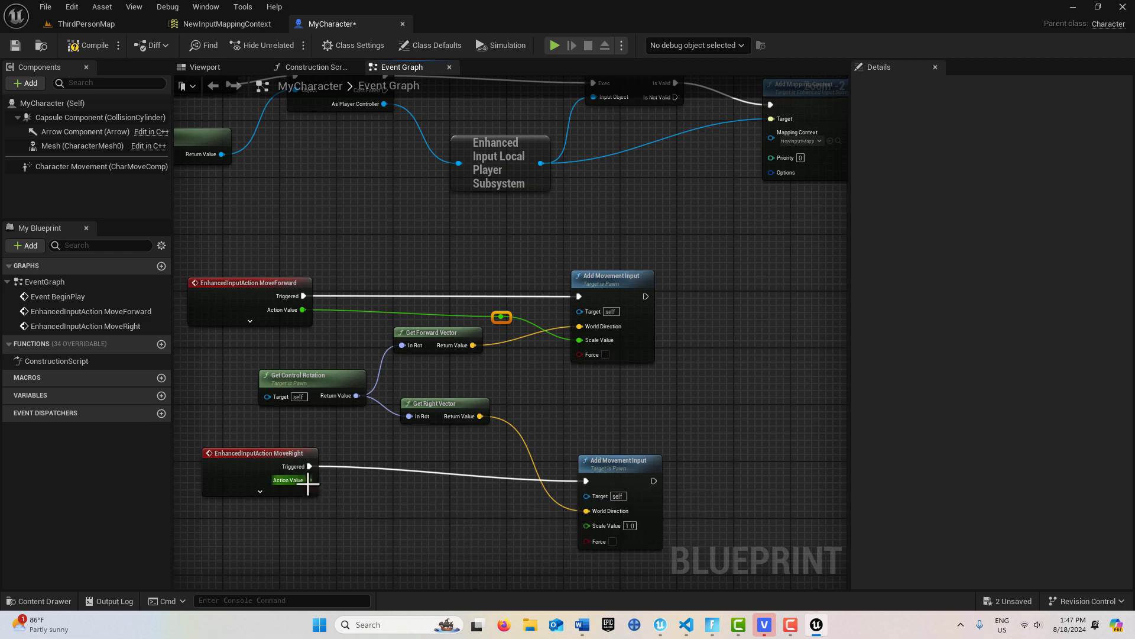
left_click_drag(307, 479, 594, 524)
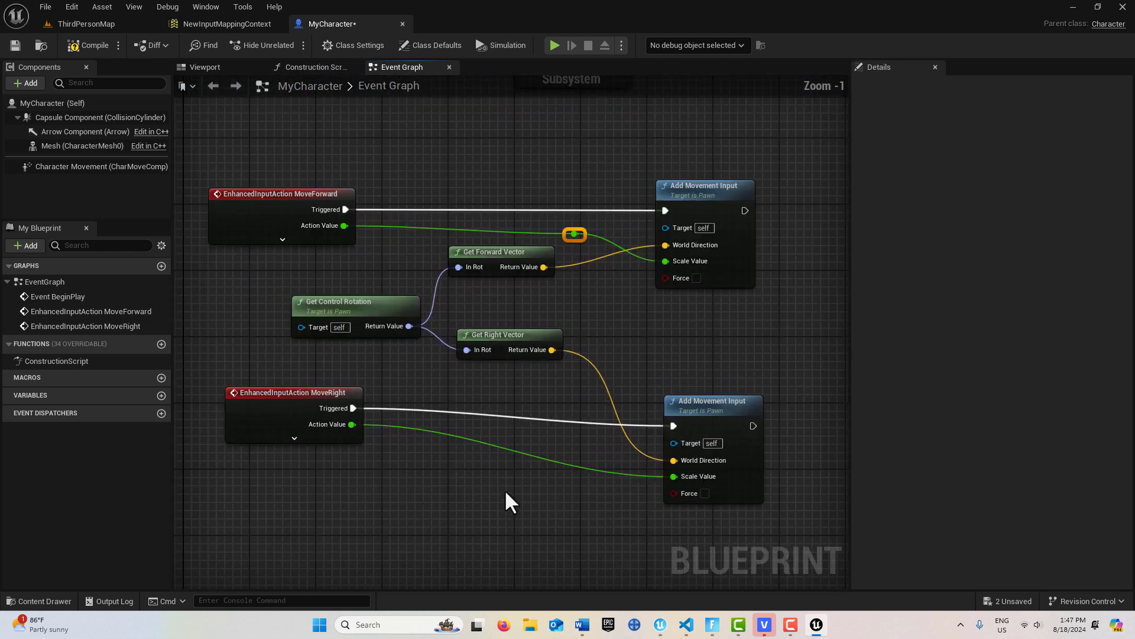
mouse_move(480, 454)
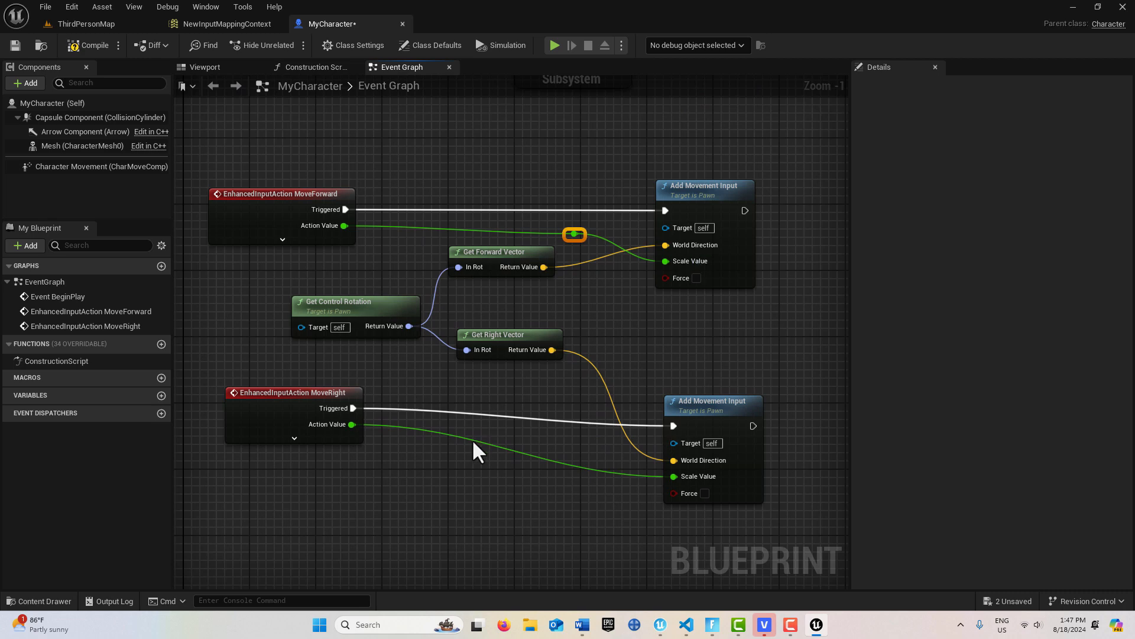
mouse_move(470, 461)
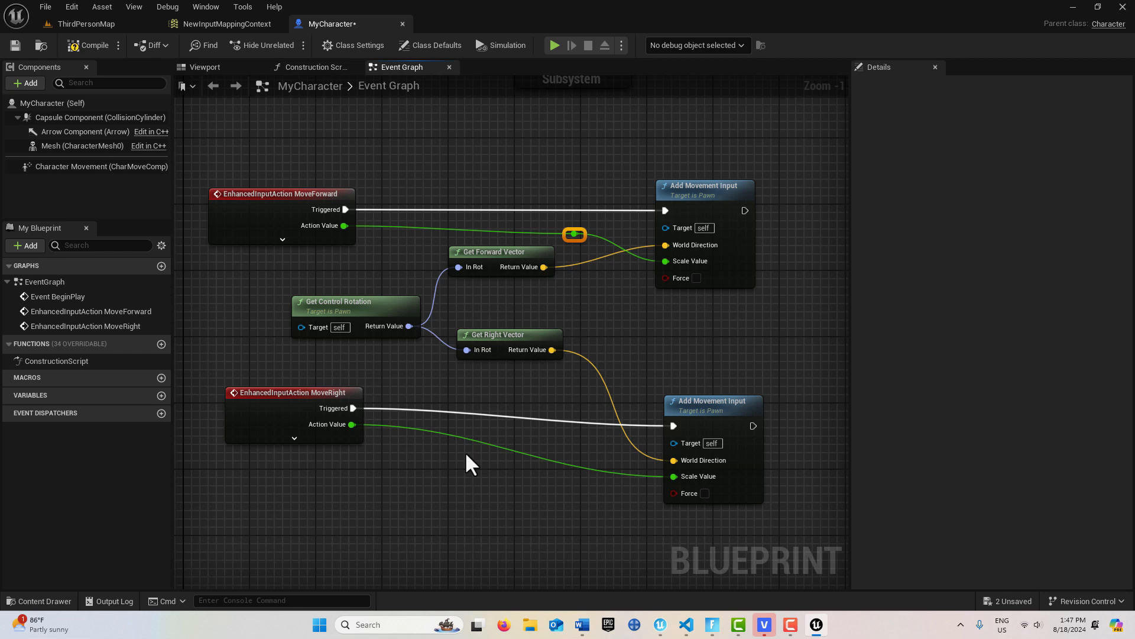
mouse_move(402, 489)
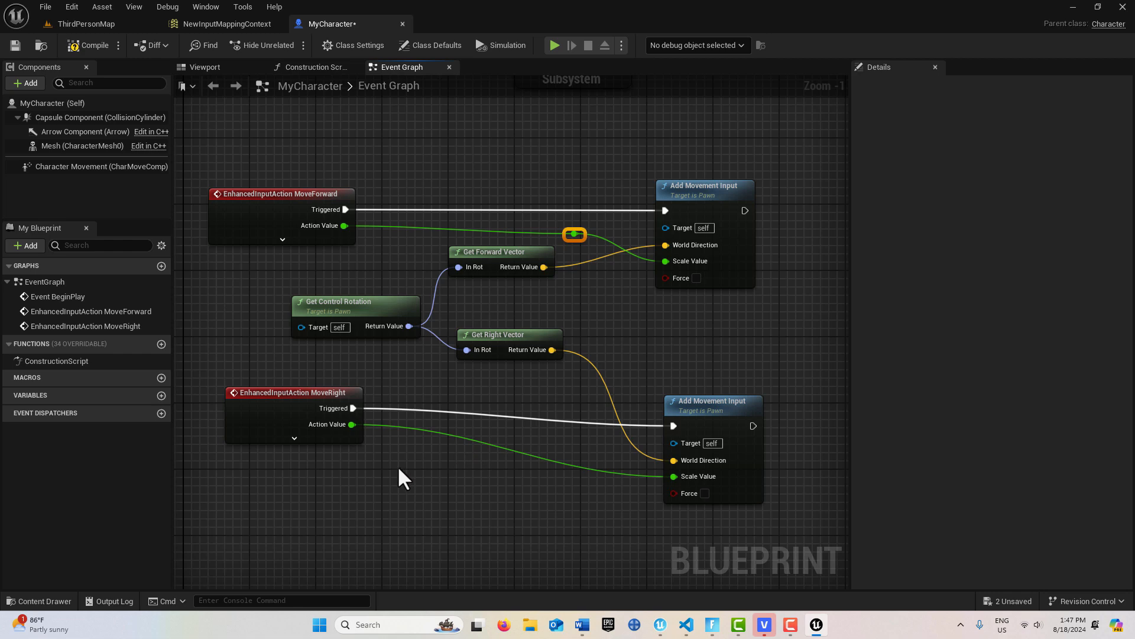
mouse_move(336, 499)
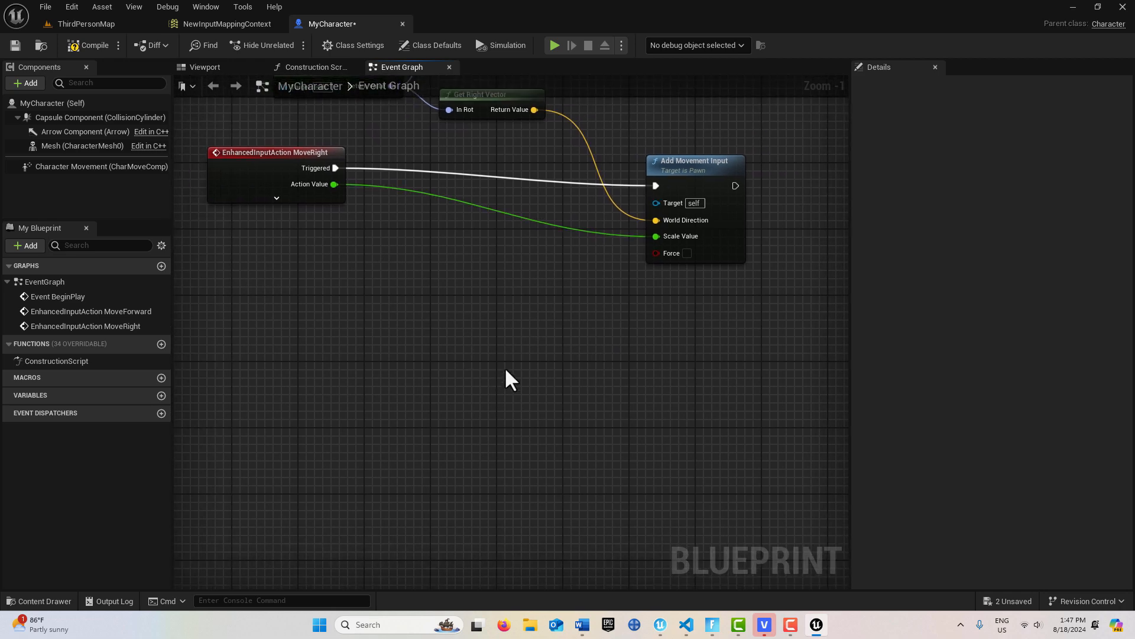
- Add Add Controller Yaw Input, Add Controller Pitch Input and the Turn action event
type("add c")
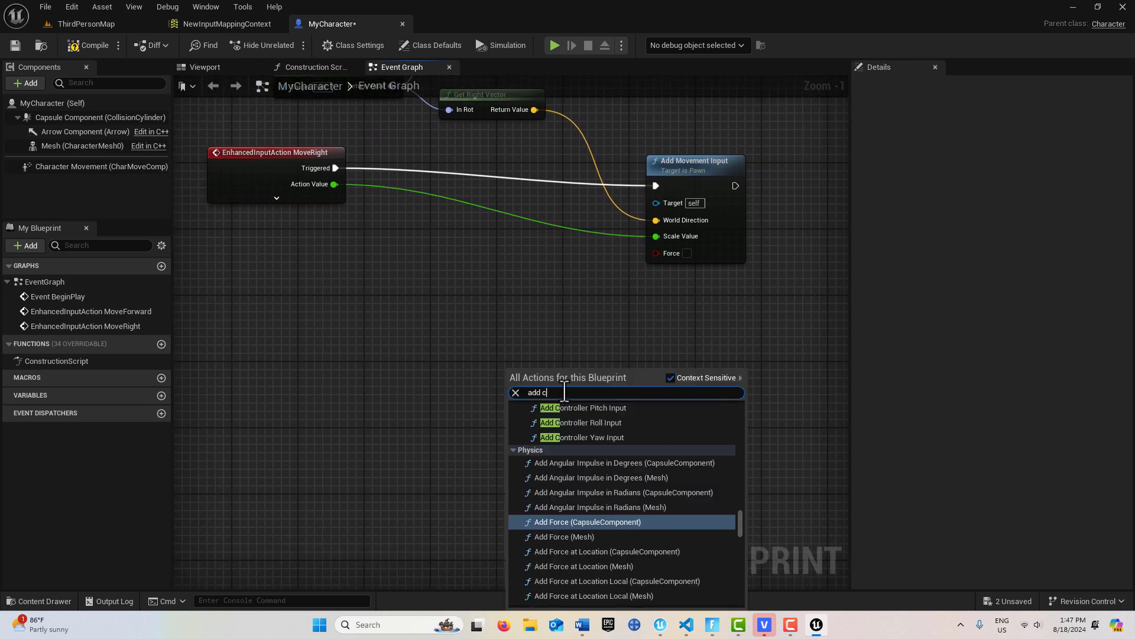
type("ontroll")
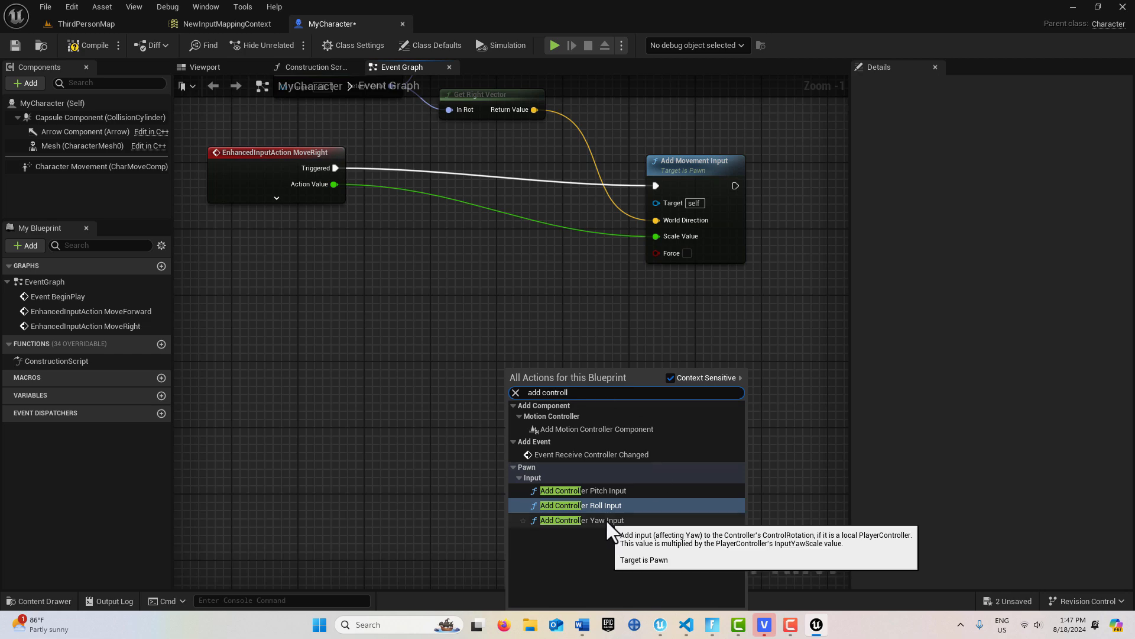
left_click(574, 521)
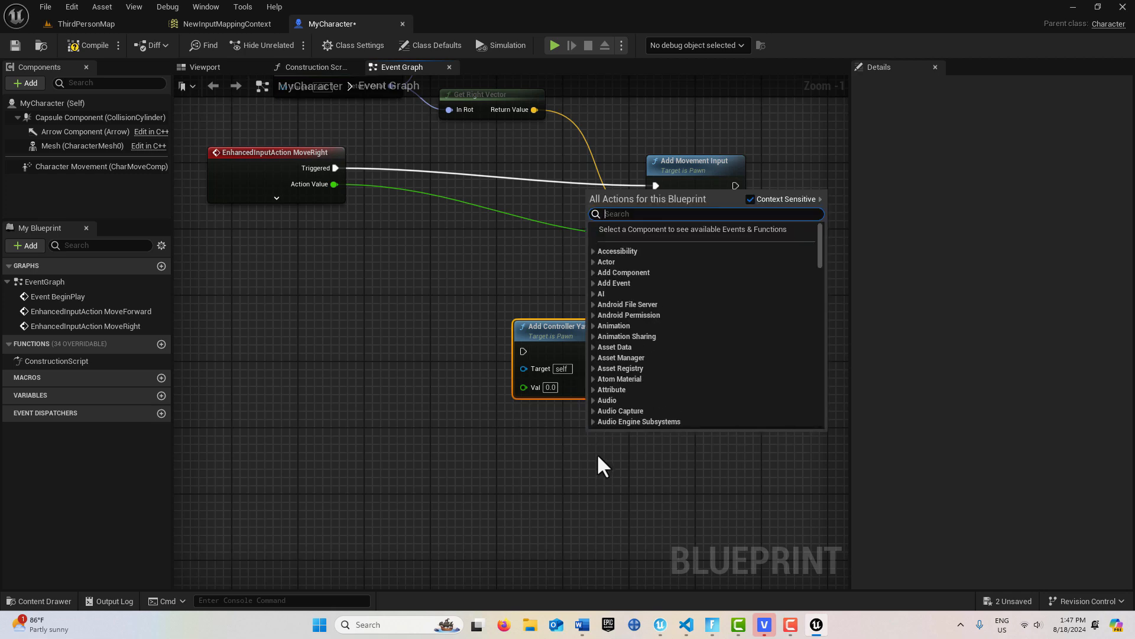
type("add control")
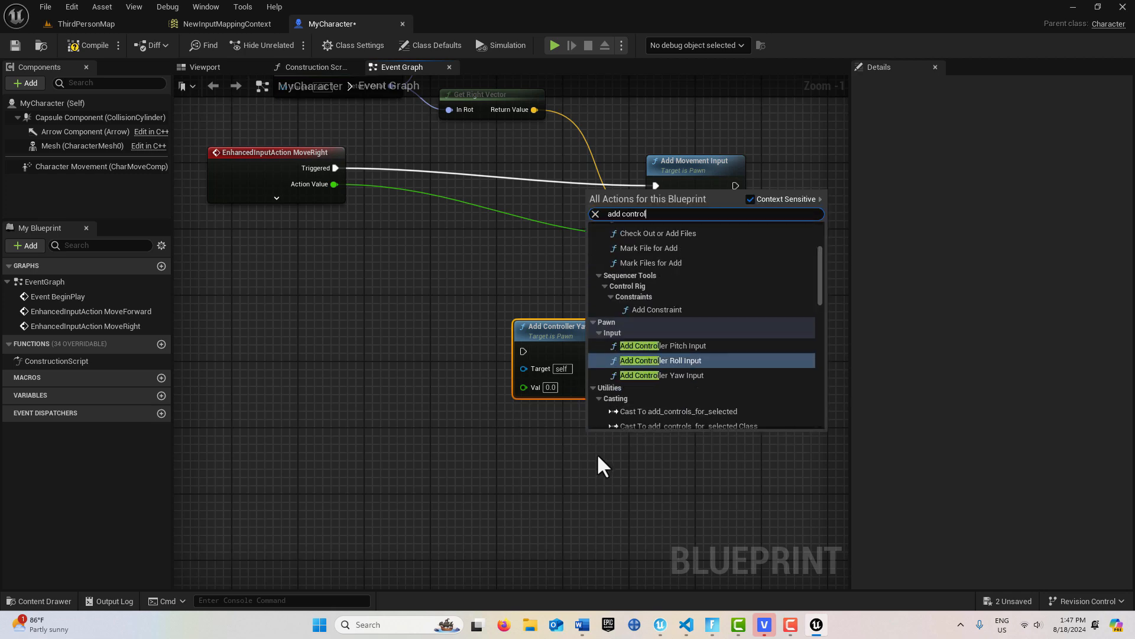
left_click(657, 345)
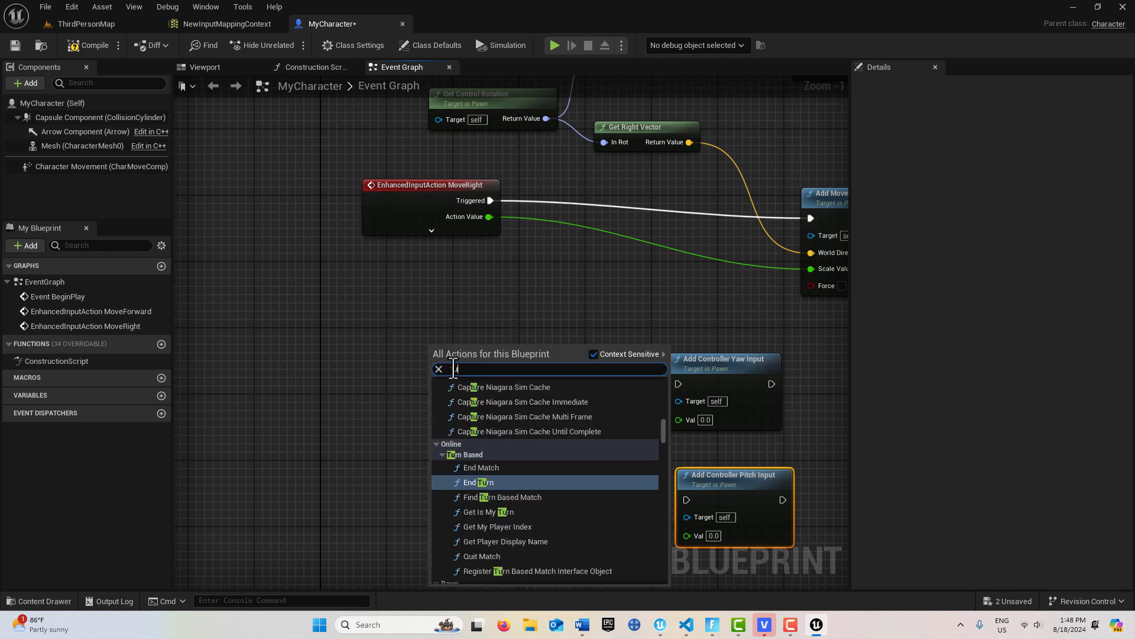
type("turn")
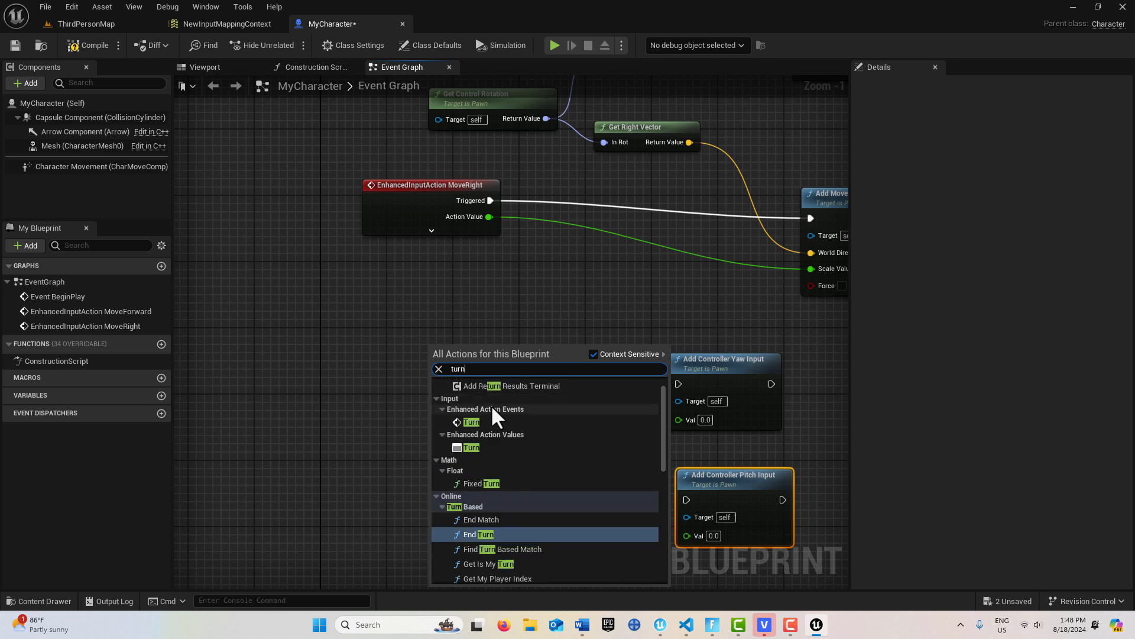
left_click(470, 421)
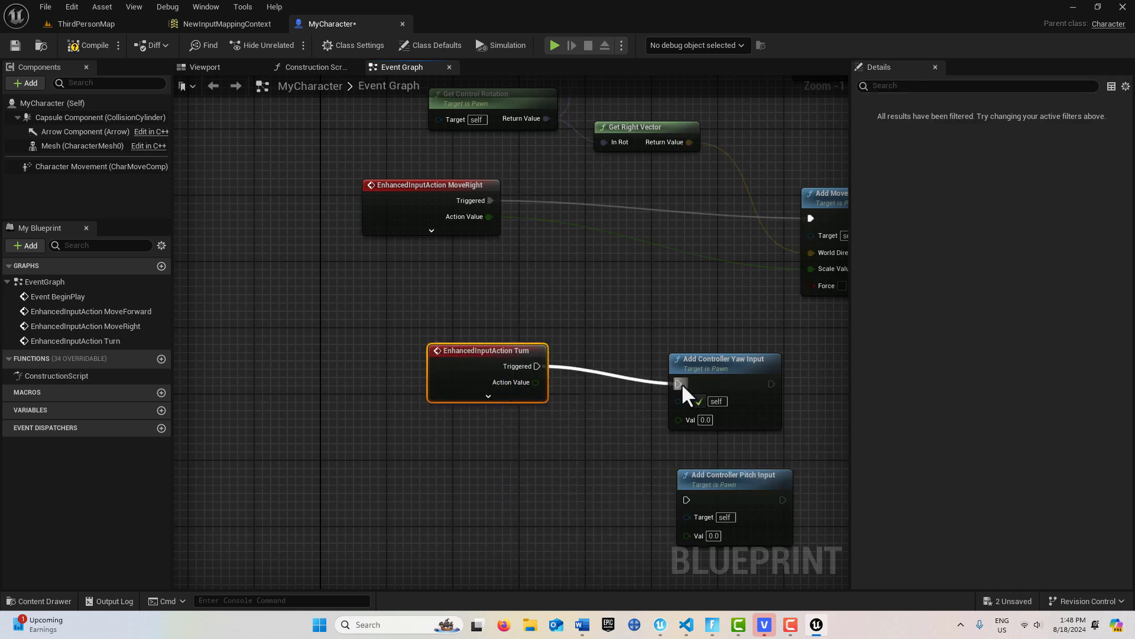
- Wire Turn into the yaw input and add a LookUp event for the pitch input
left_click_drag(528, 382, 636, 415)
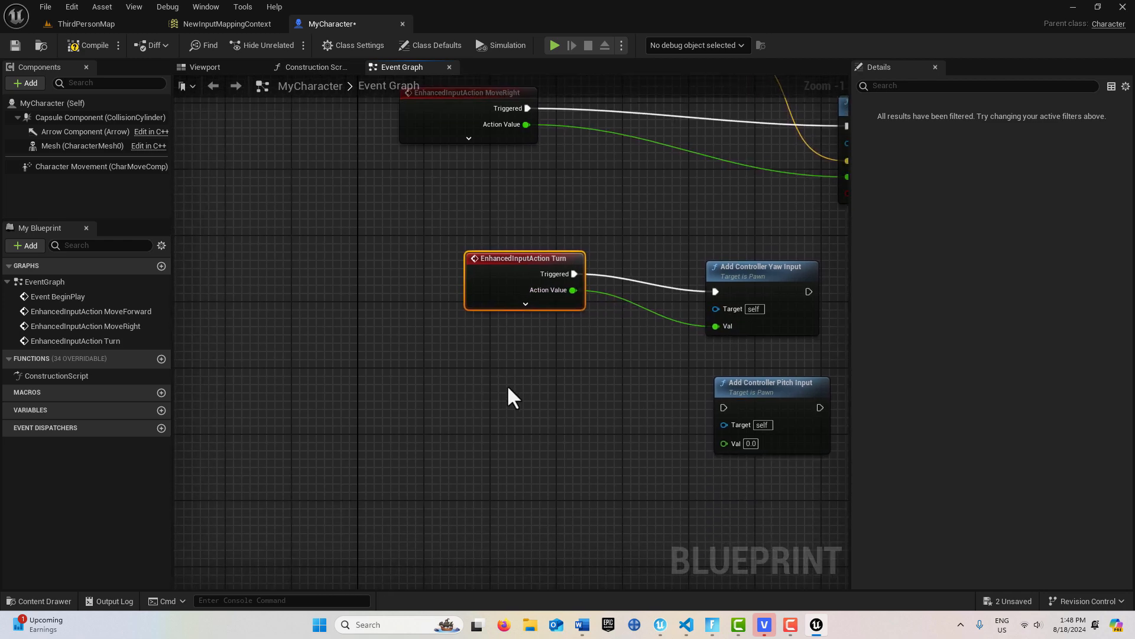
right_click(512, 398)
type("look")
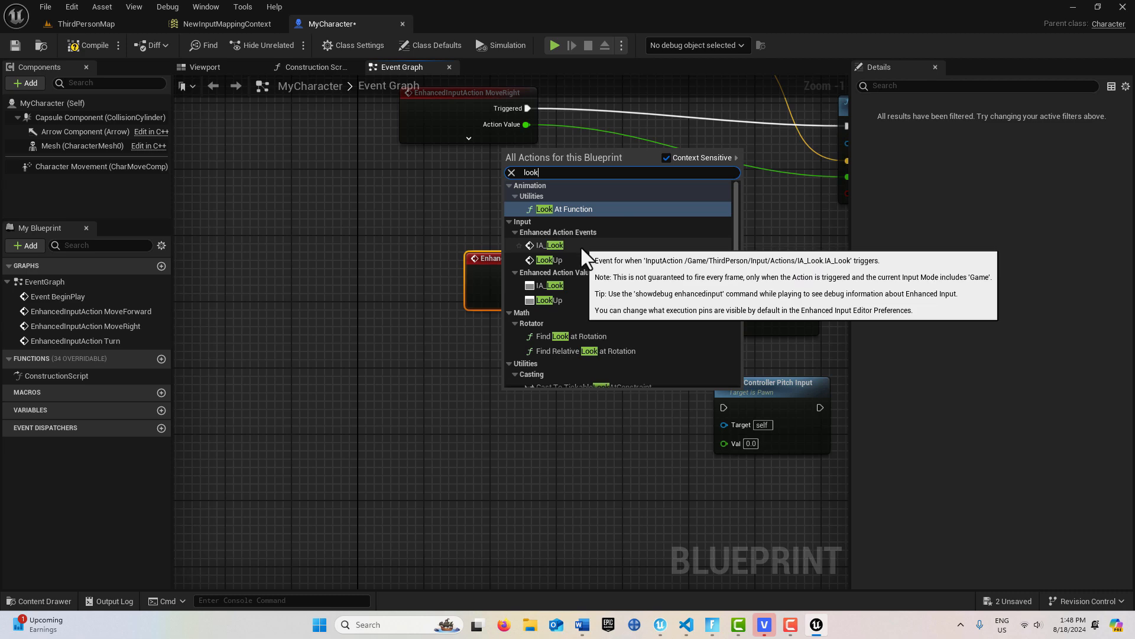
left_click(548, 260)
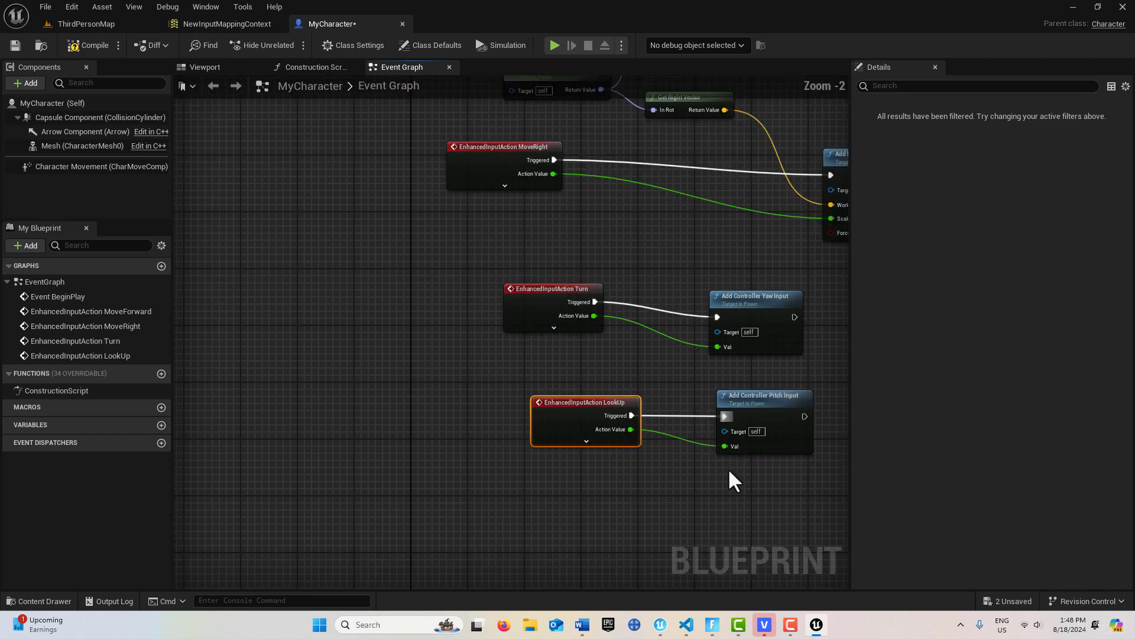
scroll("down", 3)
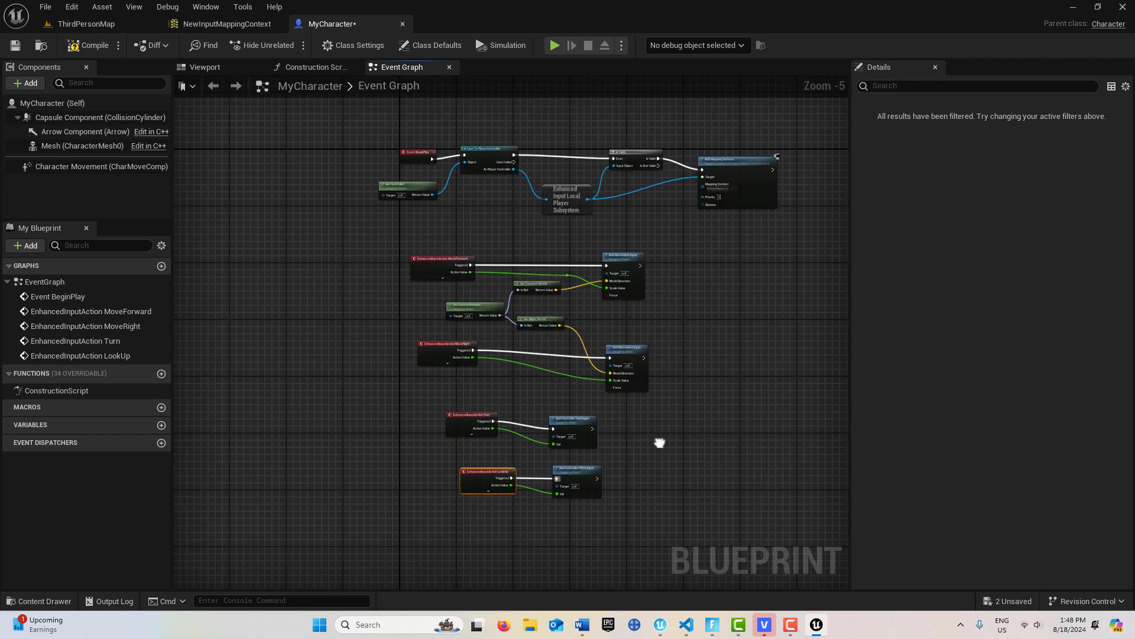
scroll("down", 3)
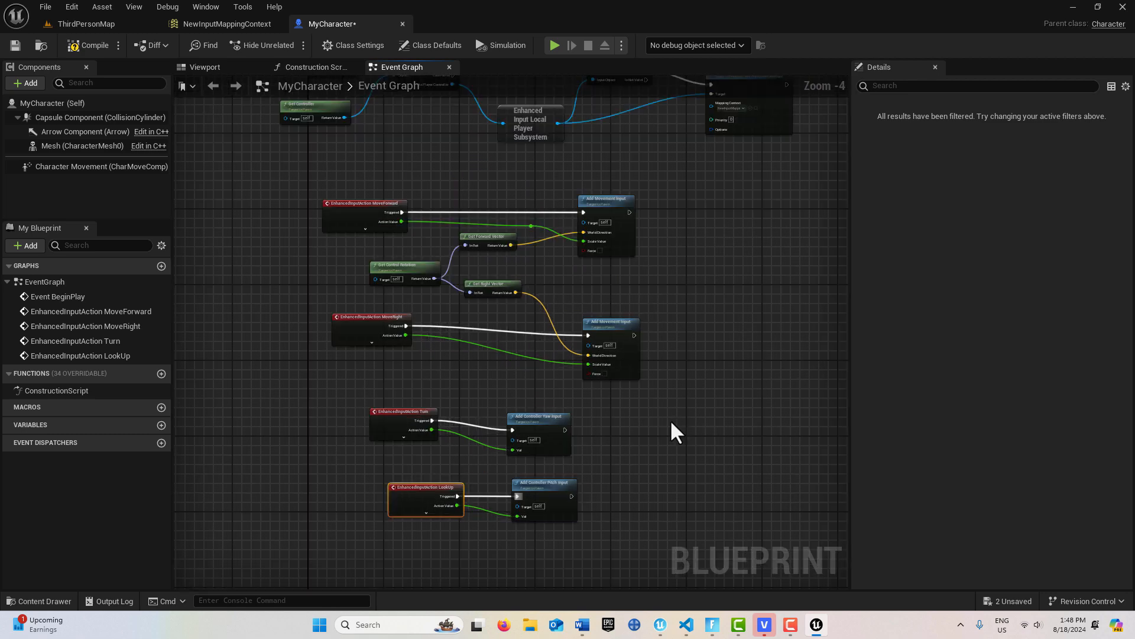
mouse_move(660, 460)
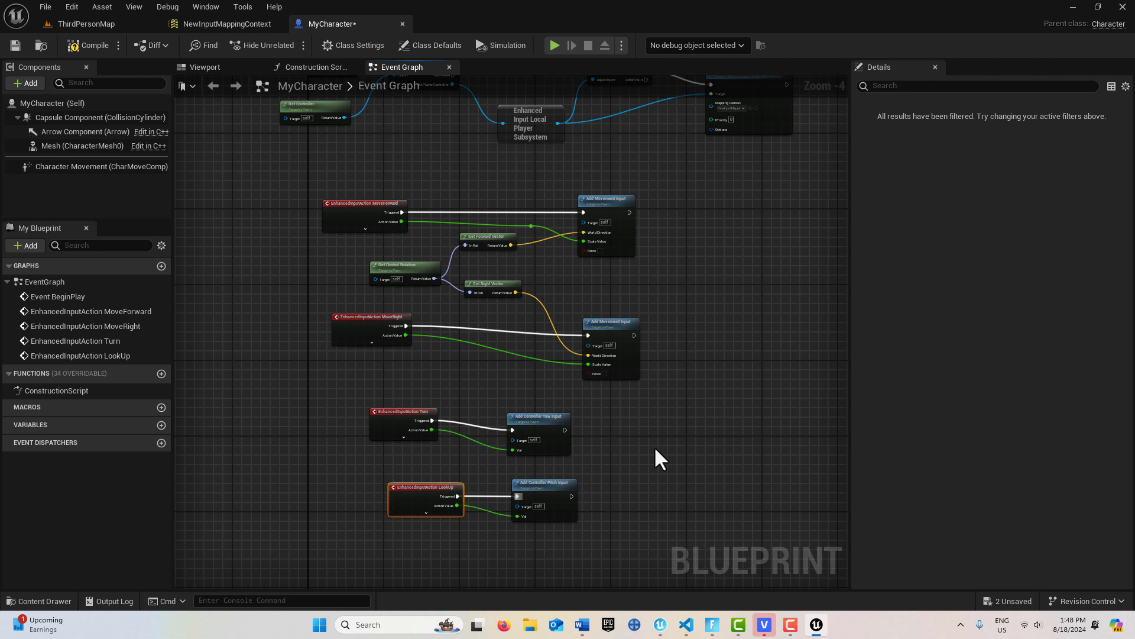
mouse_move(78, 47)
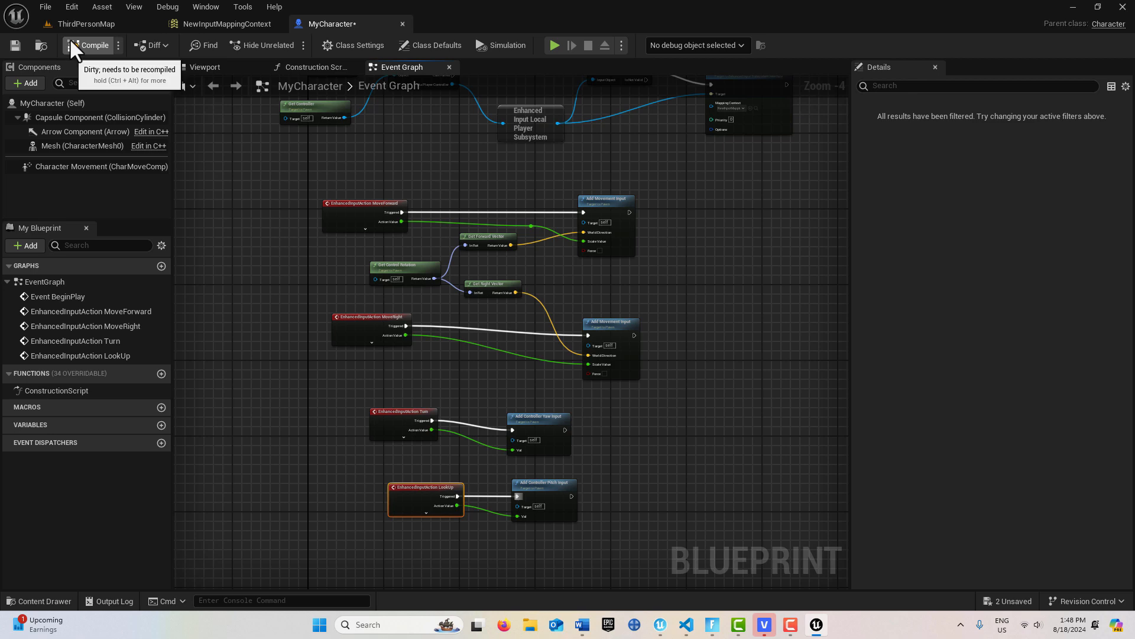
- Compile the MyCharacter Blueprint and go back to the ThirdPersonMap level
left_click(86, 45)
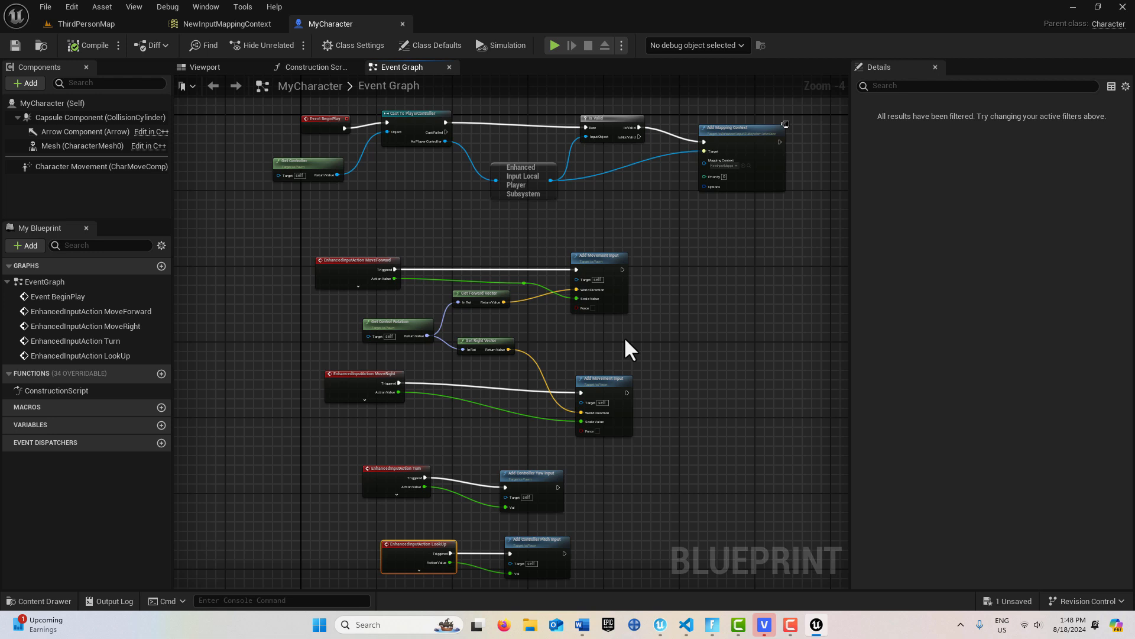
mouse_move(638, 354)
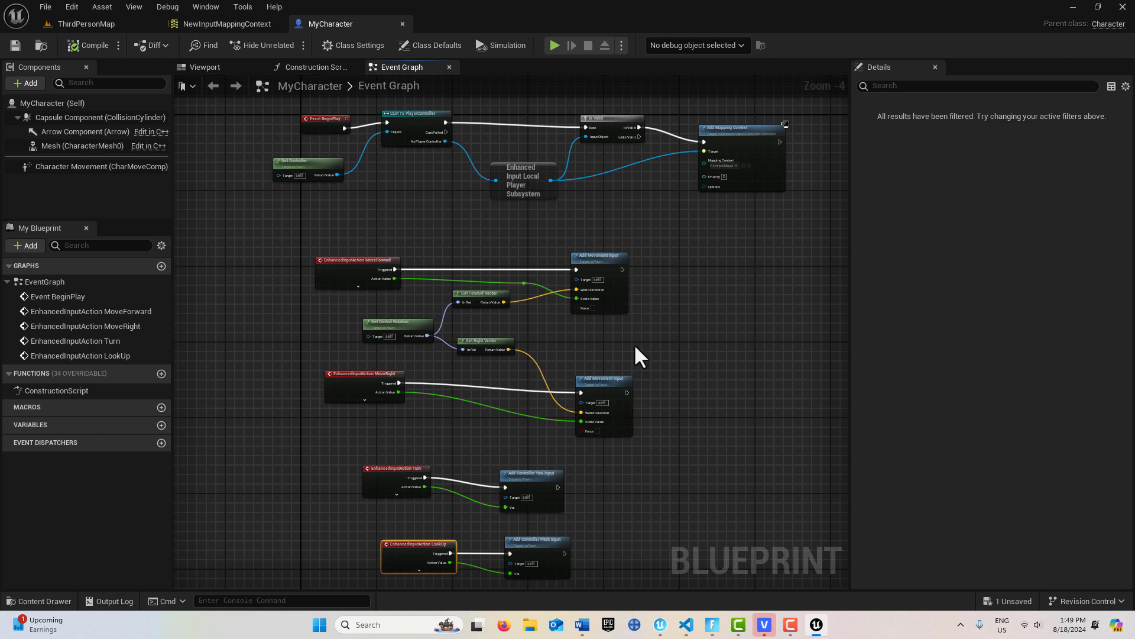
left_click(86, 24)
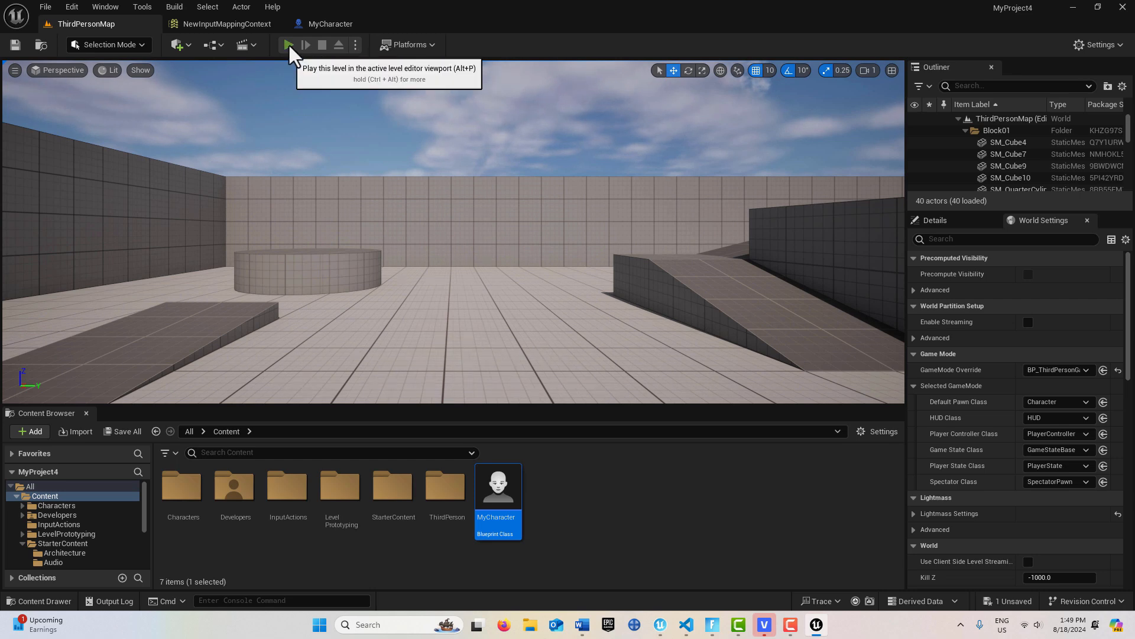
left_click(285, 45)
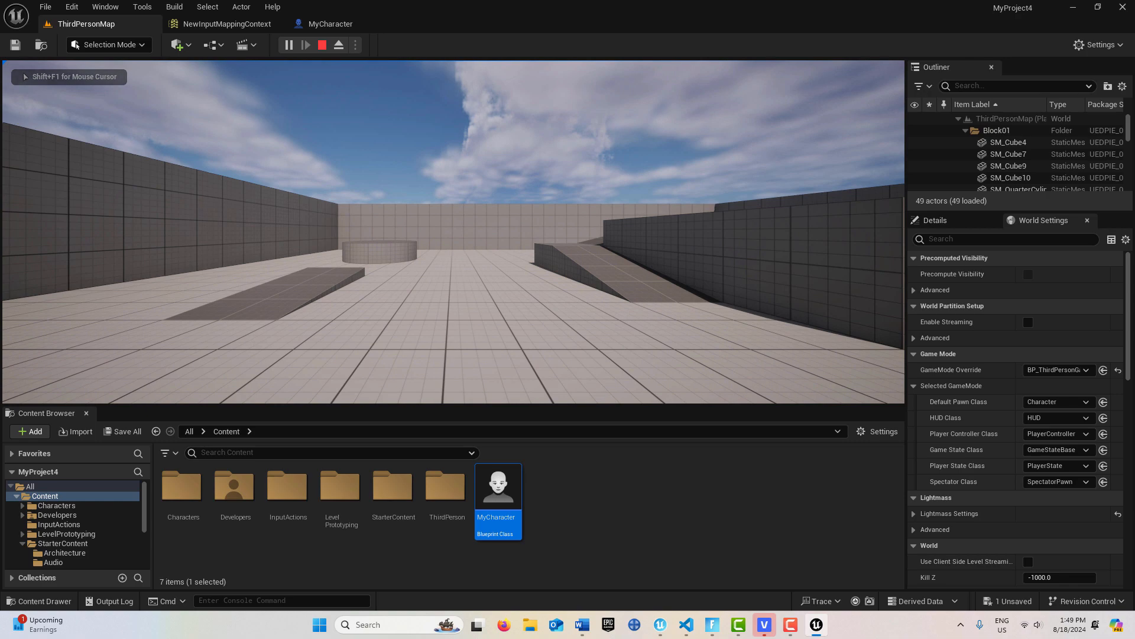
double_click(498, 486)
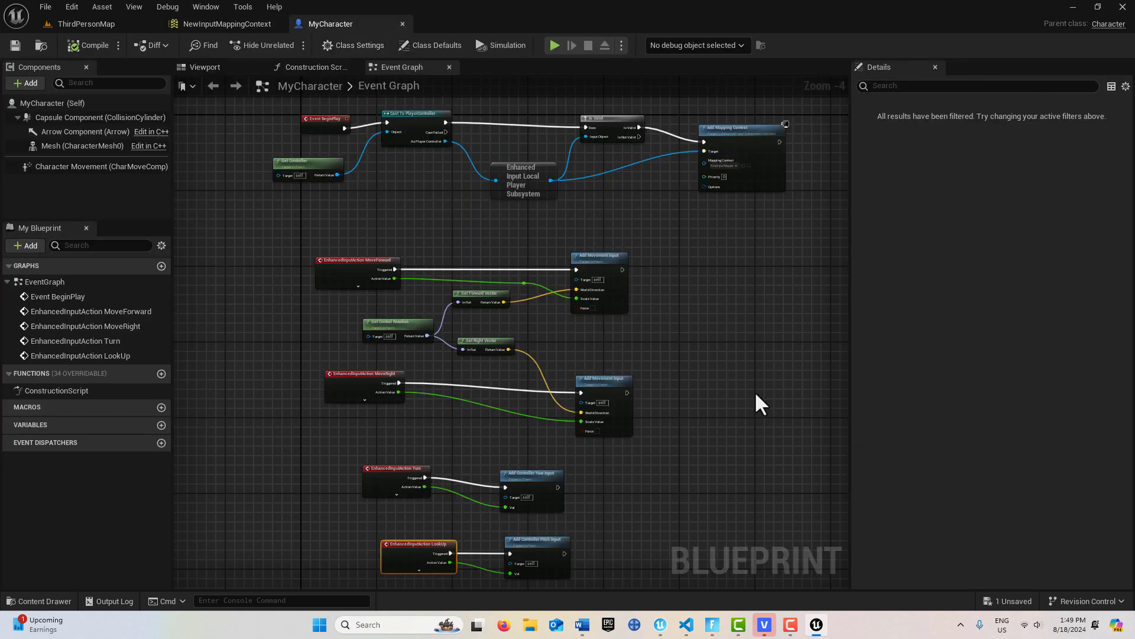
scroll("down", 3)
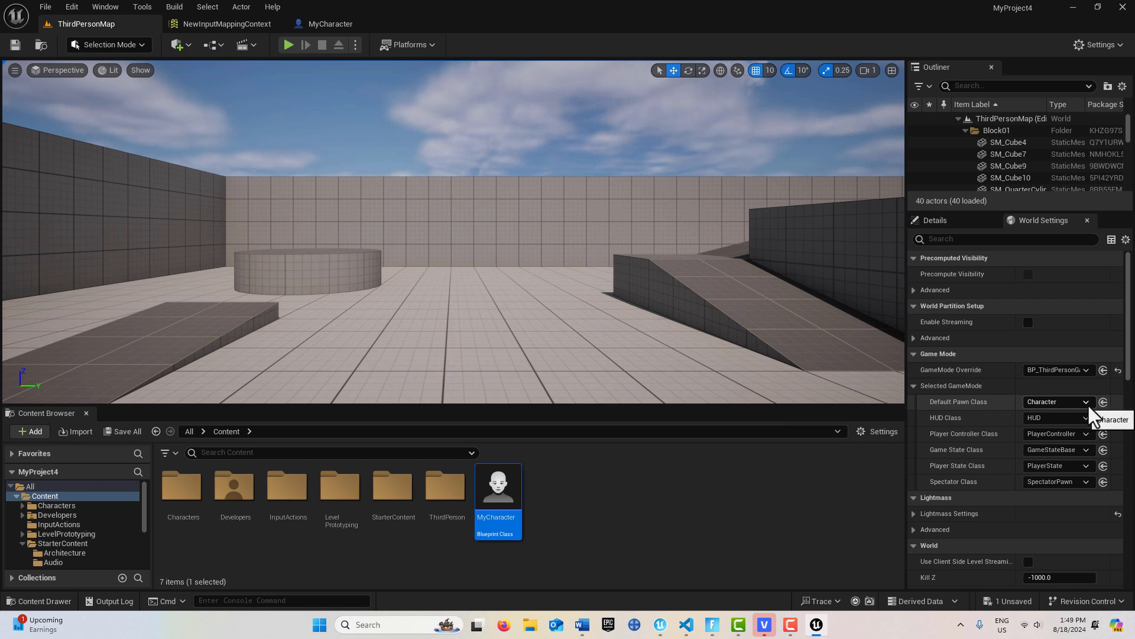
- Set World Settings Default Pawn Class to MyCharacter and launch a play session
left_click(1085, 403)
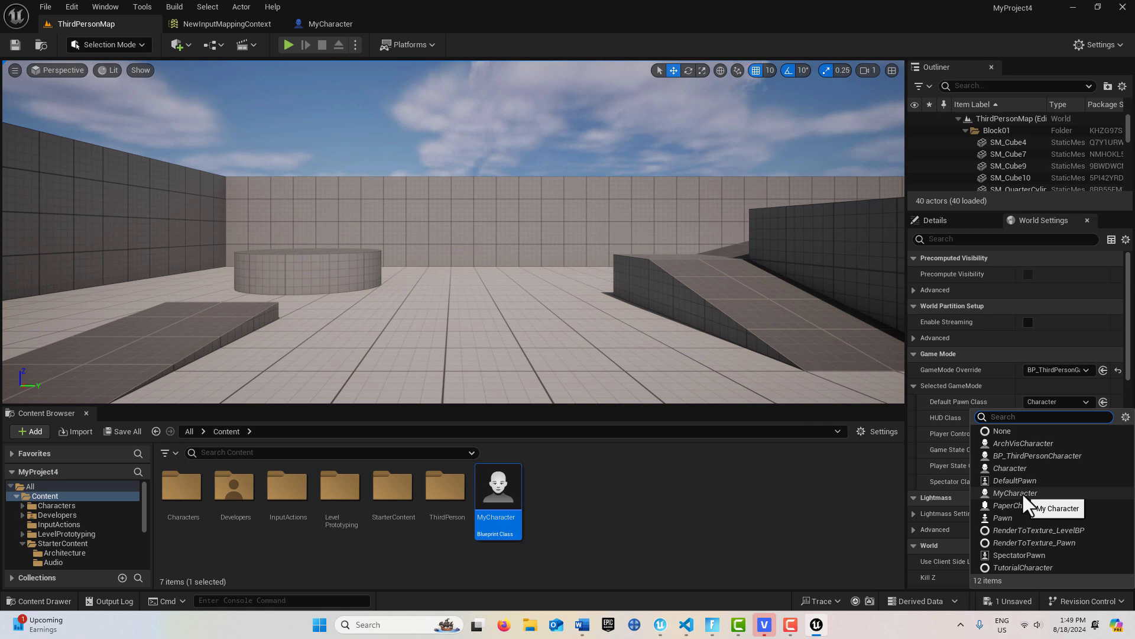
left_click(1014, 492)
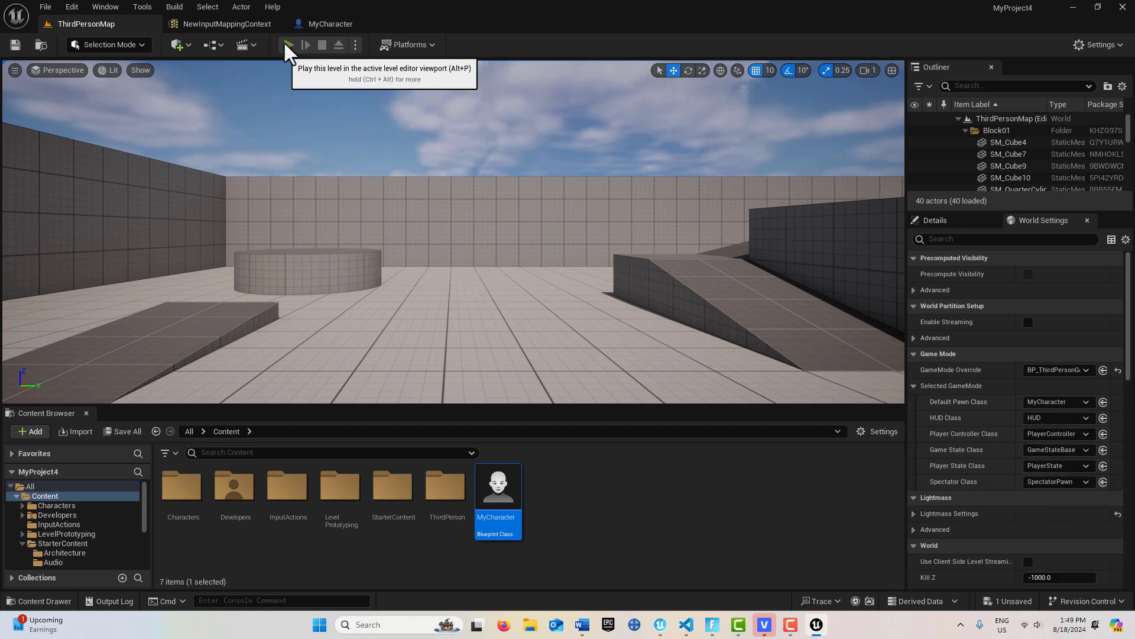
left_click(289, 45)
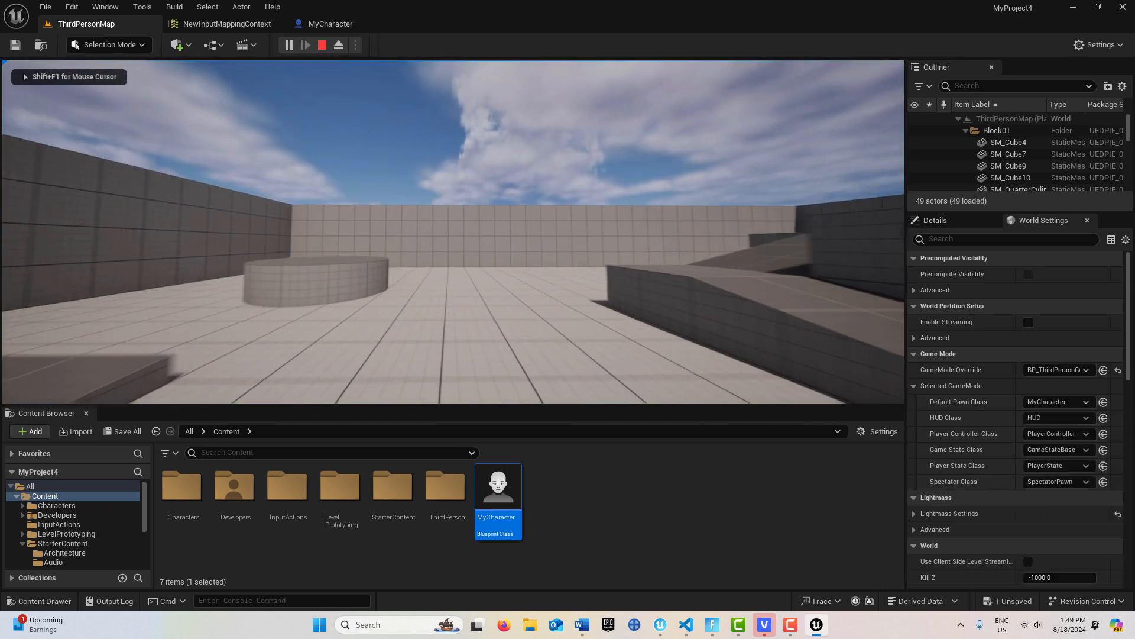